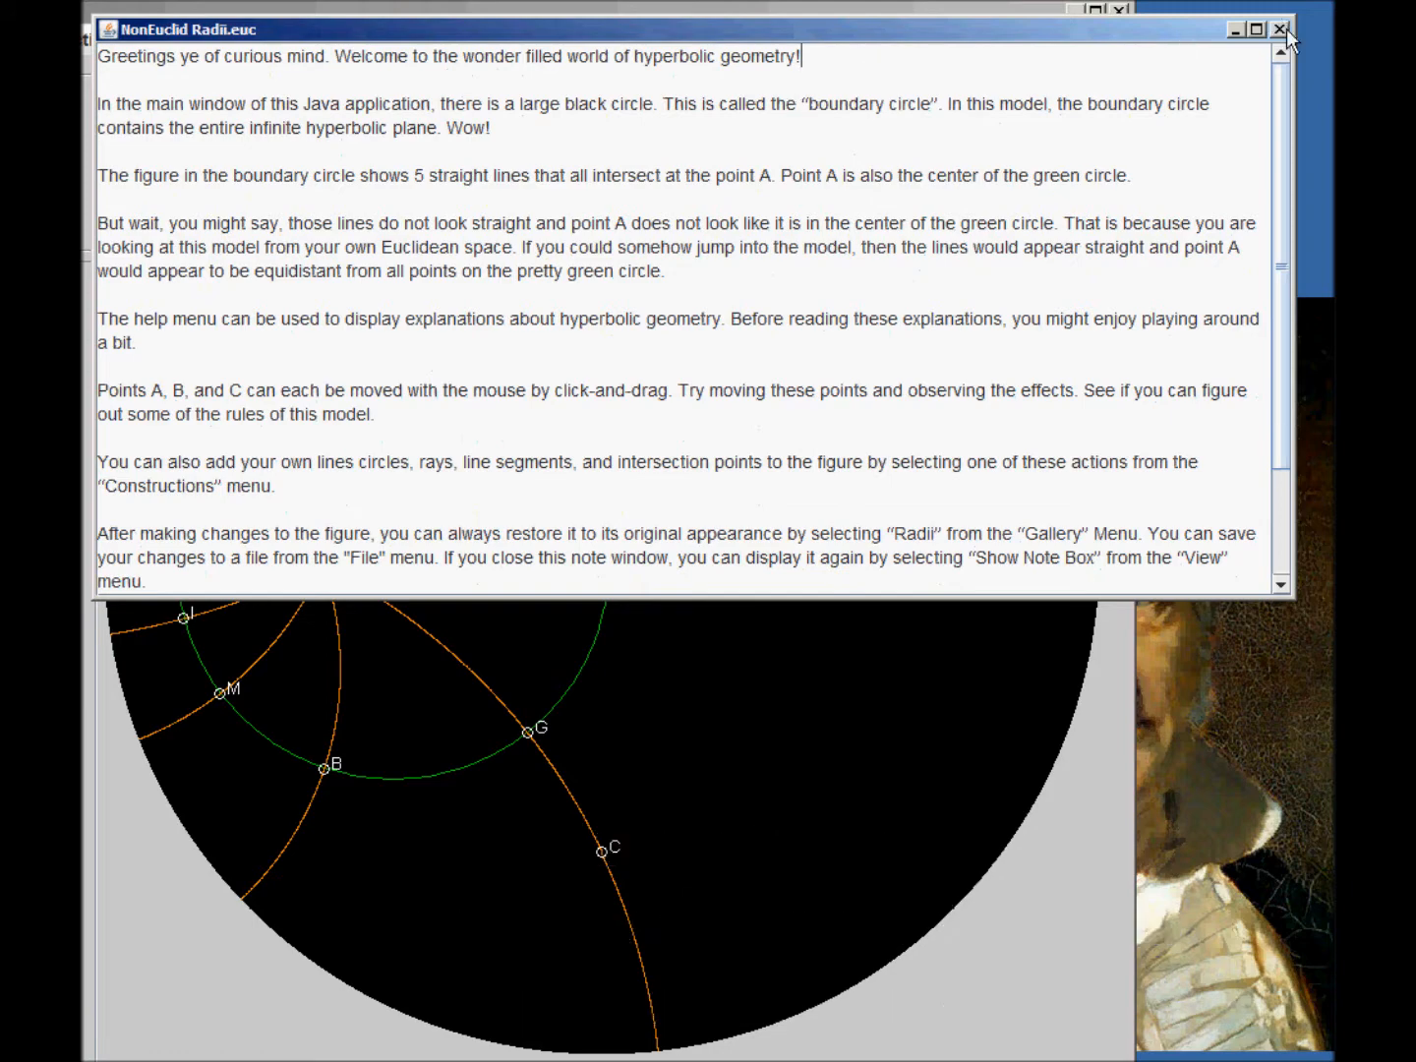
# - Close the Radii.euc welcome note so the Radii figure shows in the disk
pyautogui.click(1278, 27)
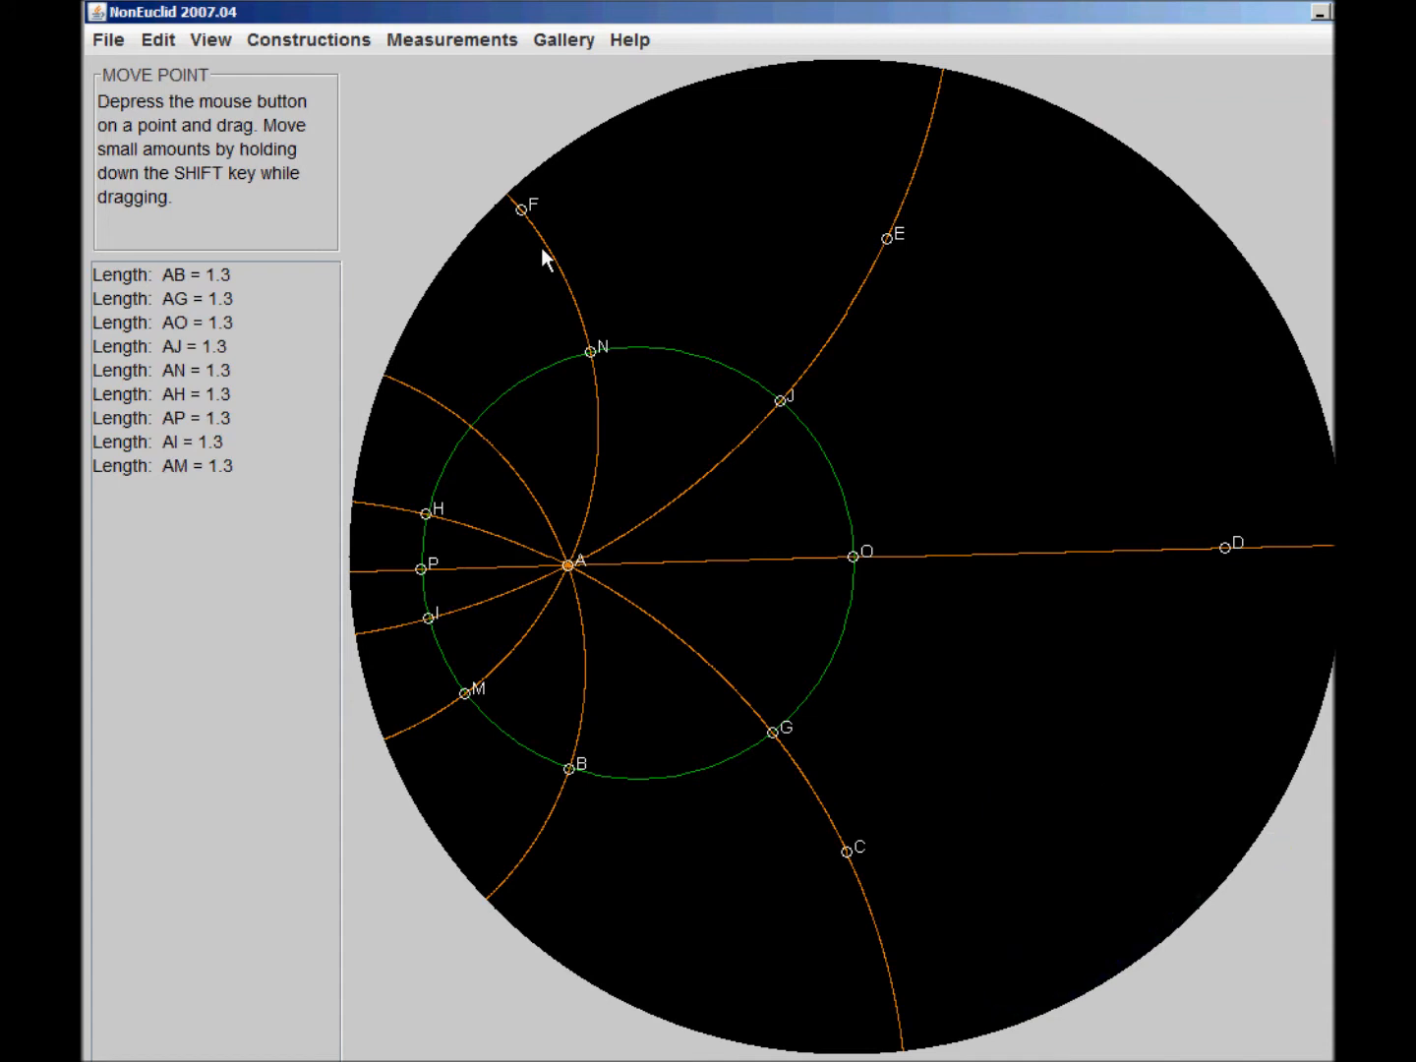
pyautogui.moveTo(529, 279)
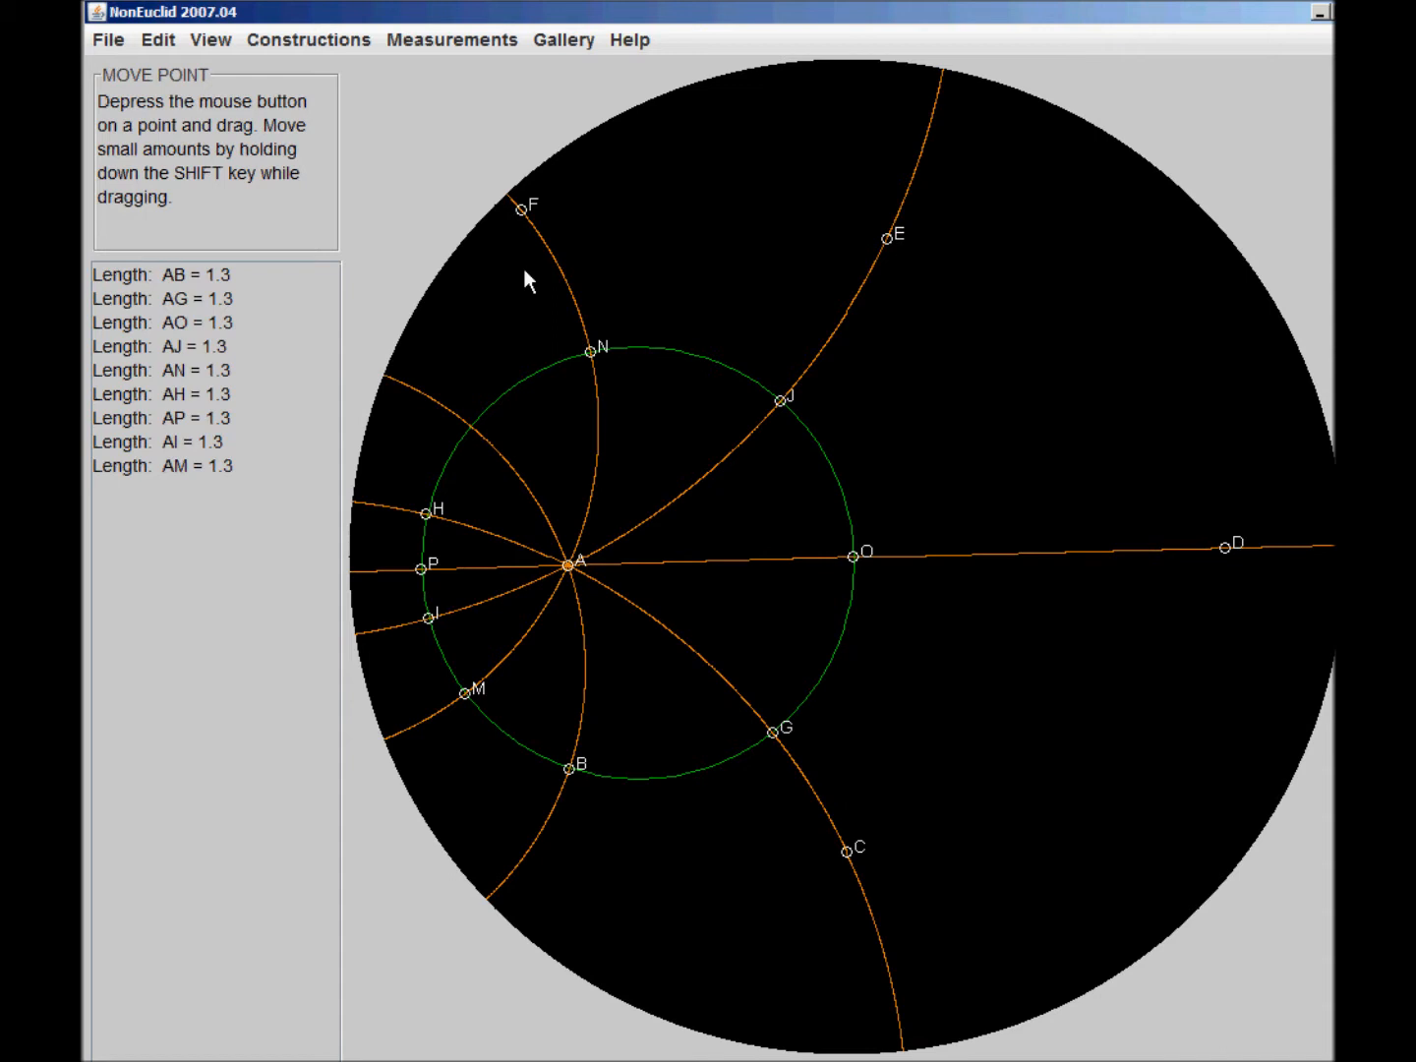
pyautogui.moveTo(769, 858)
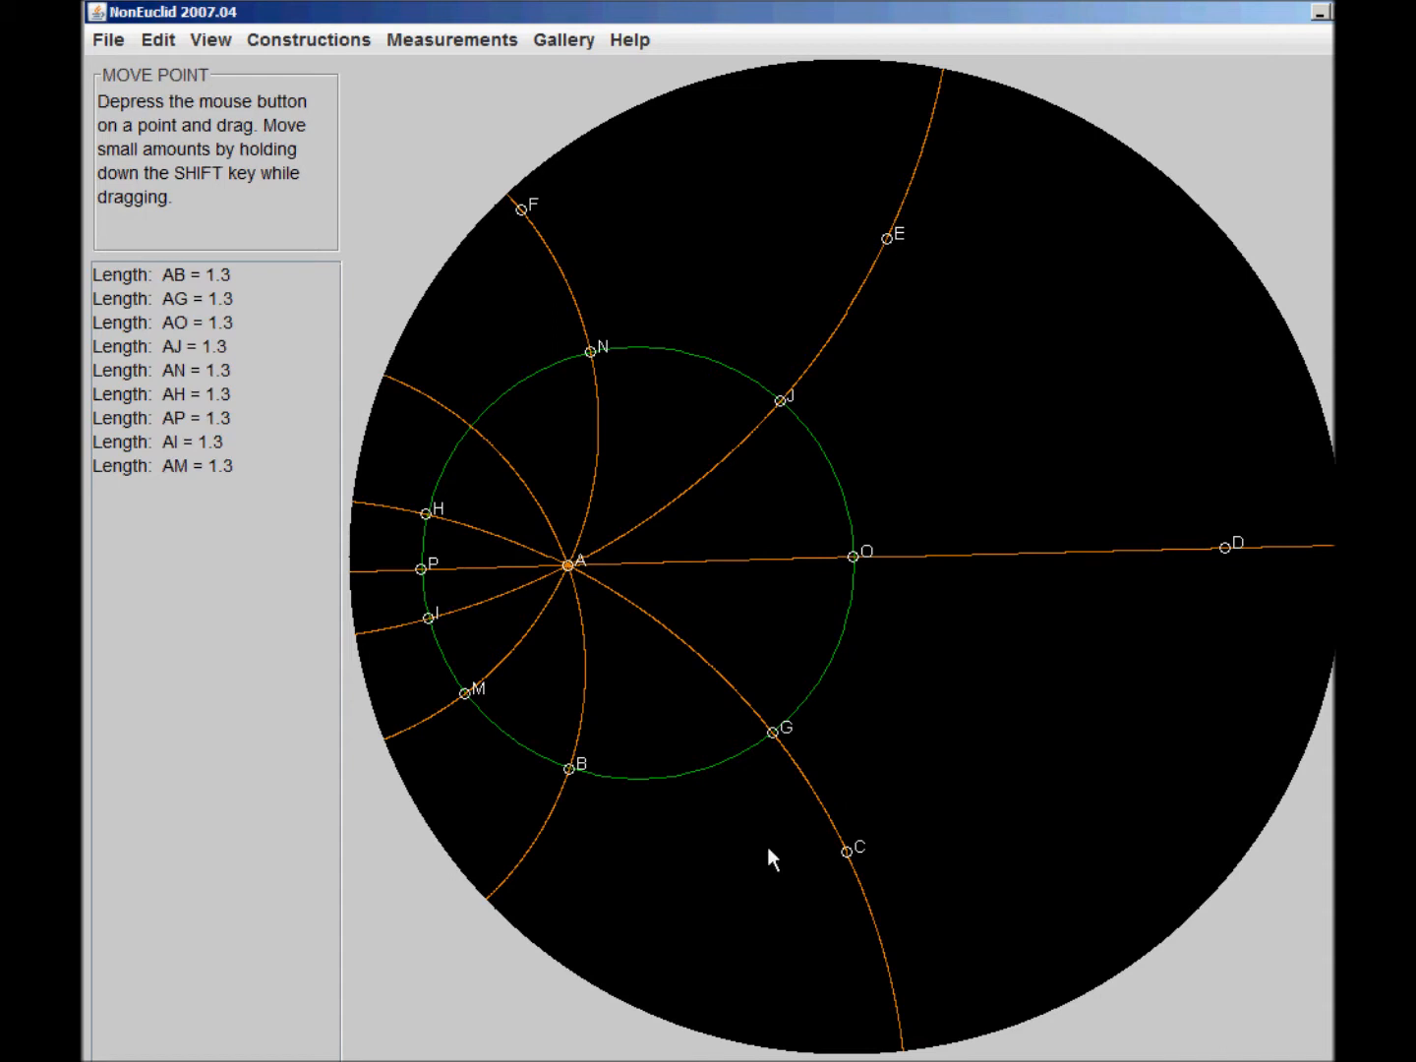
pyautogui.moveTo(1110, 533)
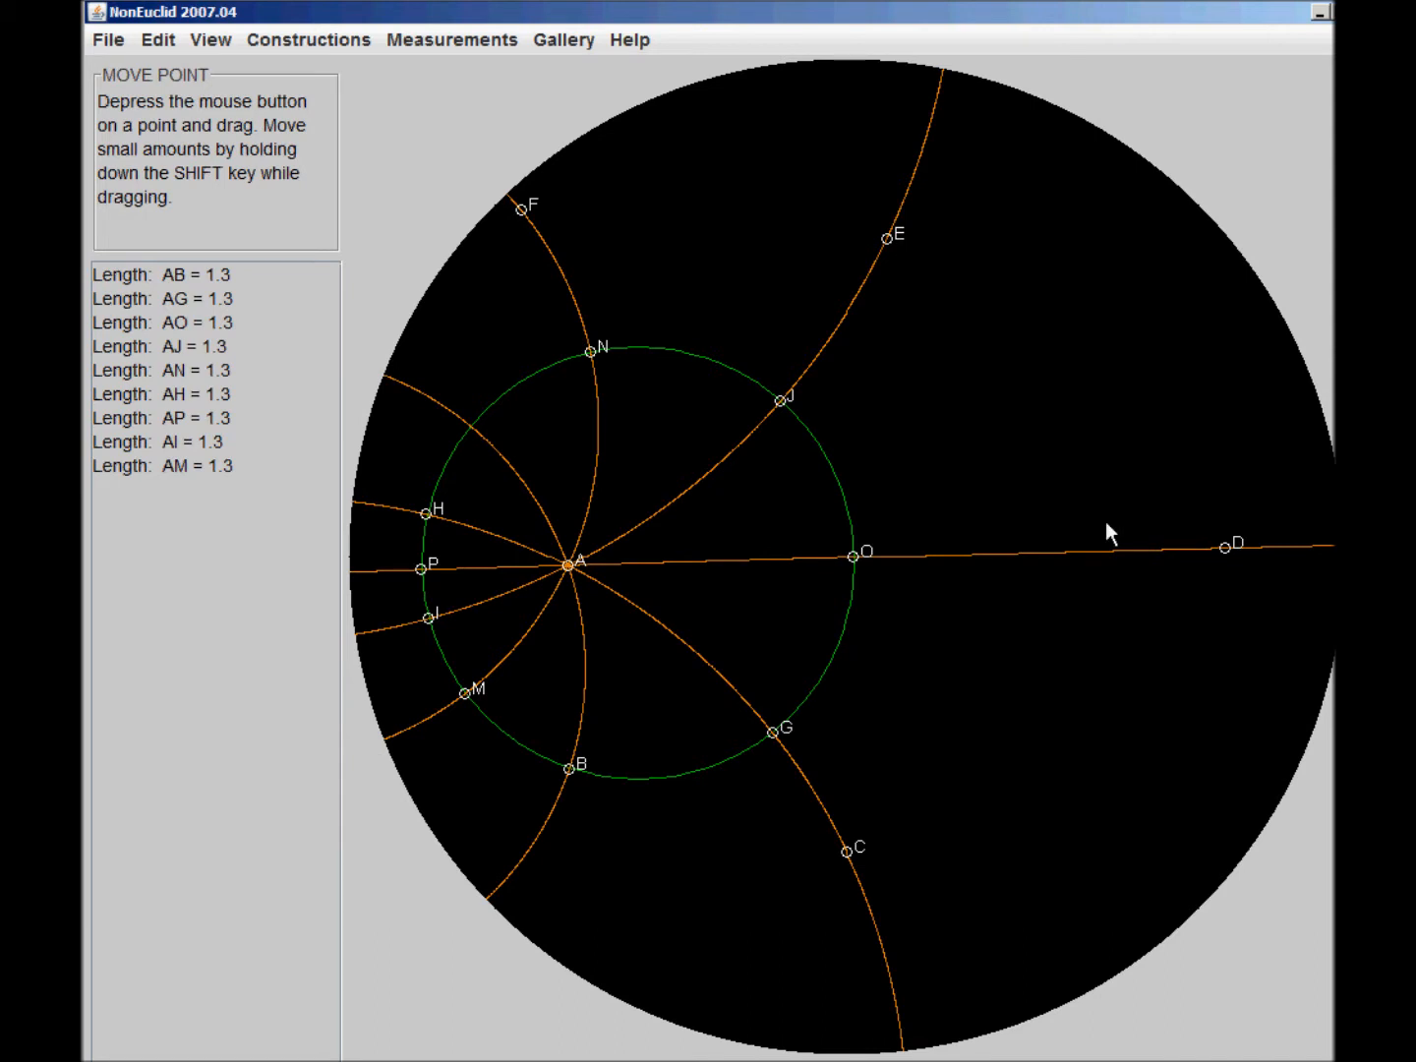
pyautogui.moveTo(310, 63)
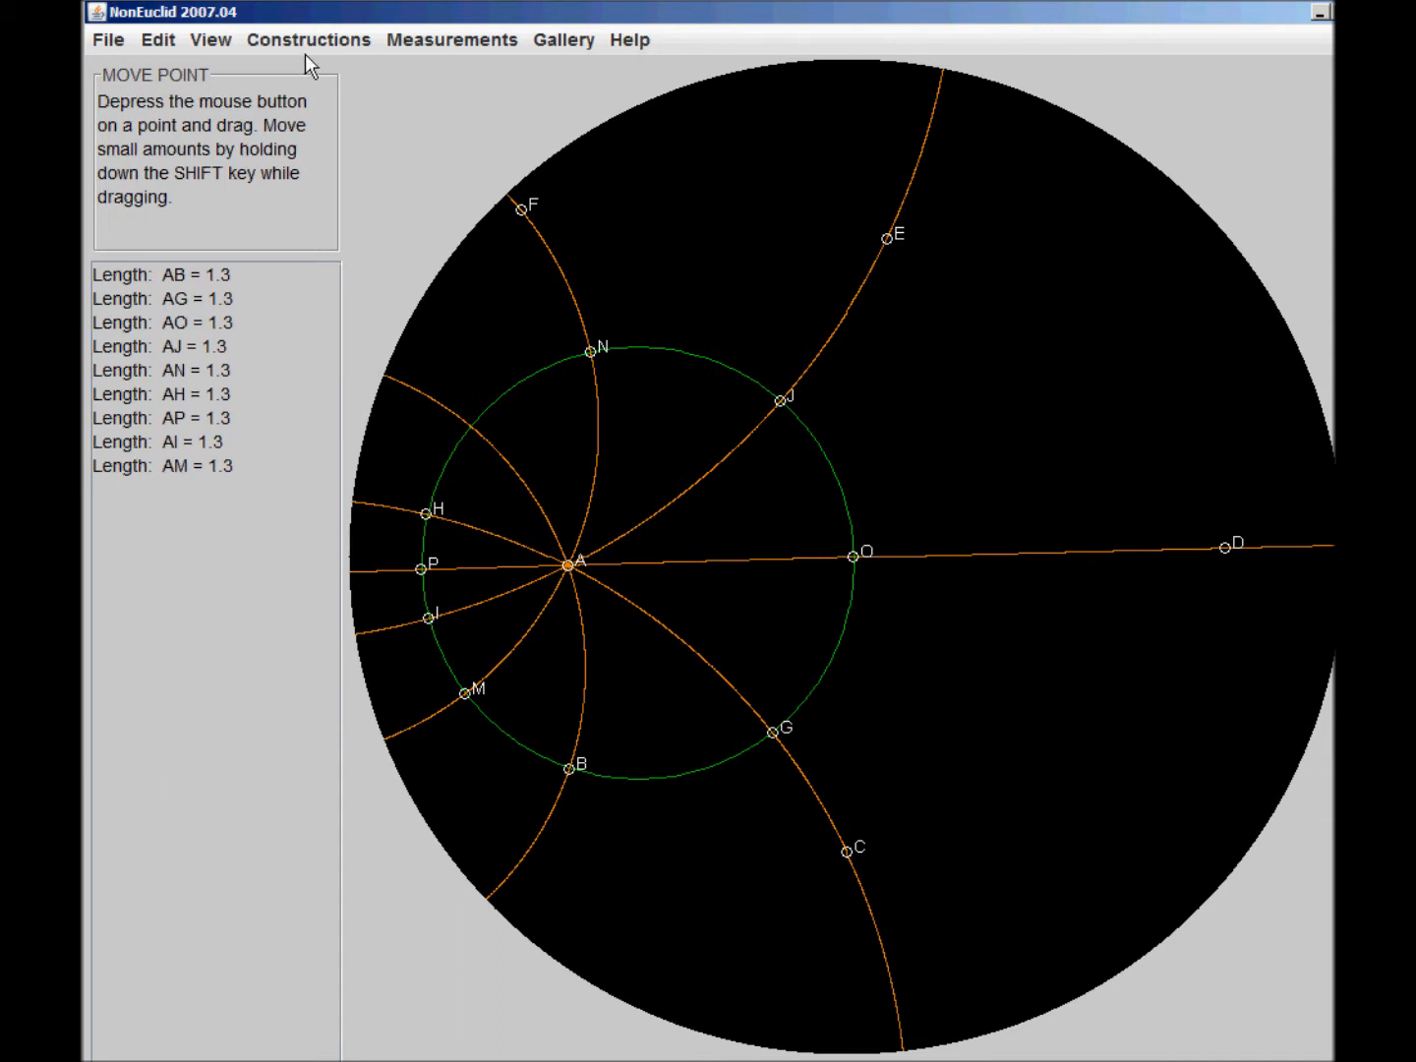
pyautogui.moveTo(858, 540)
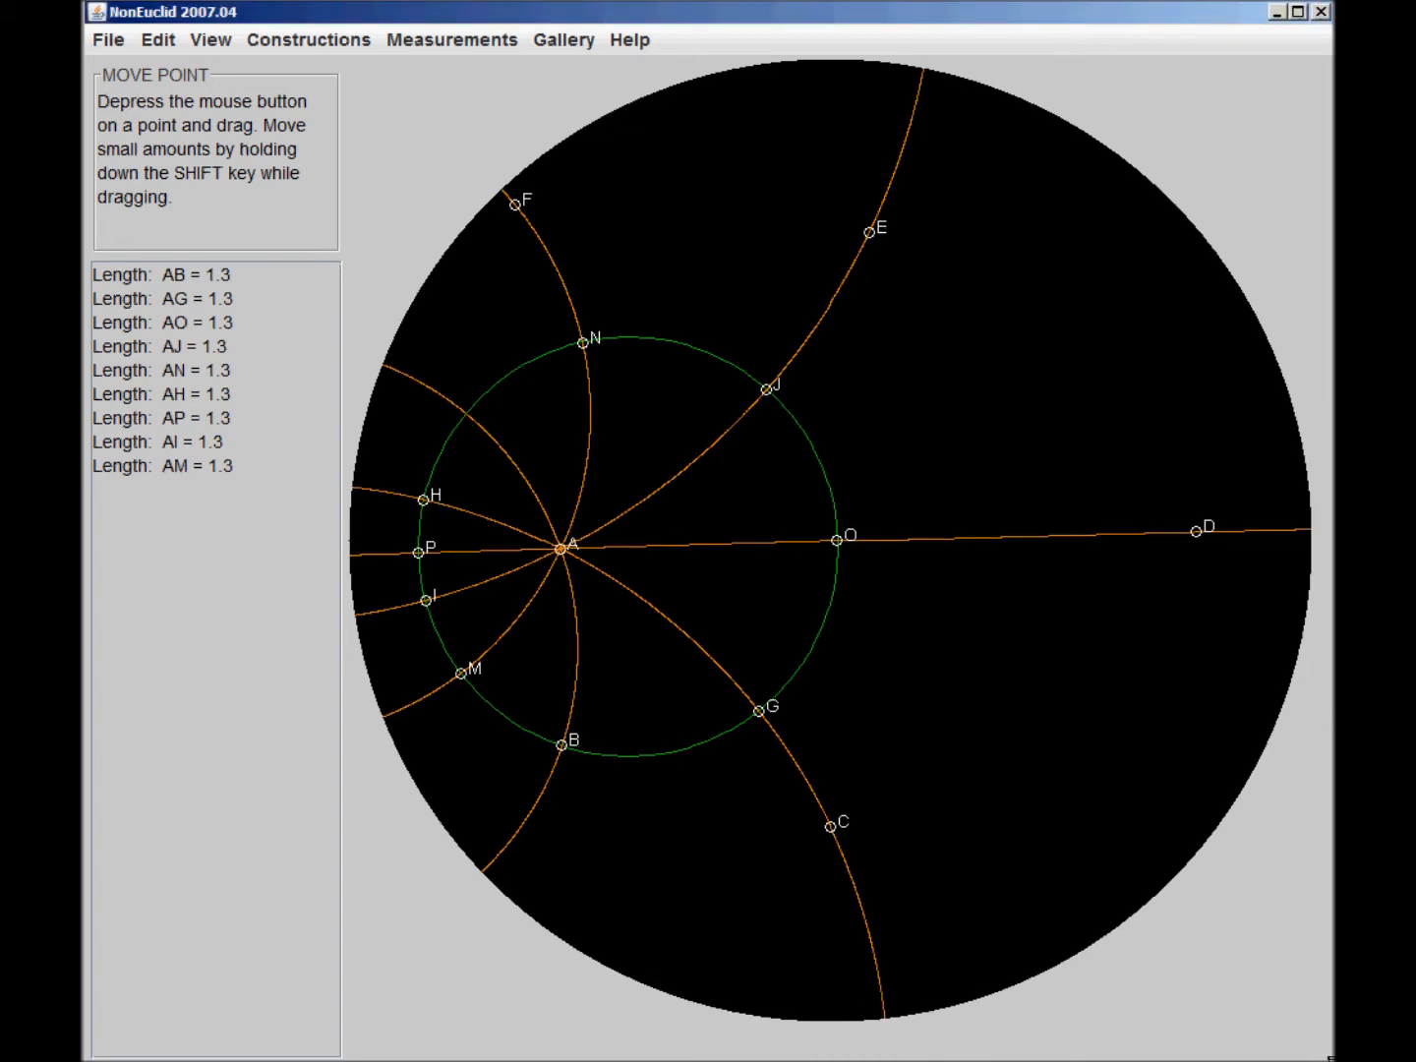
pyautogui.moveTo(423, 122)
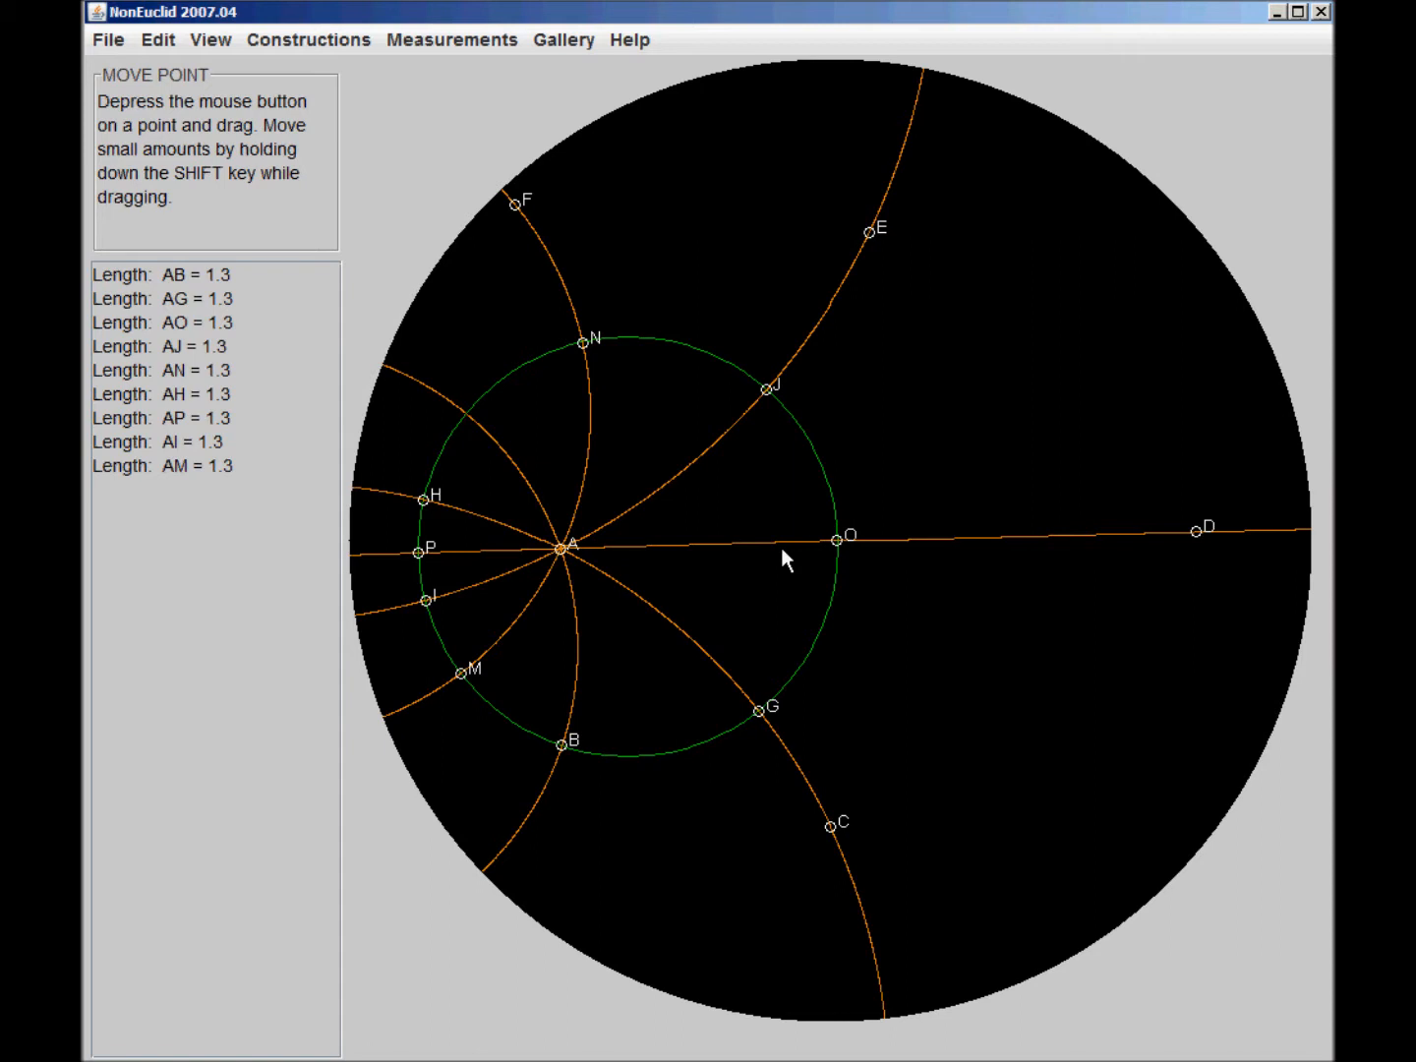
pyautogui.moveTo(932, 476)
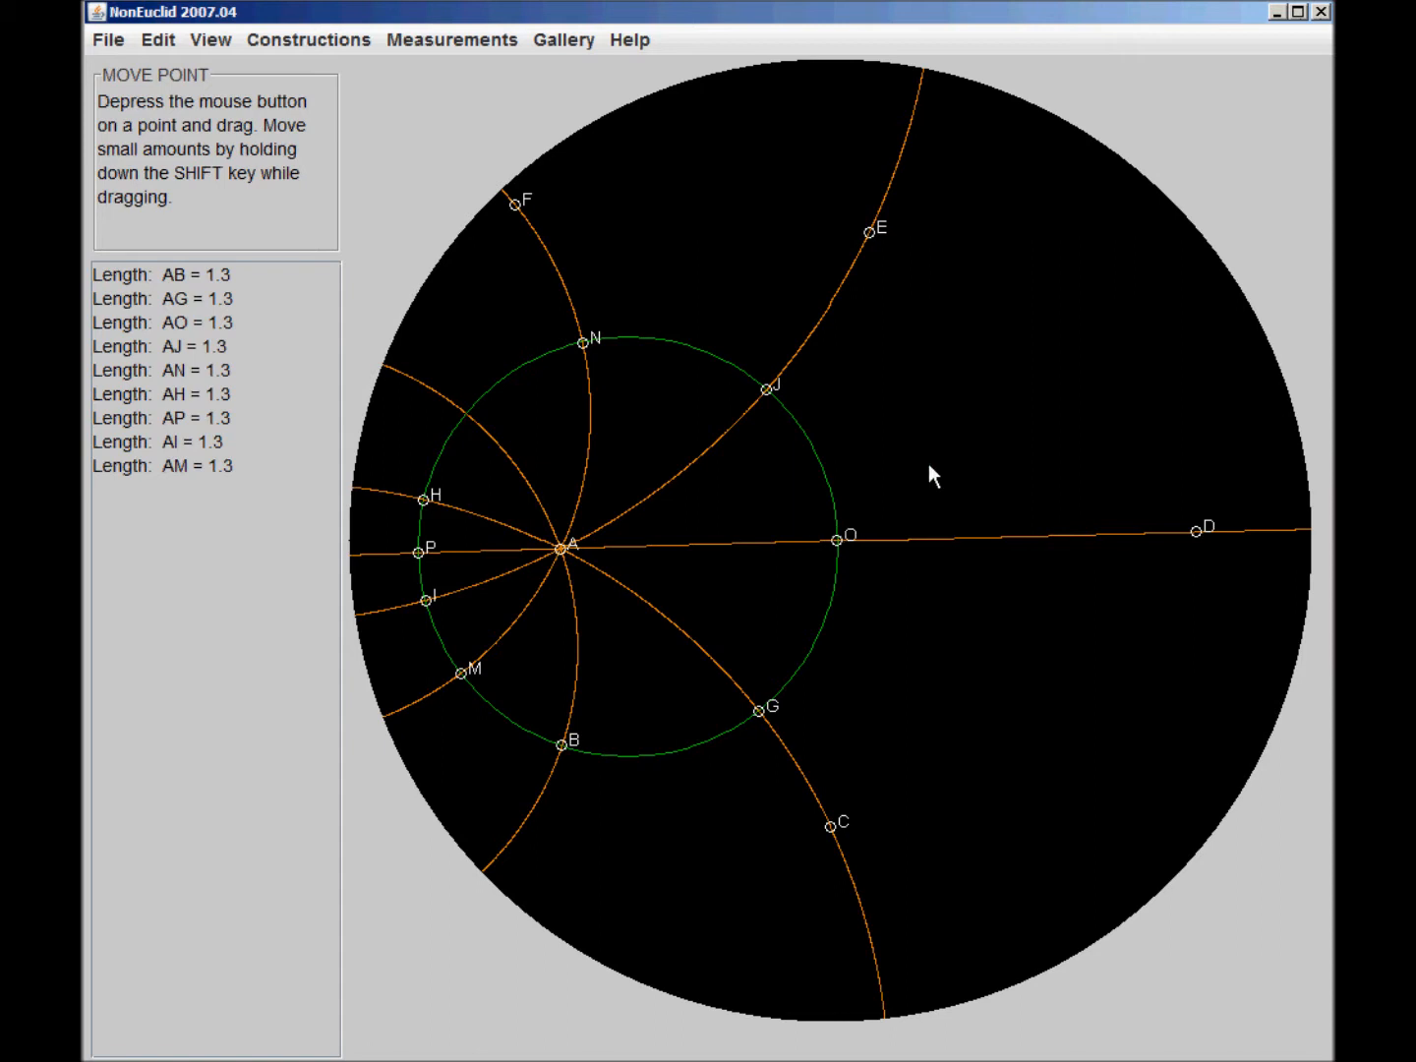
pyautogui.moveTo(979, 453)
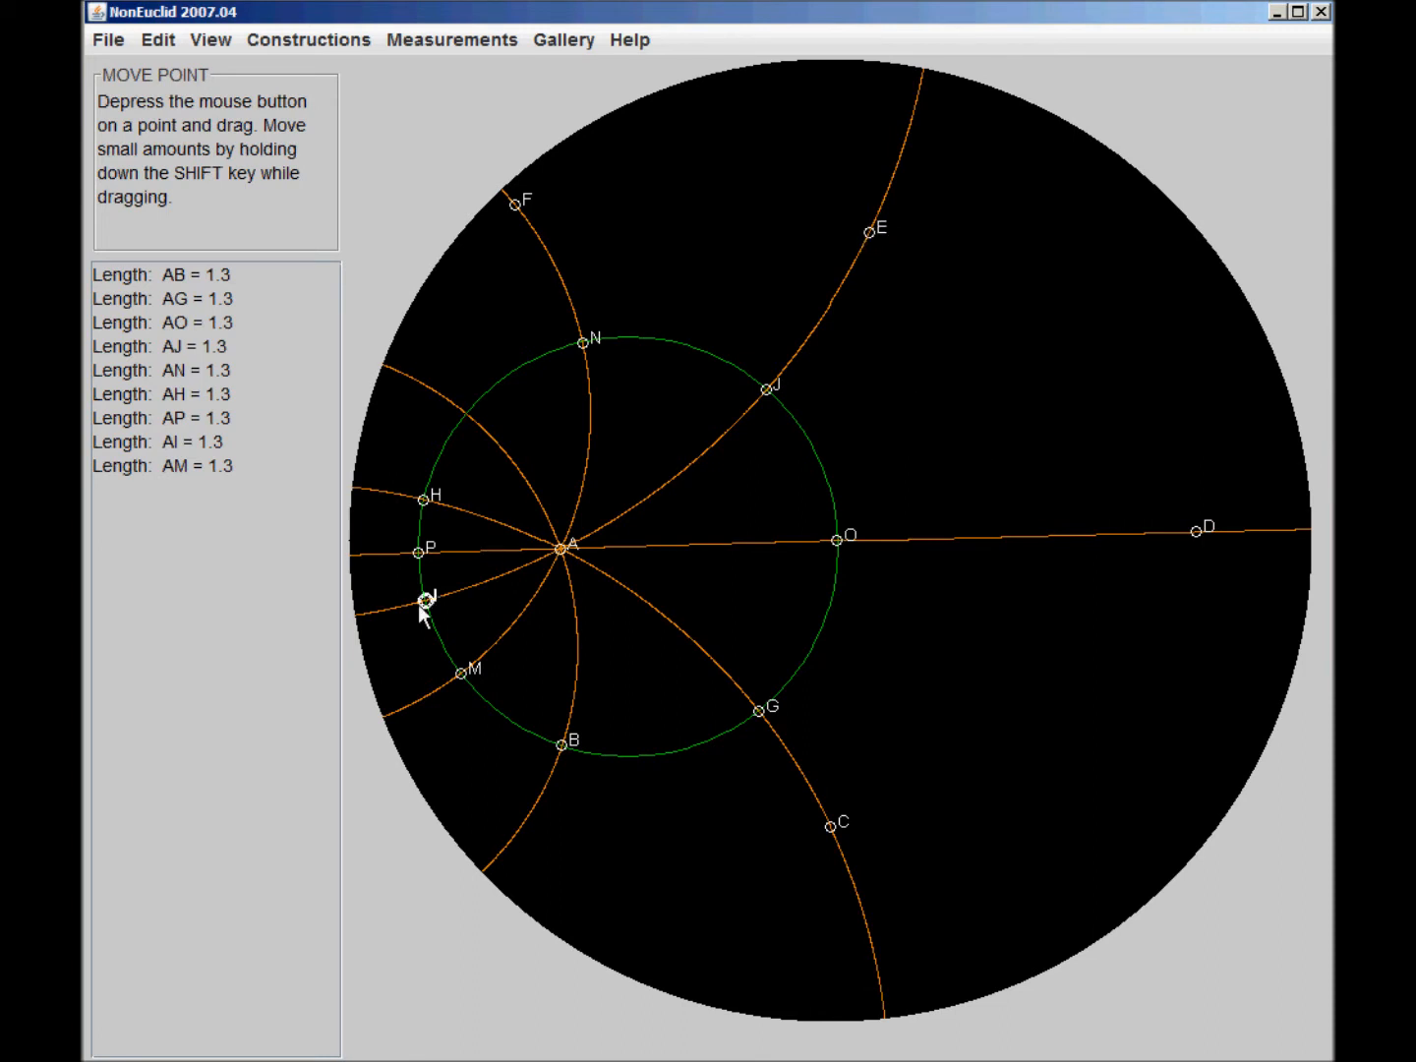
pyautogui.moveTo(869, 256)
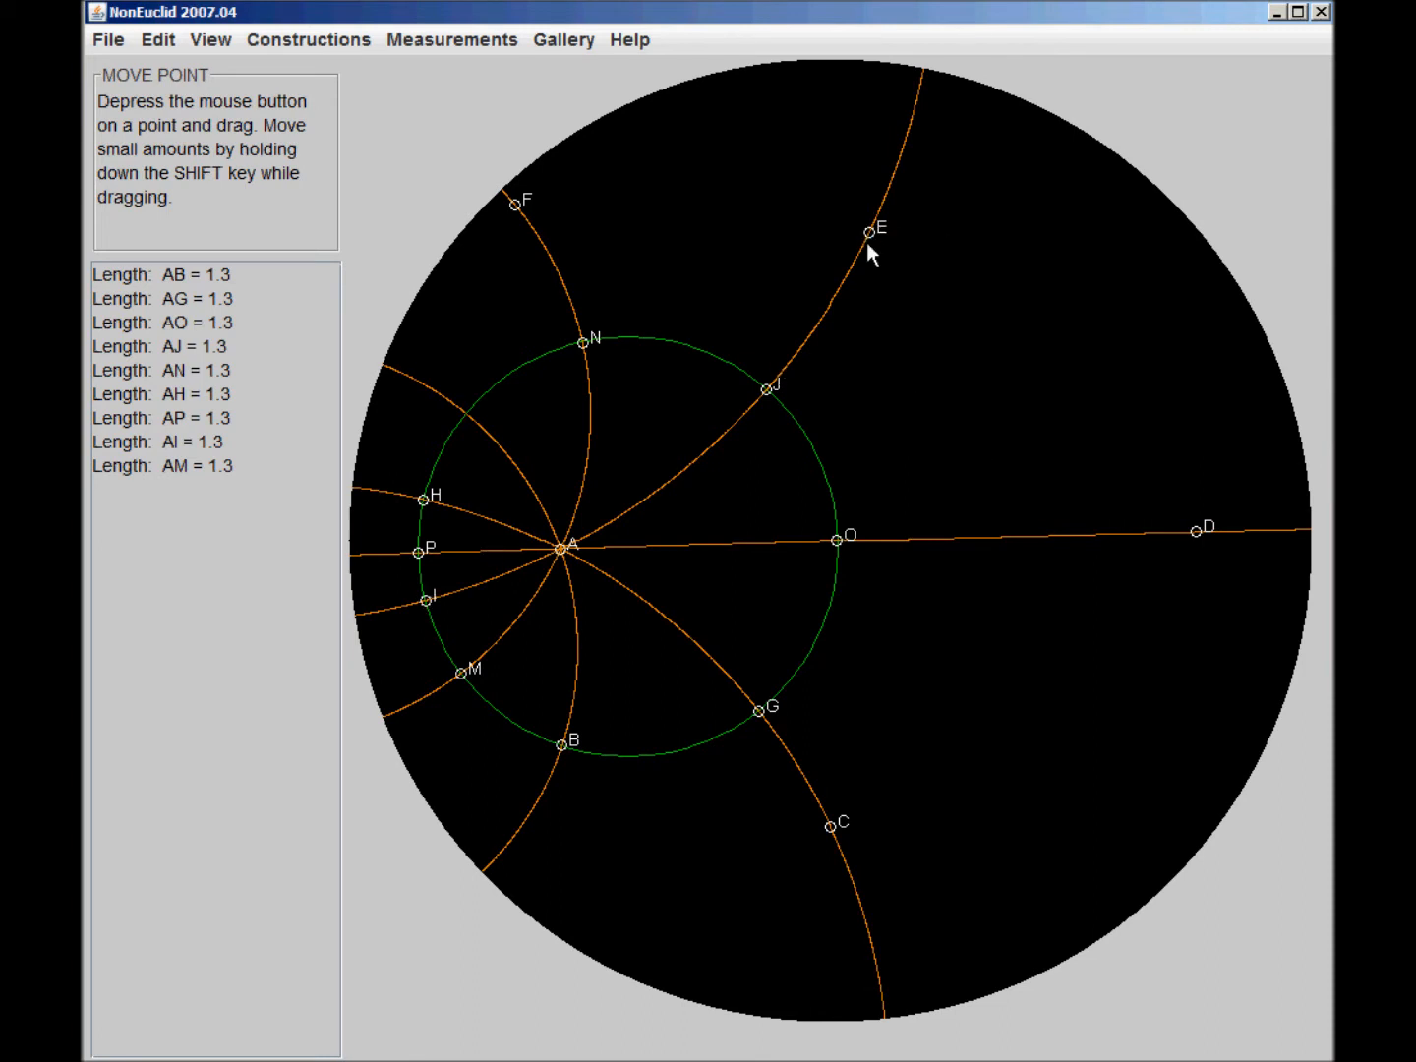
pyautogui.moveTo(429, 608)
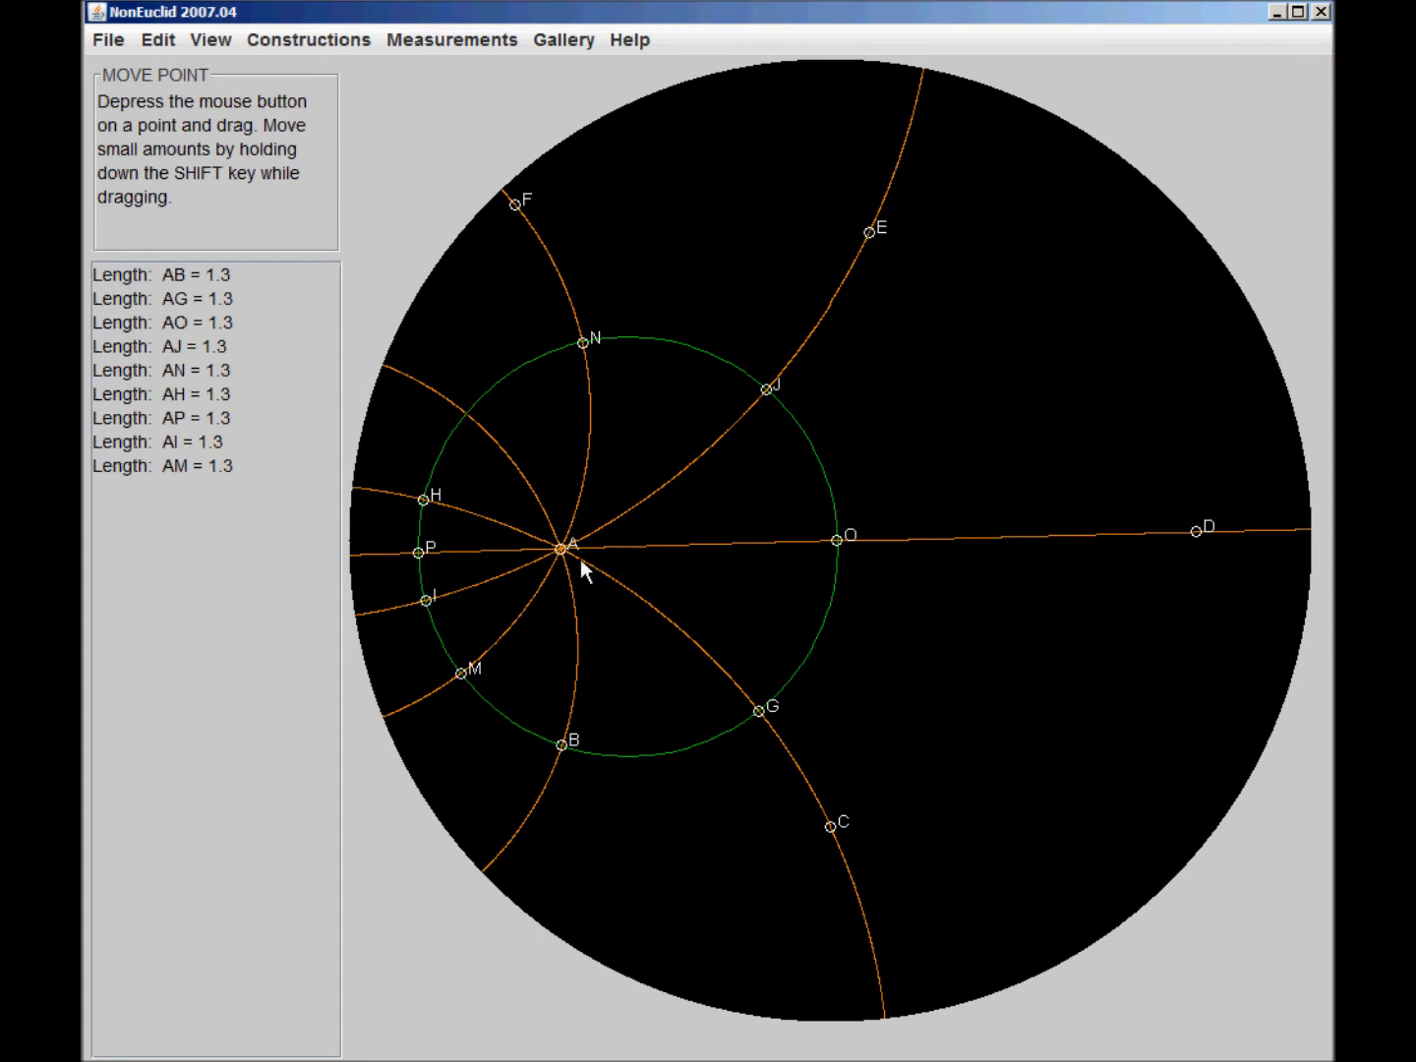
pyautogui.moveTo(846, 266)
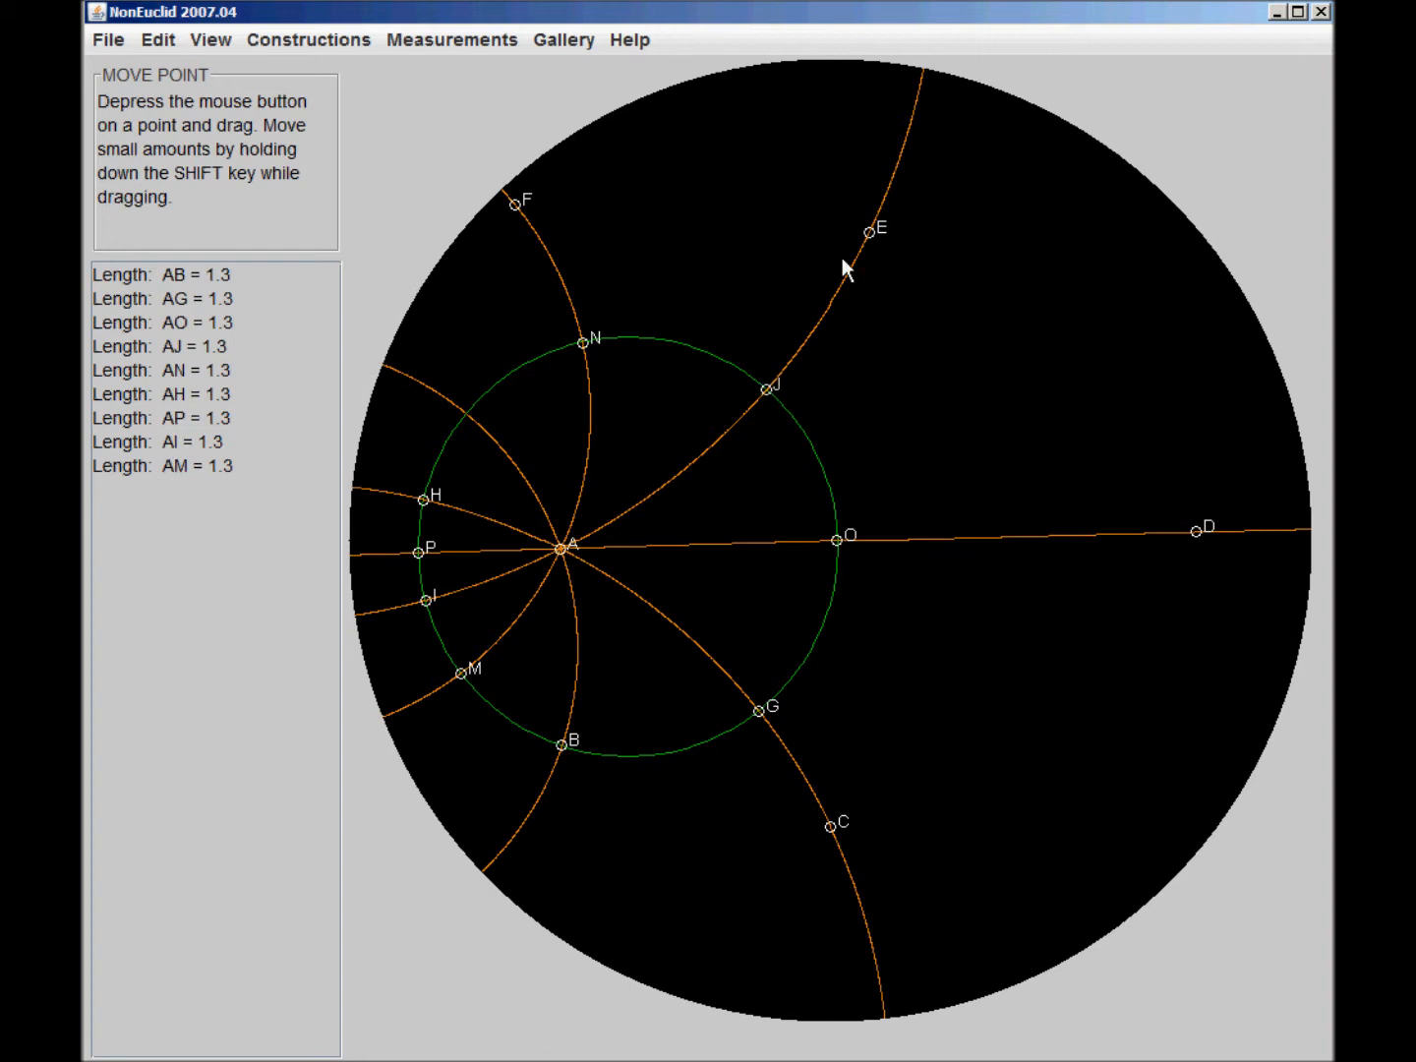
pyautogui.moveTo(488, 586)
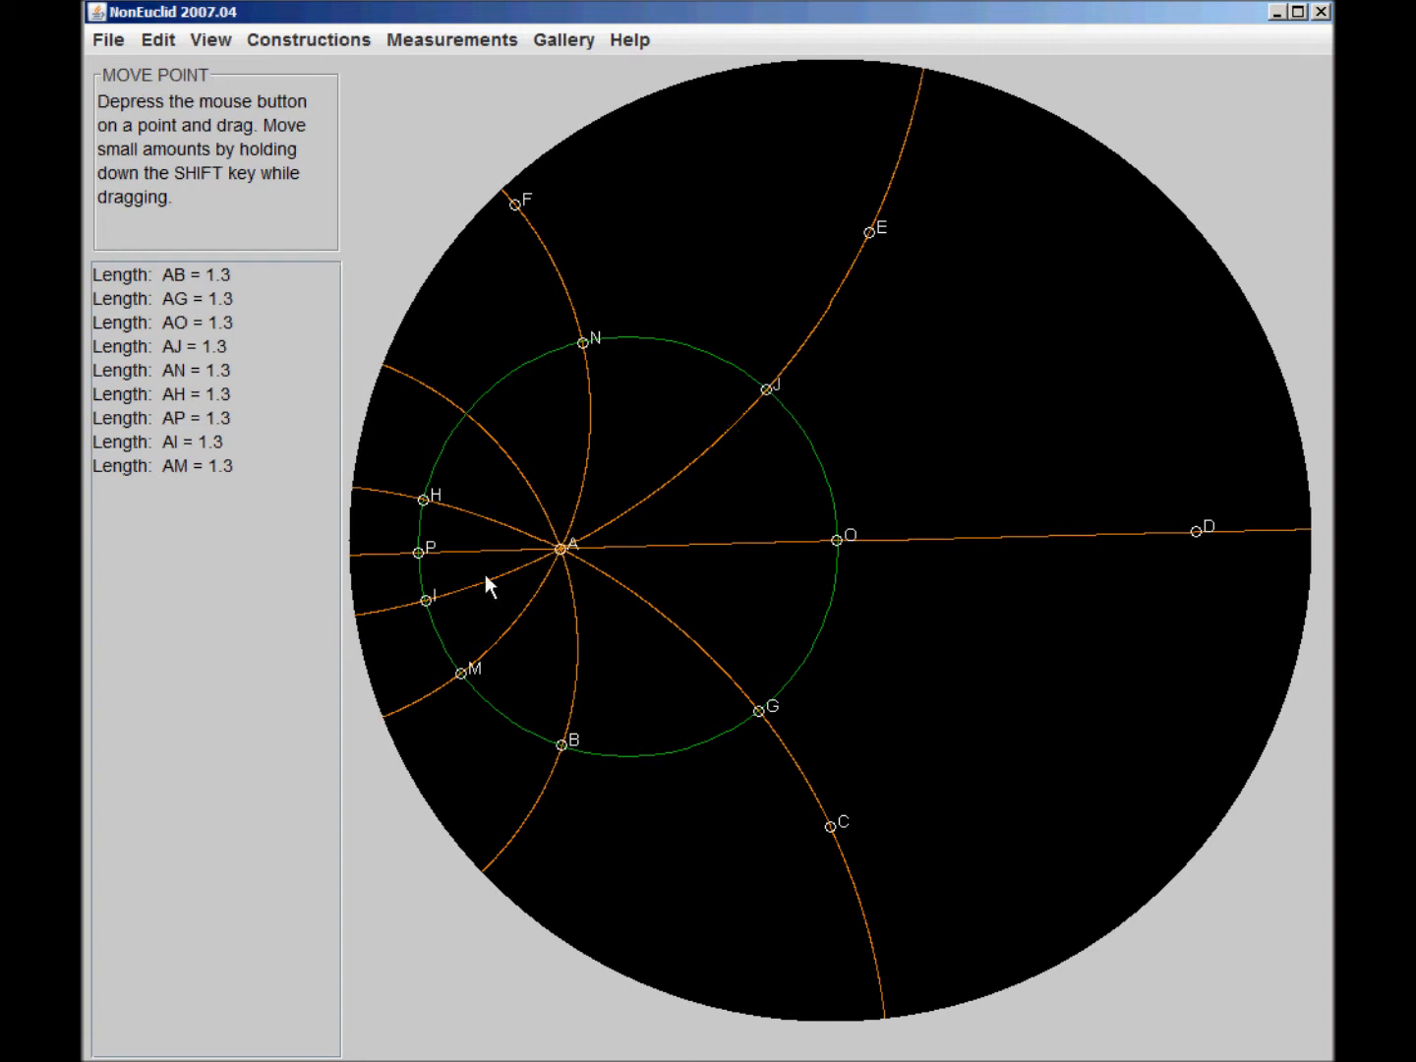
pyautogui.moveTo(791, 413)
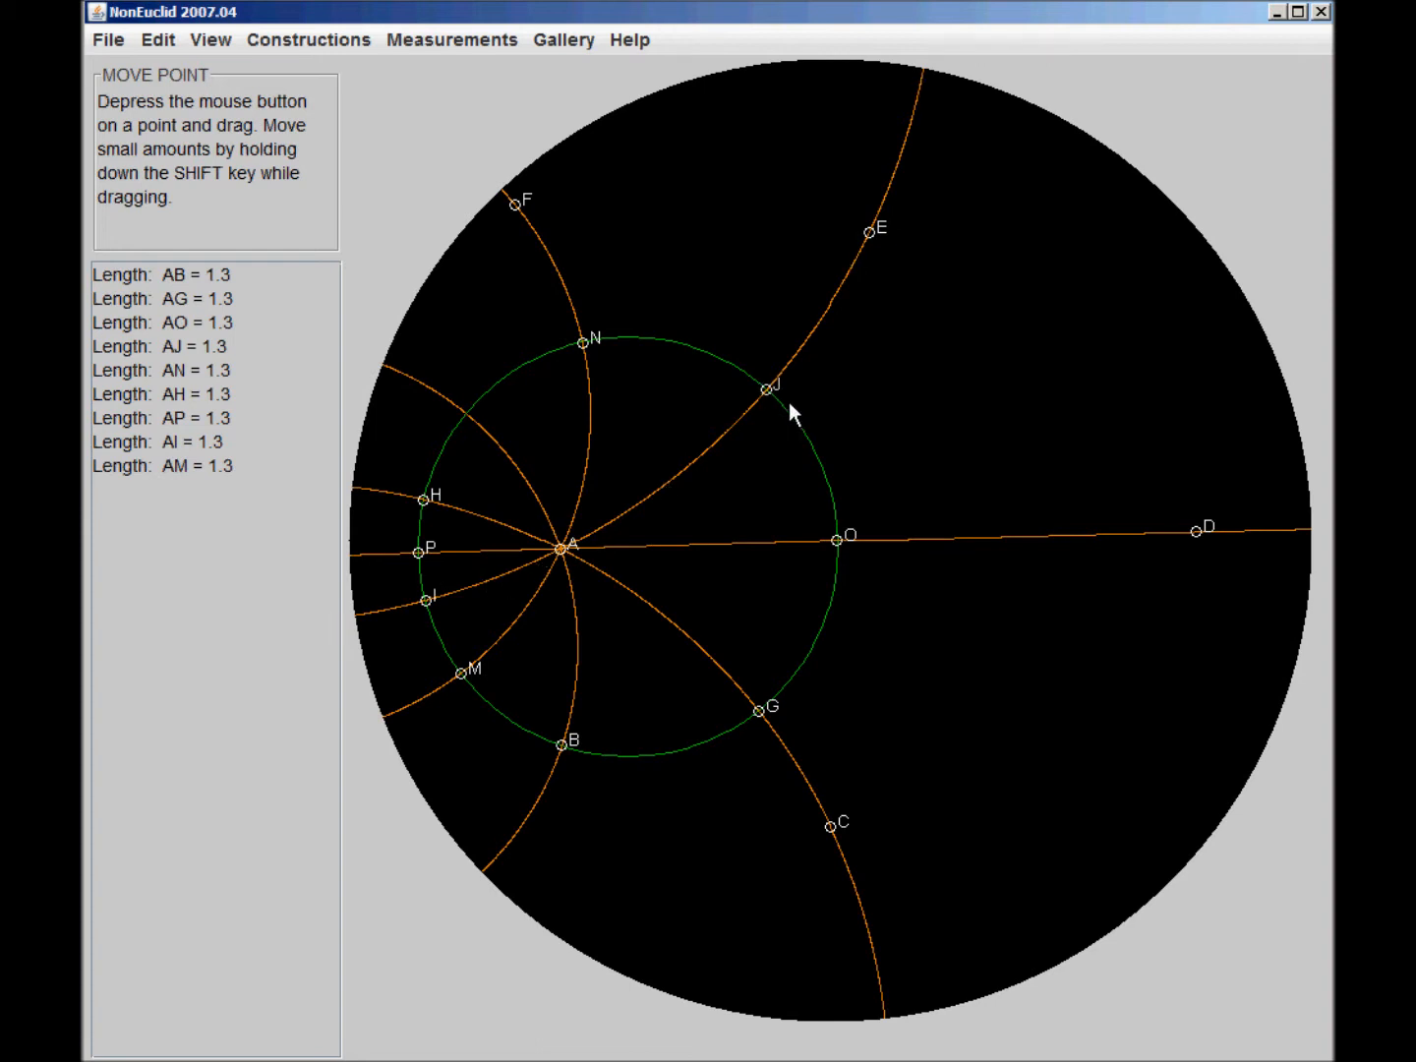
pyautogui.moveTo(869, 240)
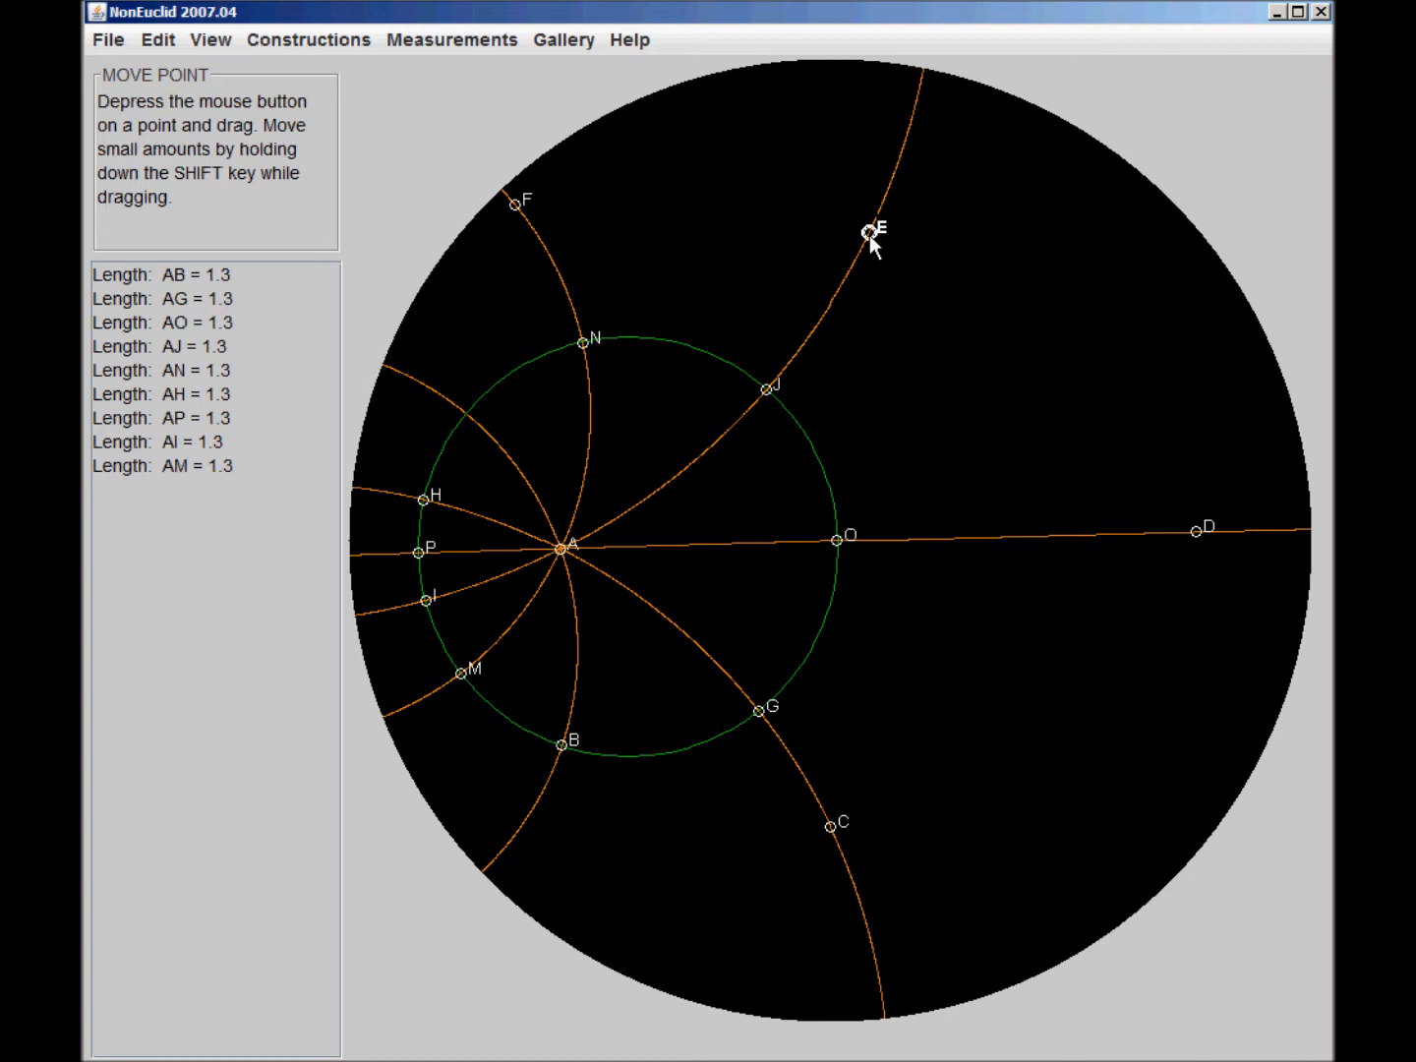
pyautogui.moveTo(651, 218)
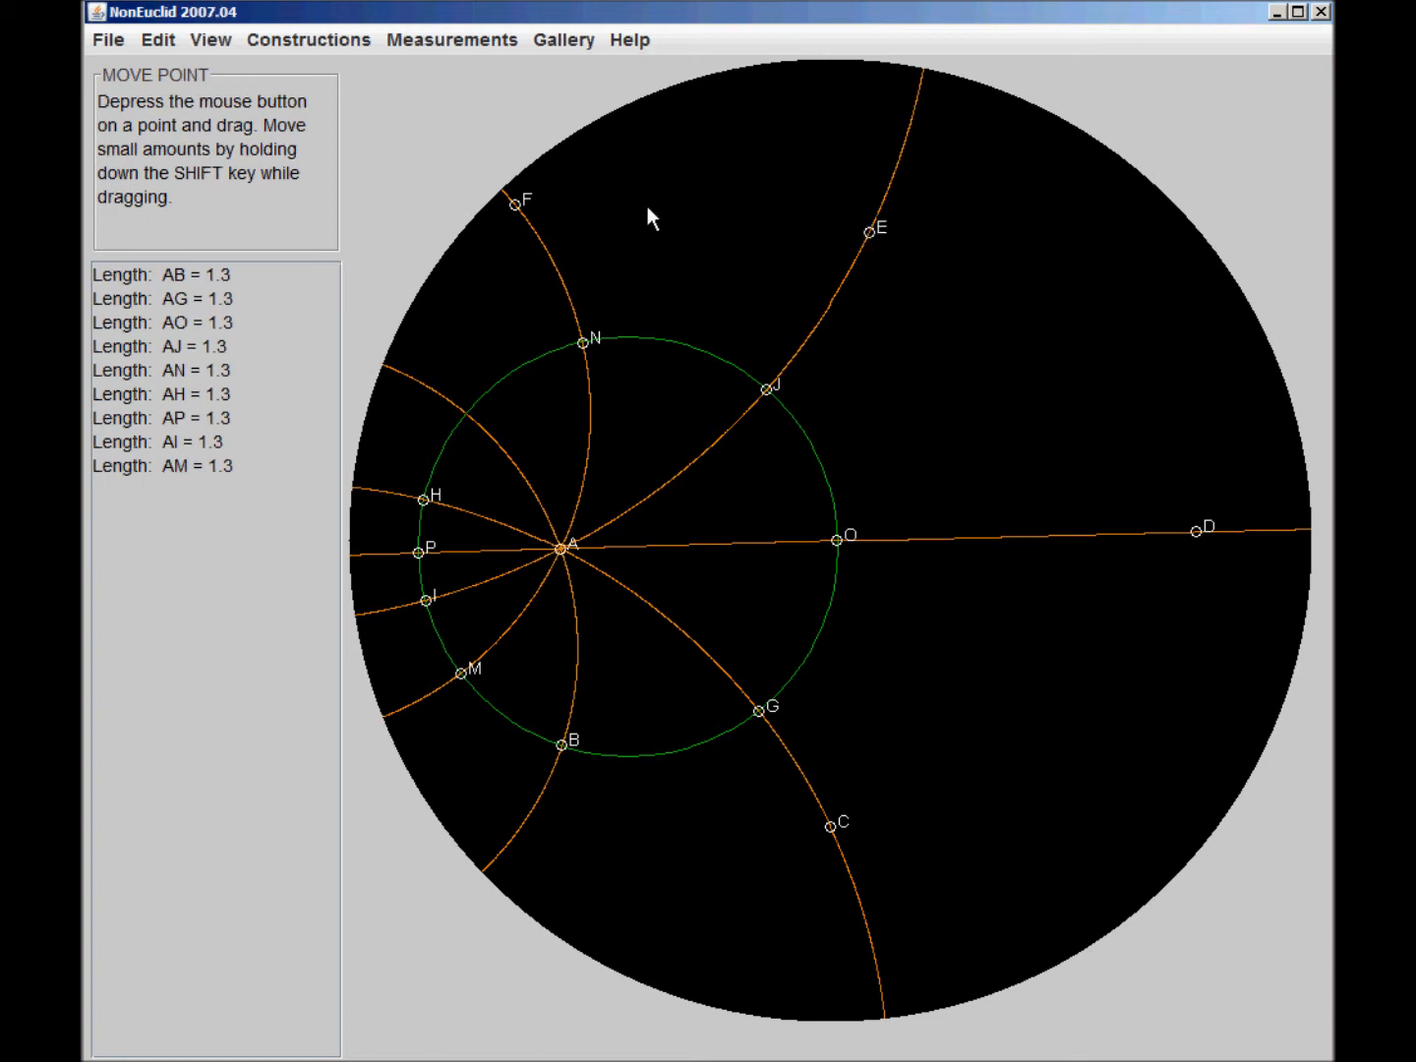
pyautogui.moveTo(254, 77)
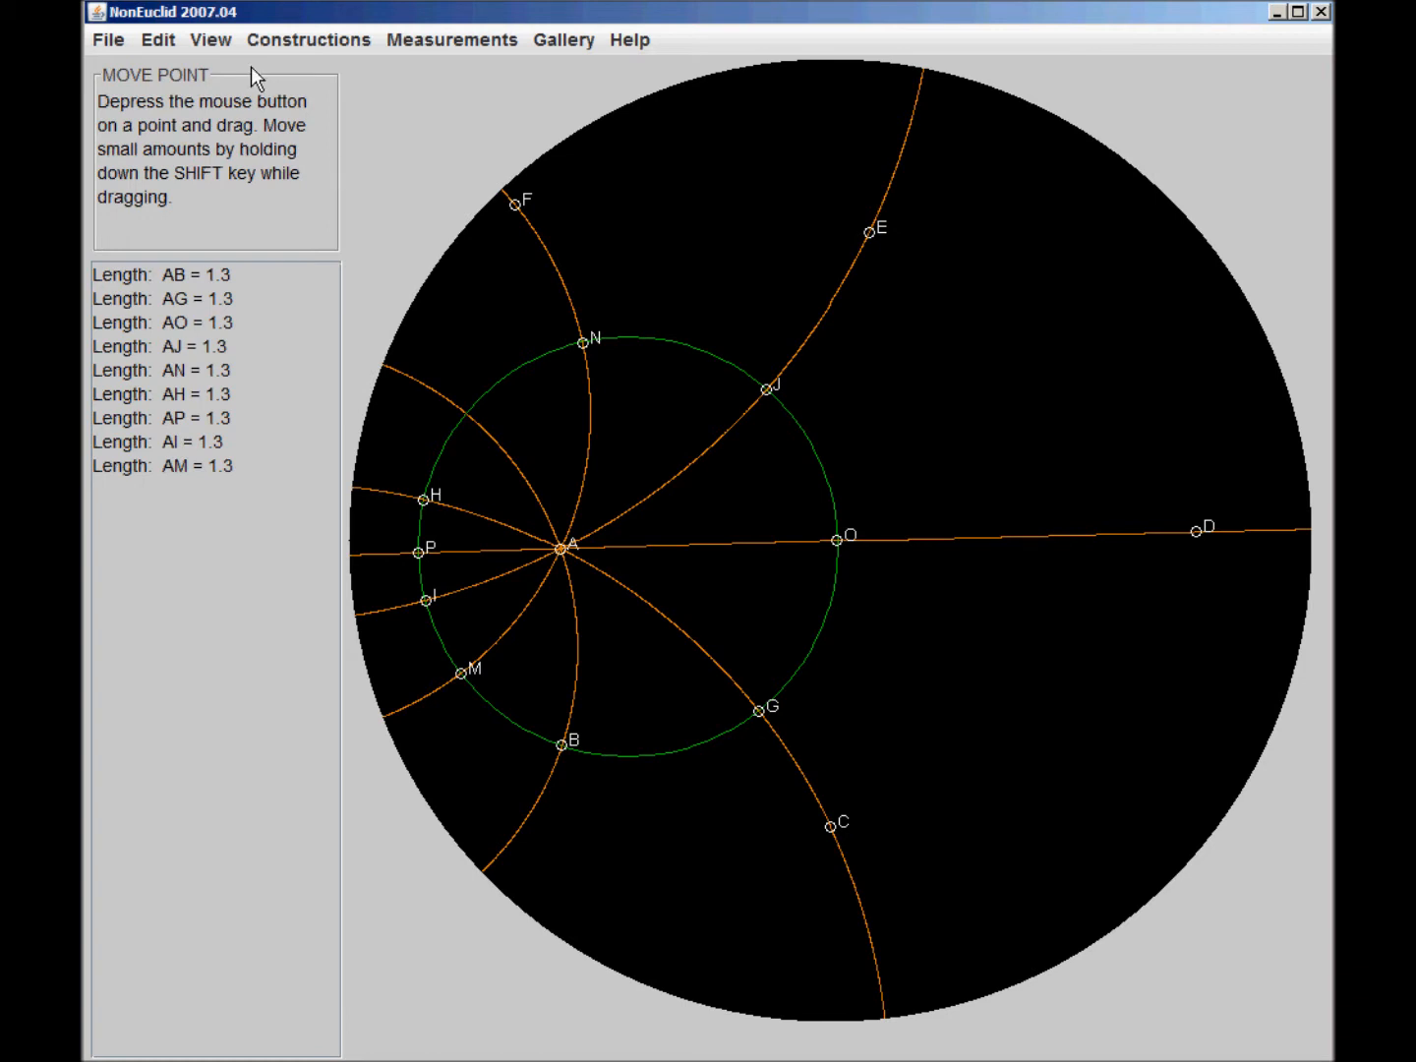
pyautogui.click(450, 39)
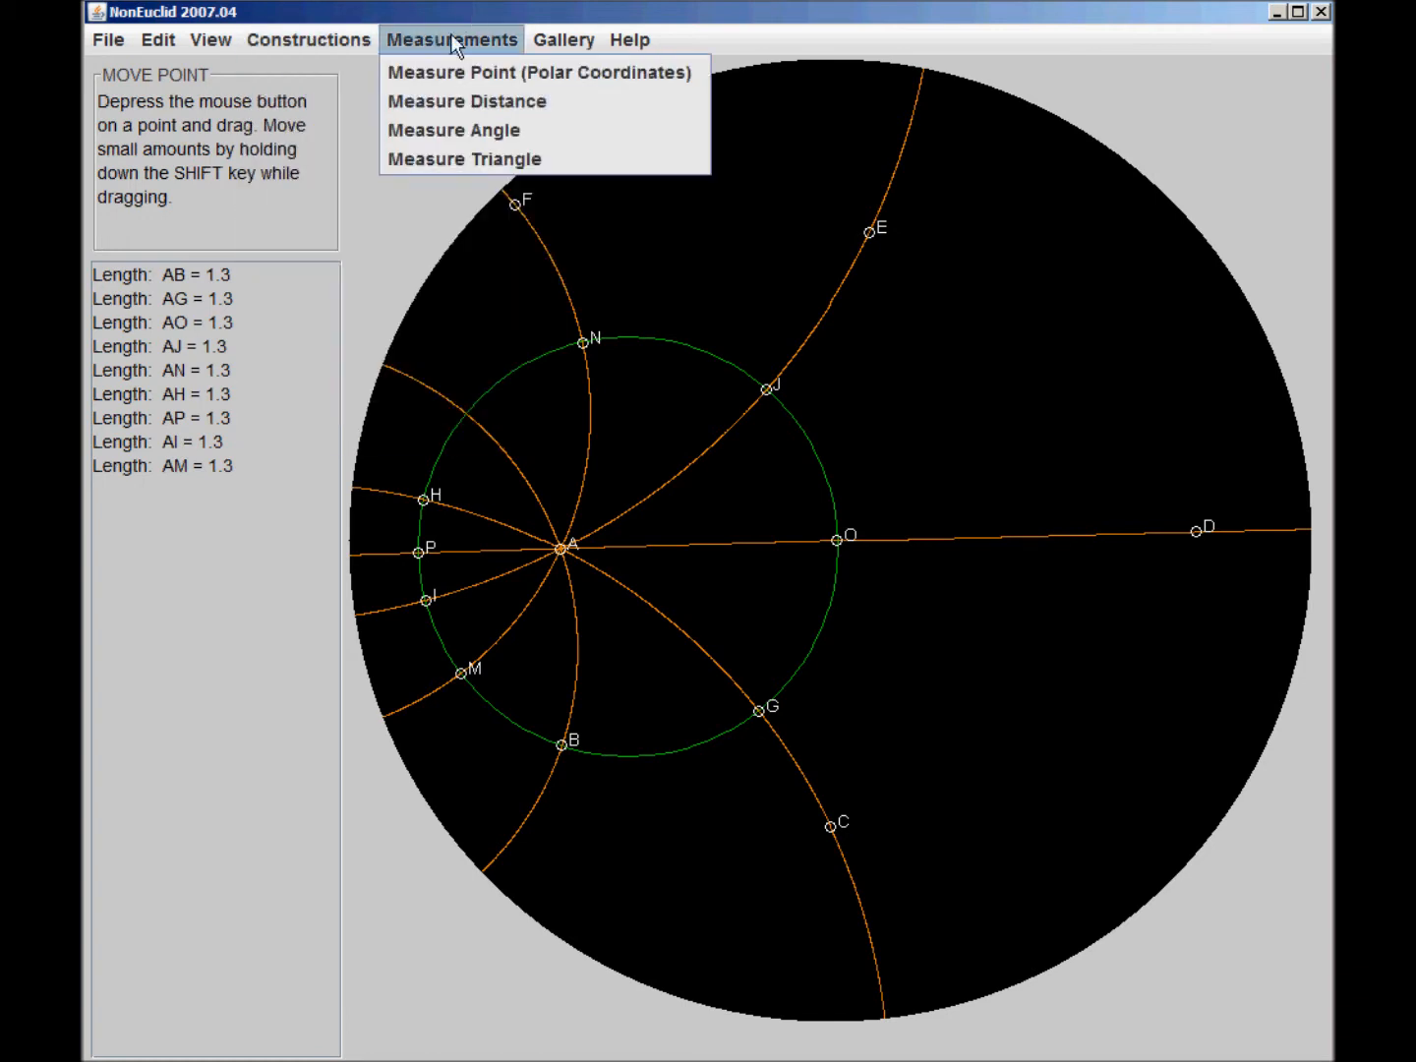
pyautogui.click(157, 39)
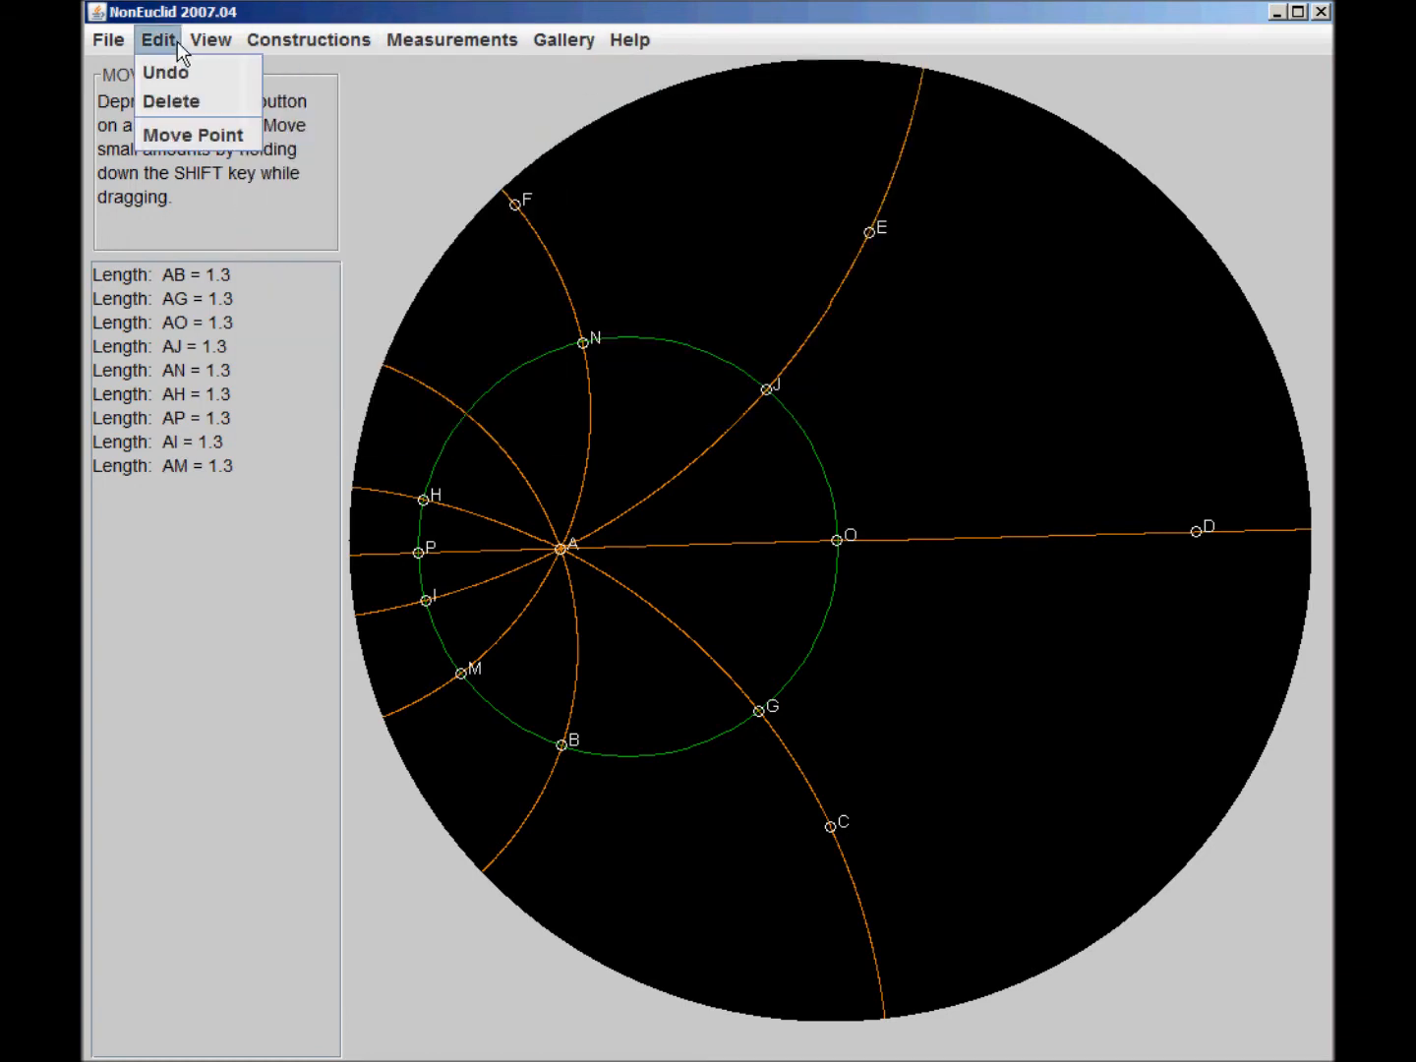
pyautogui.moveTo(170, 51)
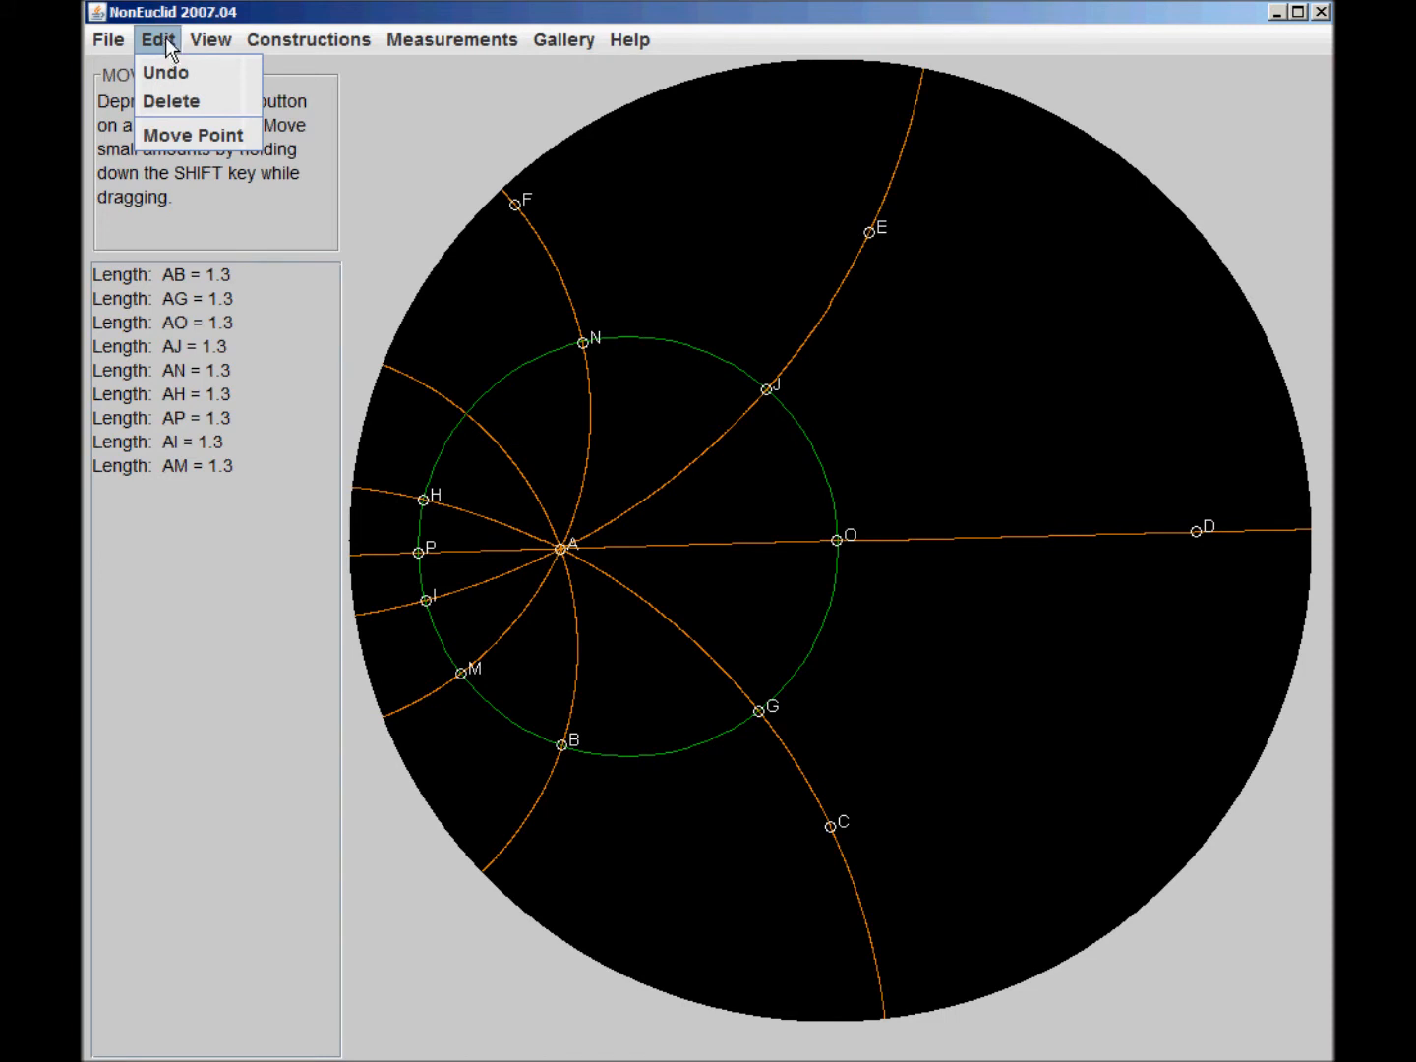
pyautogui.moveTo(195, 134)
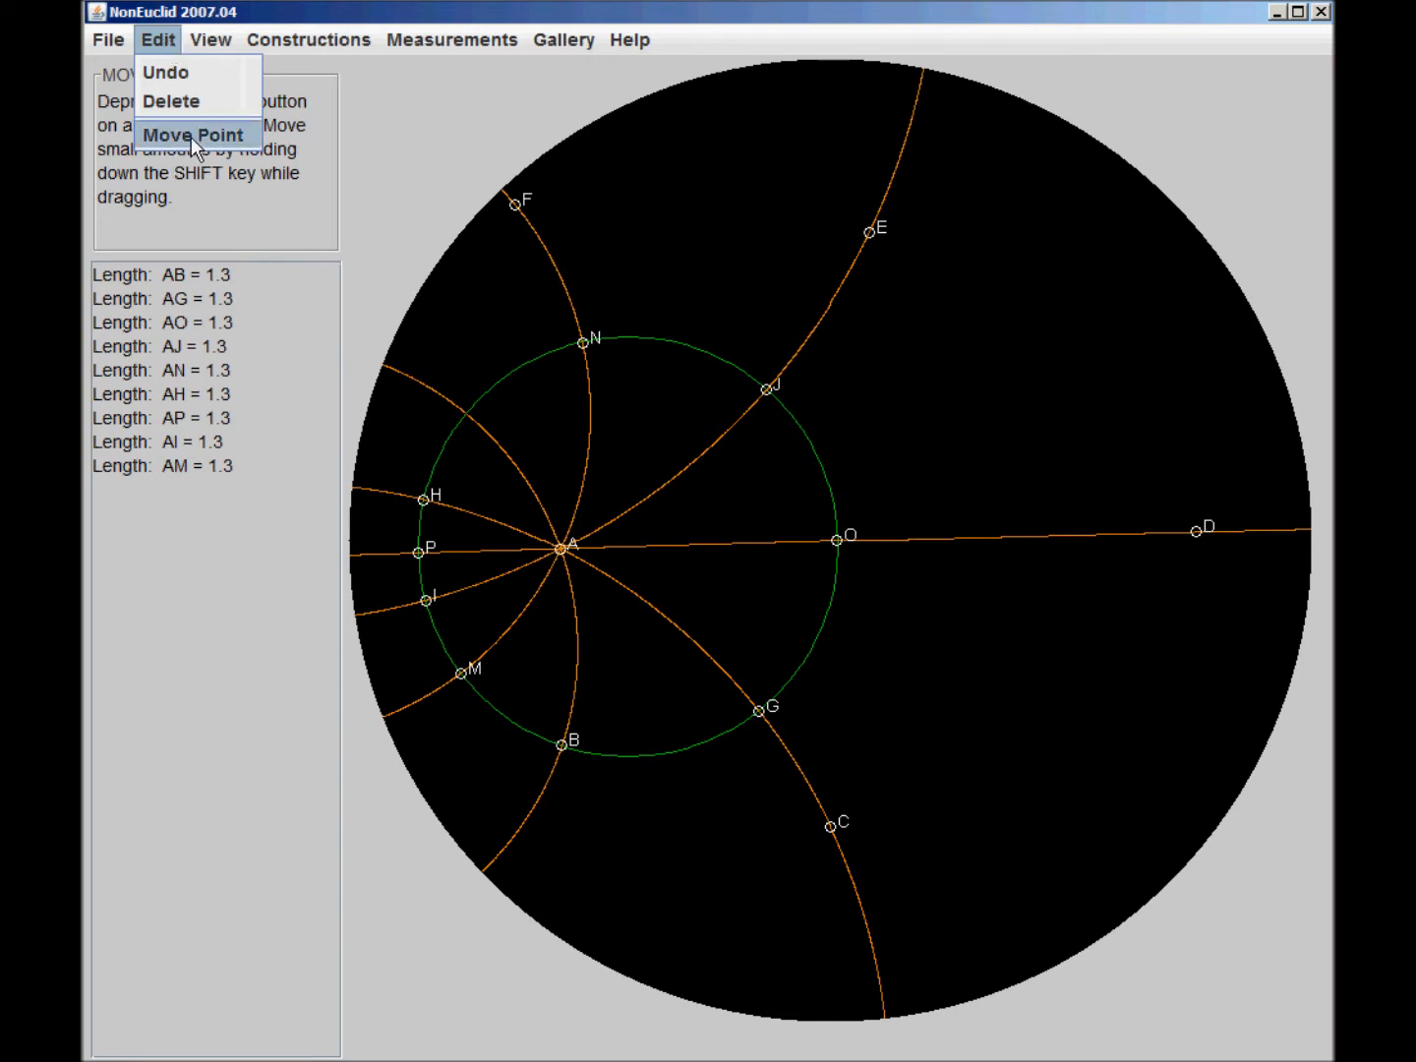
pyautogui.click(195, 134)
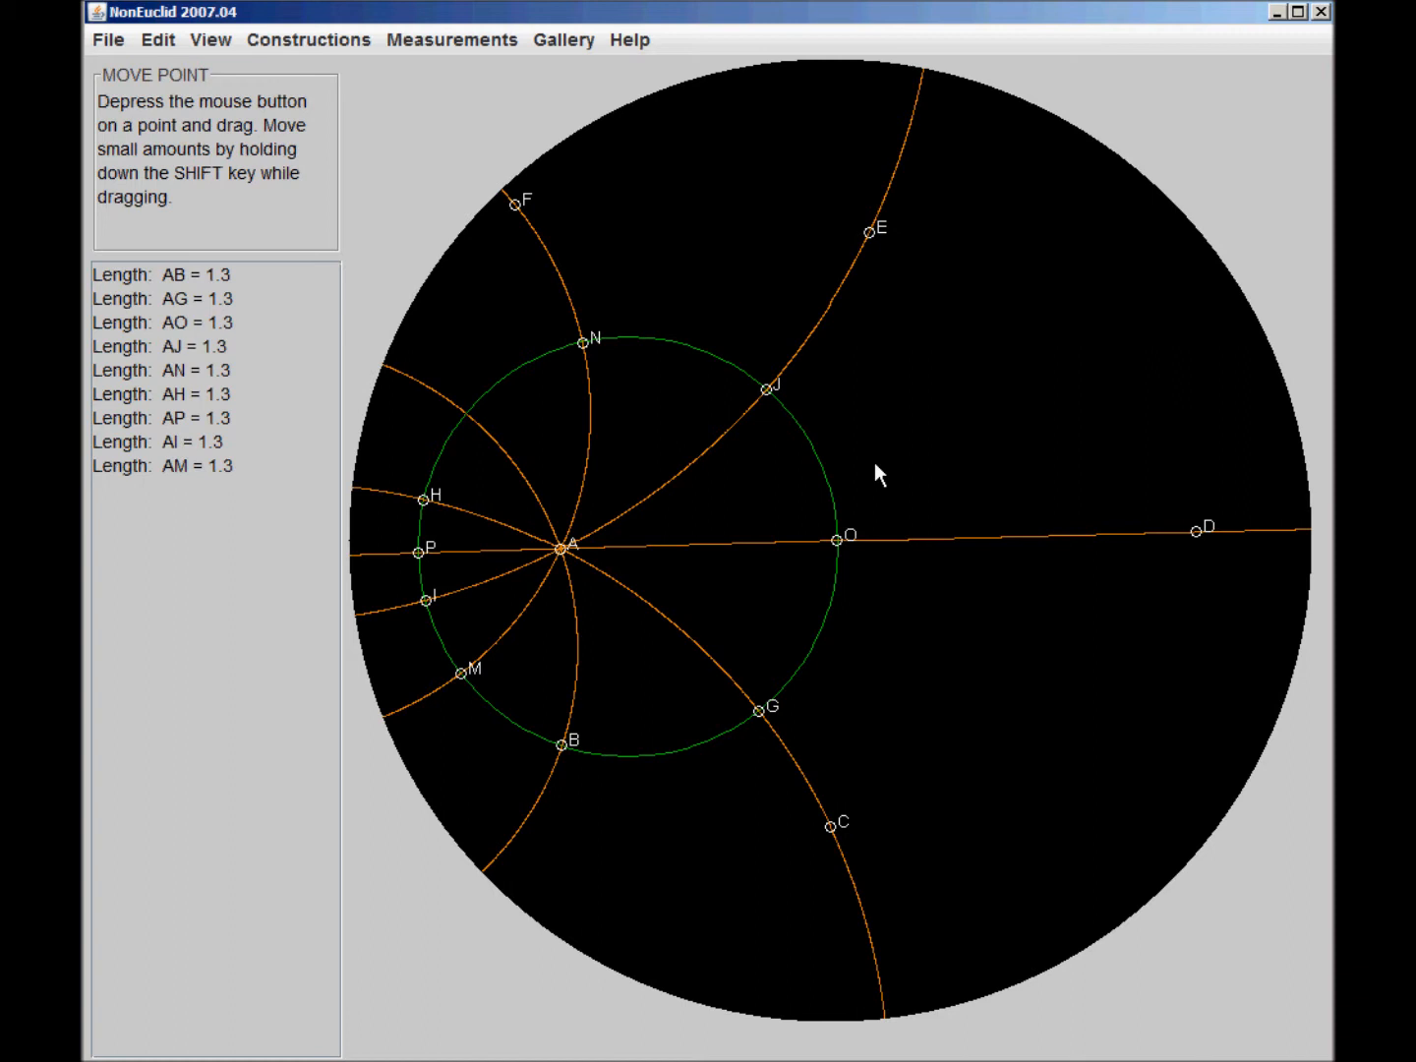
pyautogui.moveTo(657, 535)
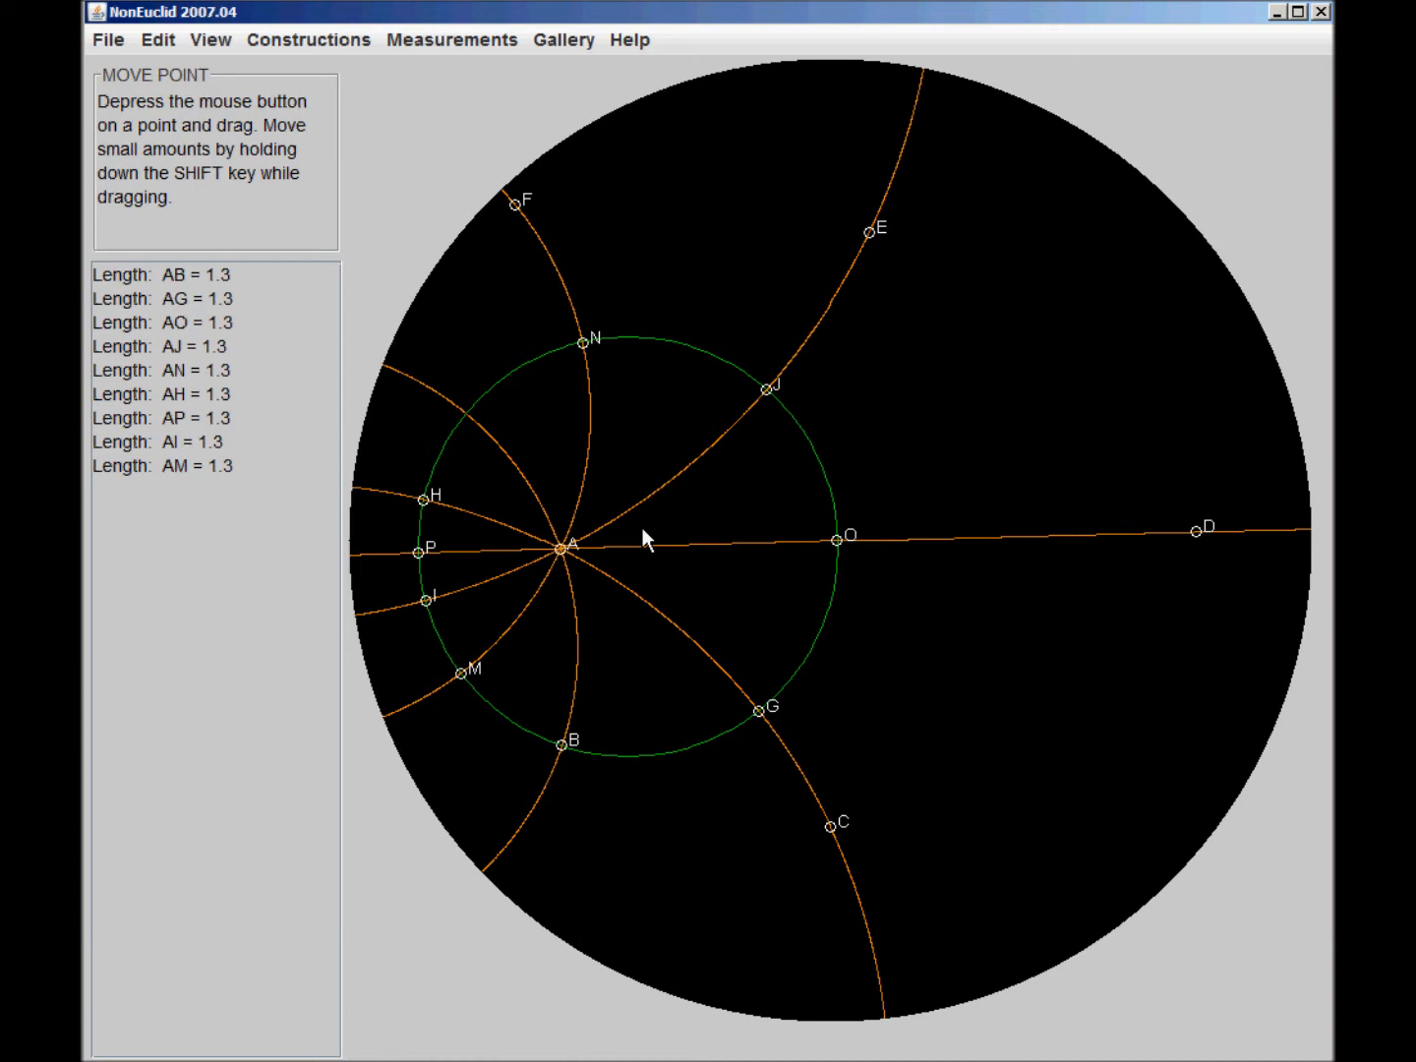
pyautogui.moveTo(580, 571)
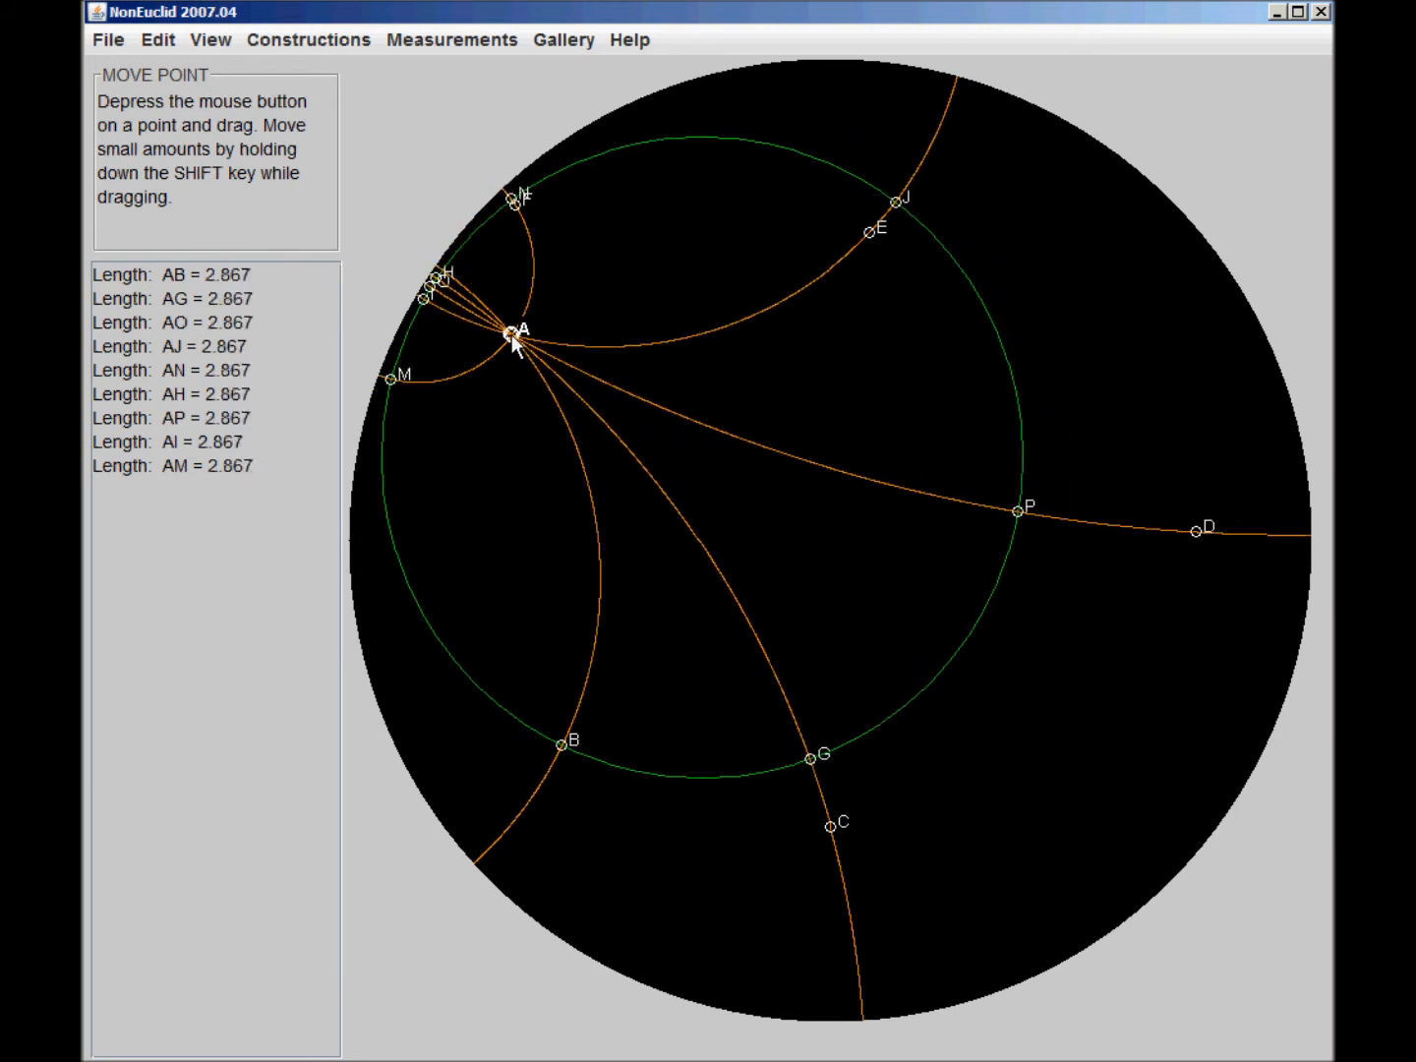
pyautogui.moveTo(492, 606)
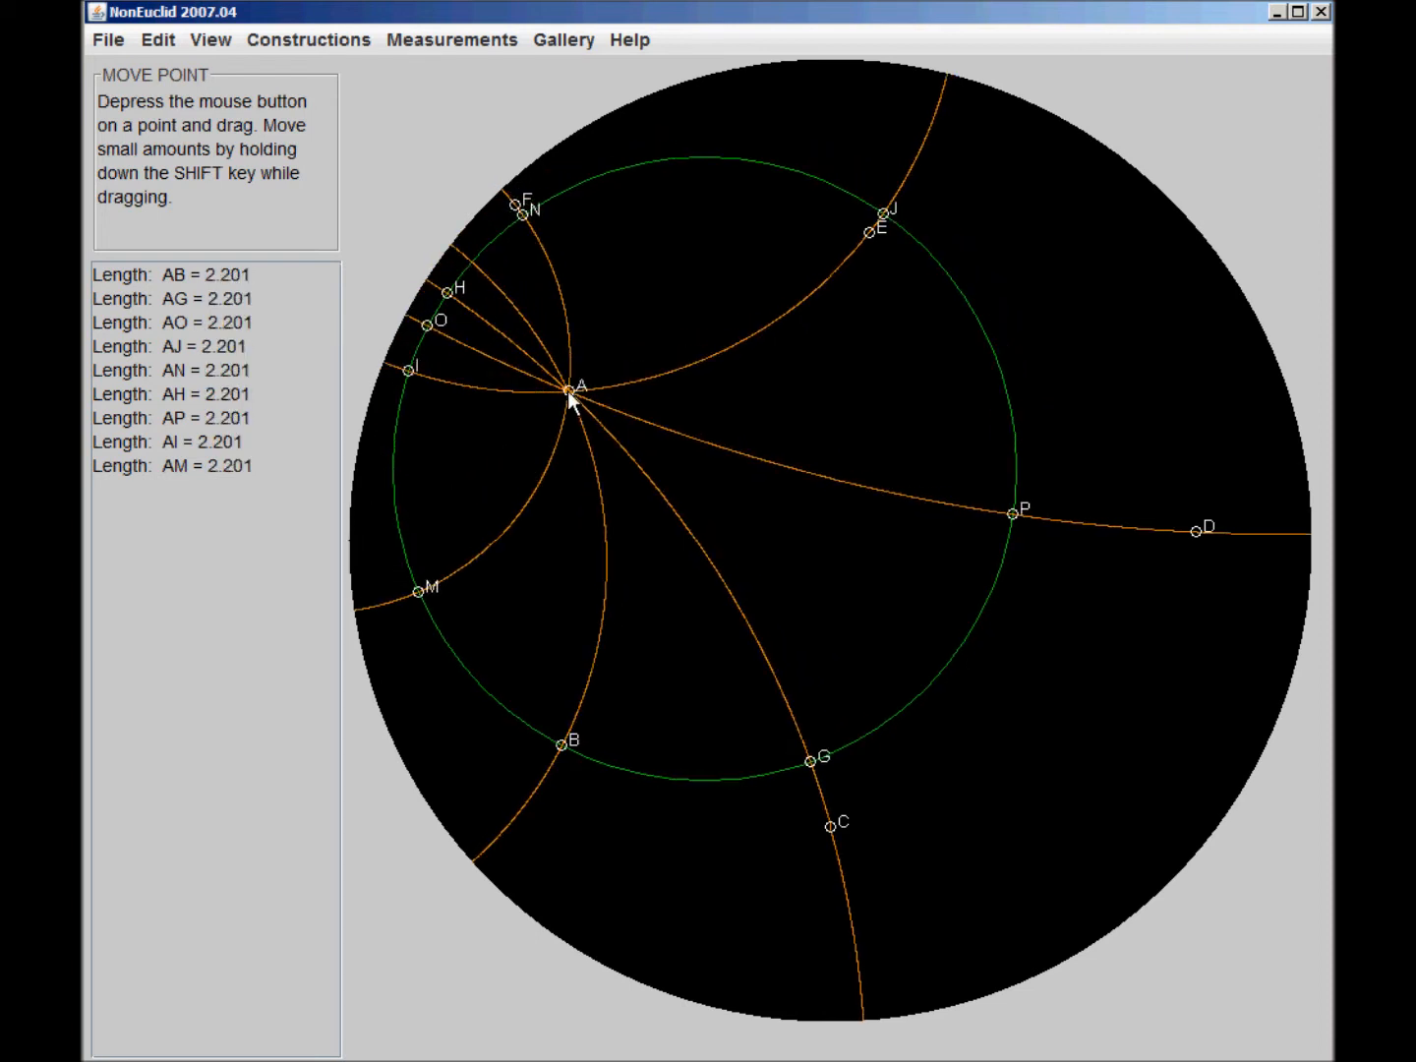
pyautogui.moveTo(407, 377)
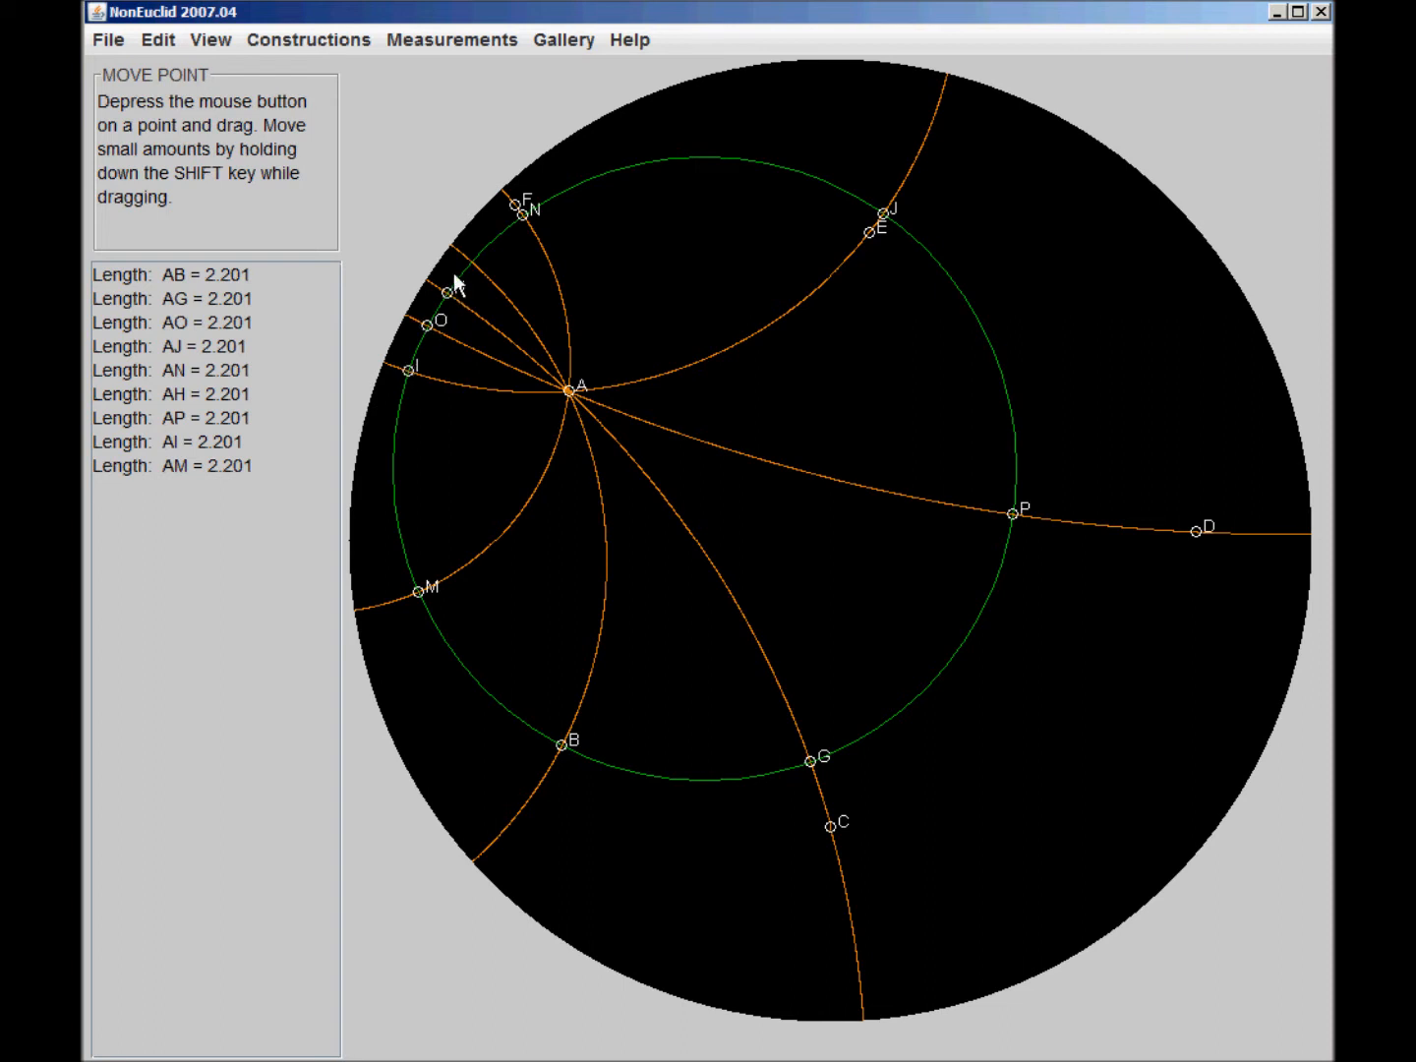
pyautogui.moveTo(1015, 523)
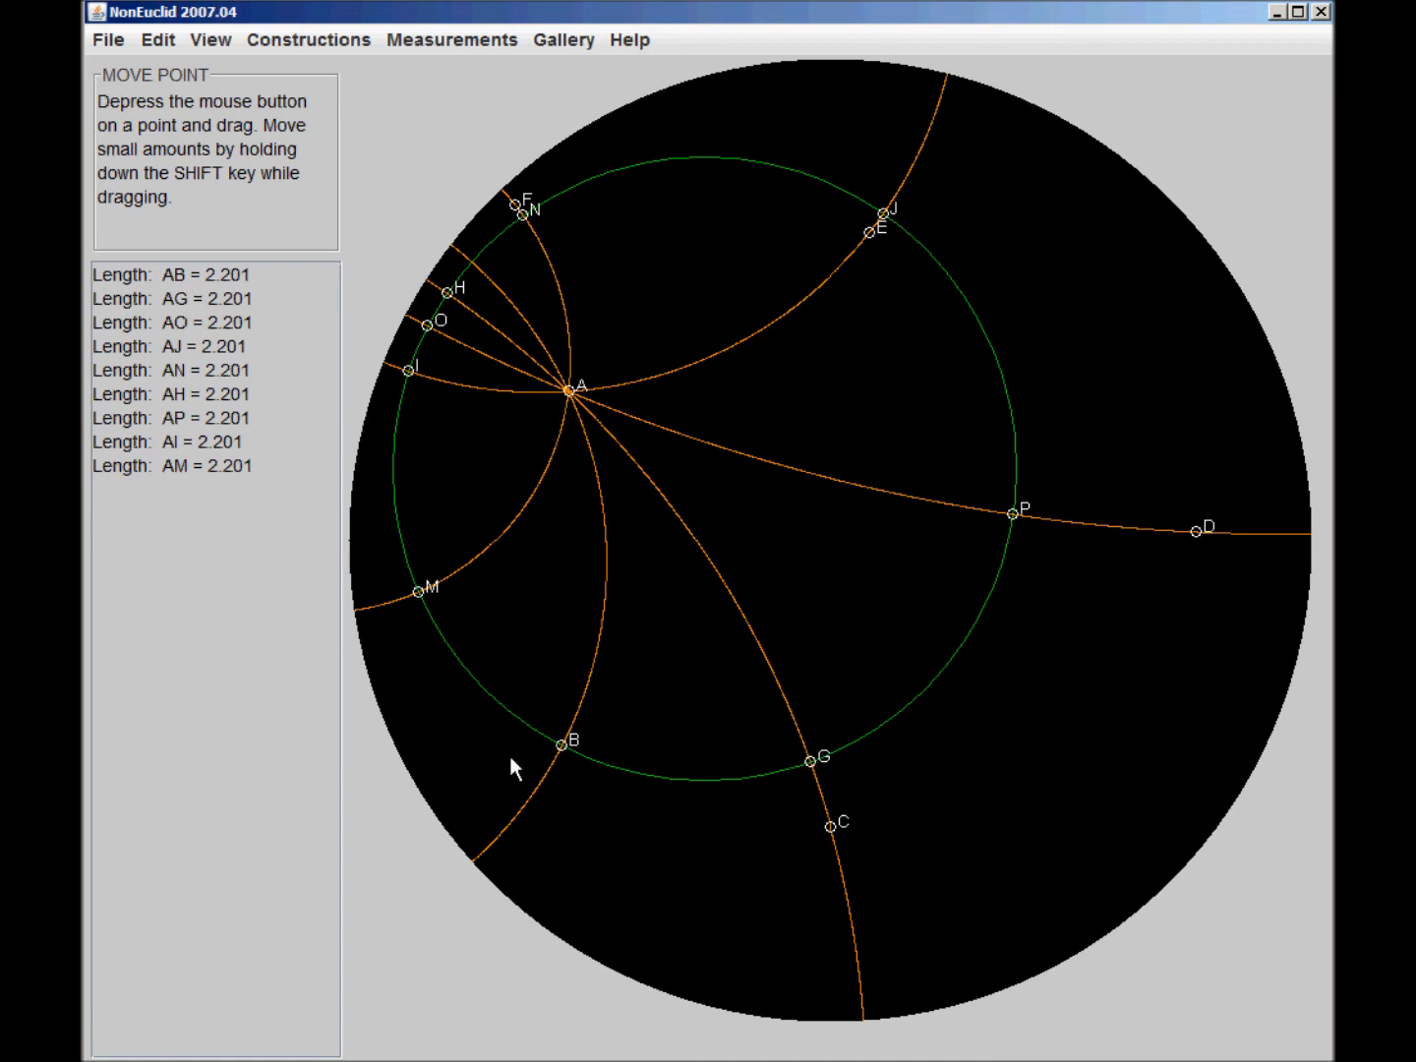
pyautogui.moveTo(550, 391)
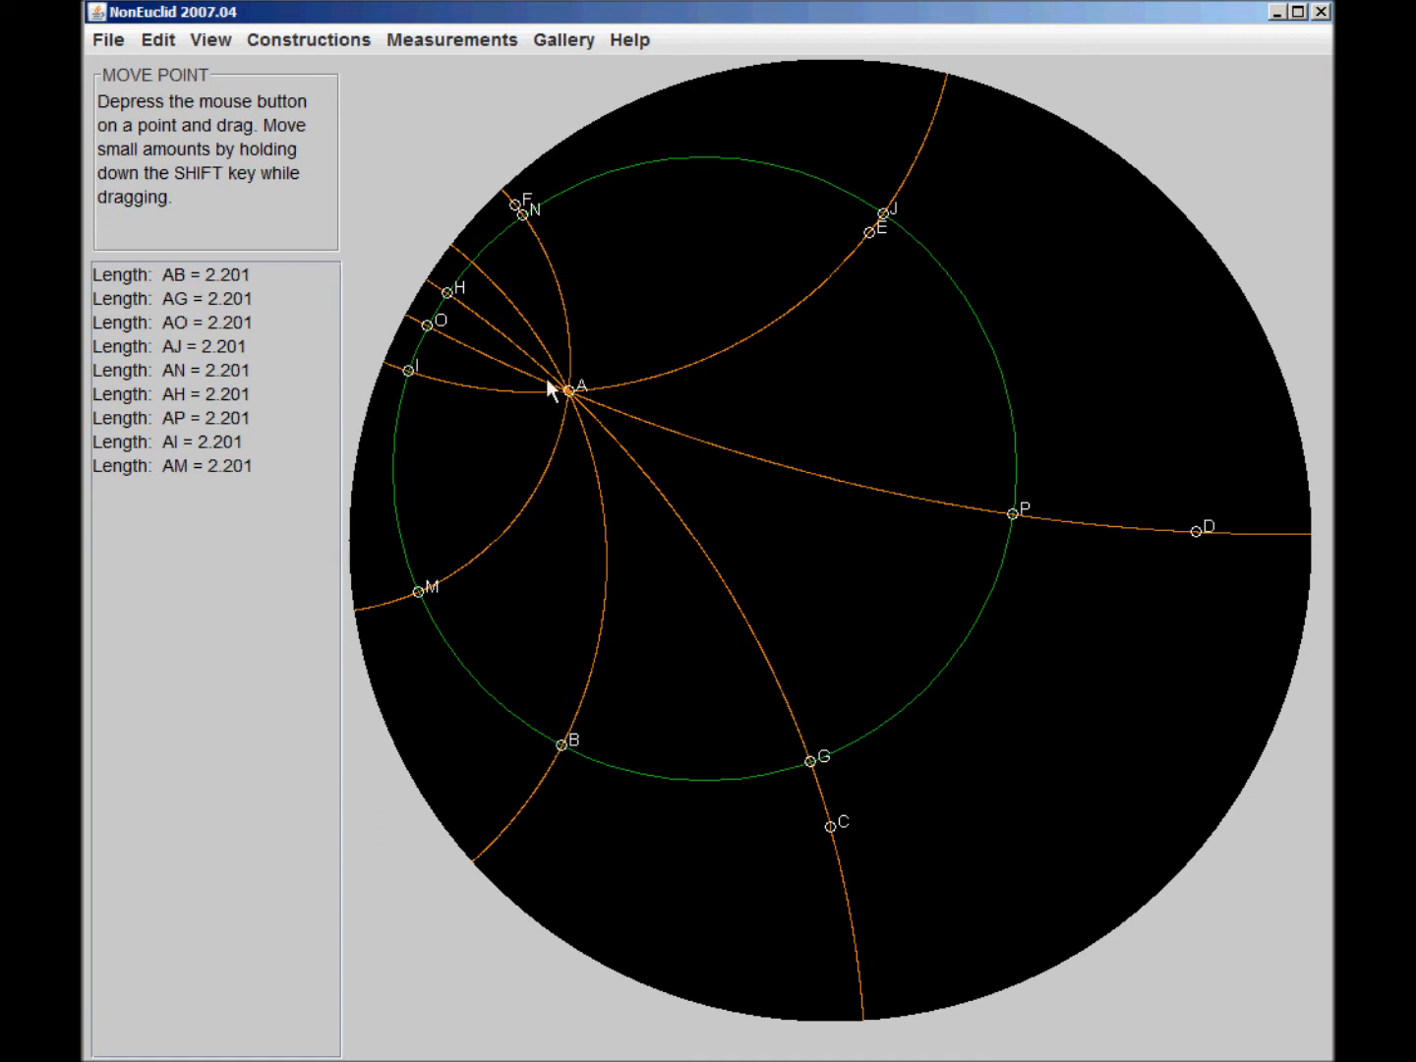
pyautogui.moveTo(496, 358)
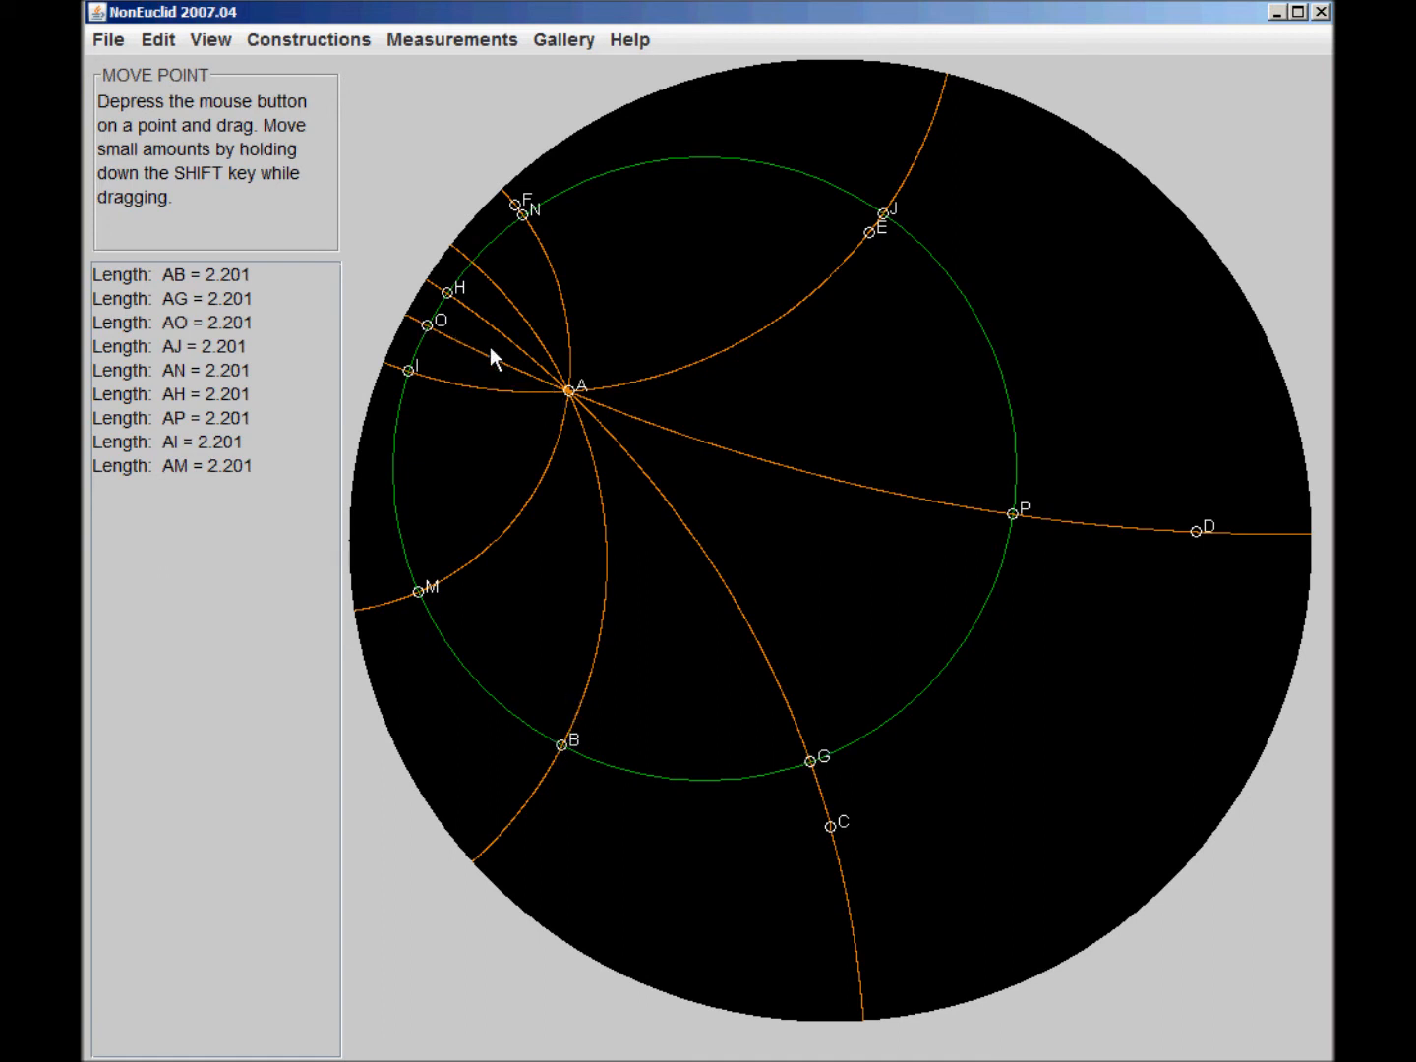
pyautogui.moveTo(869, 596)
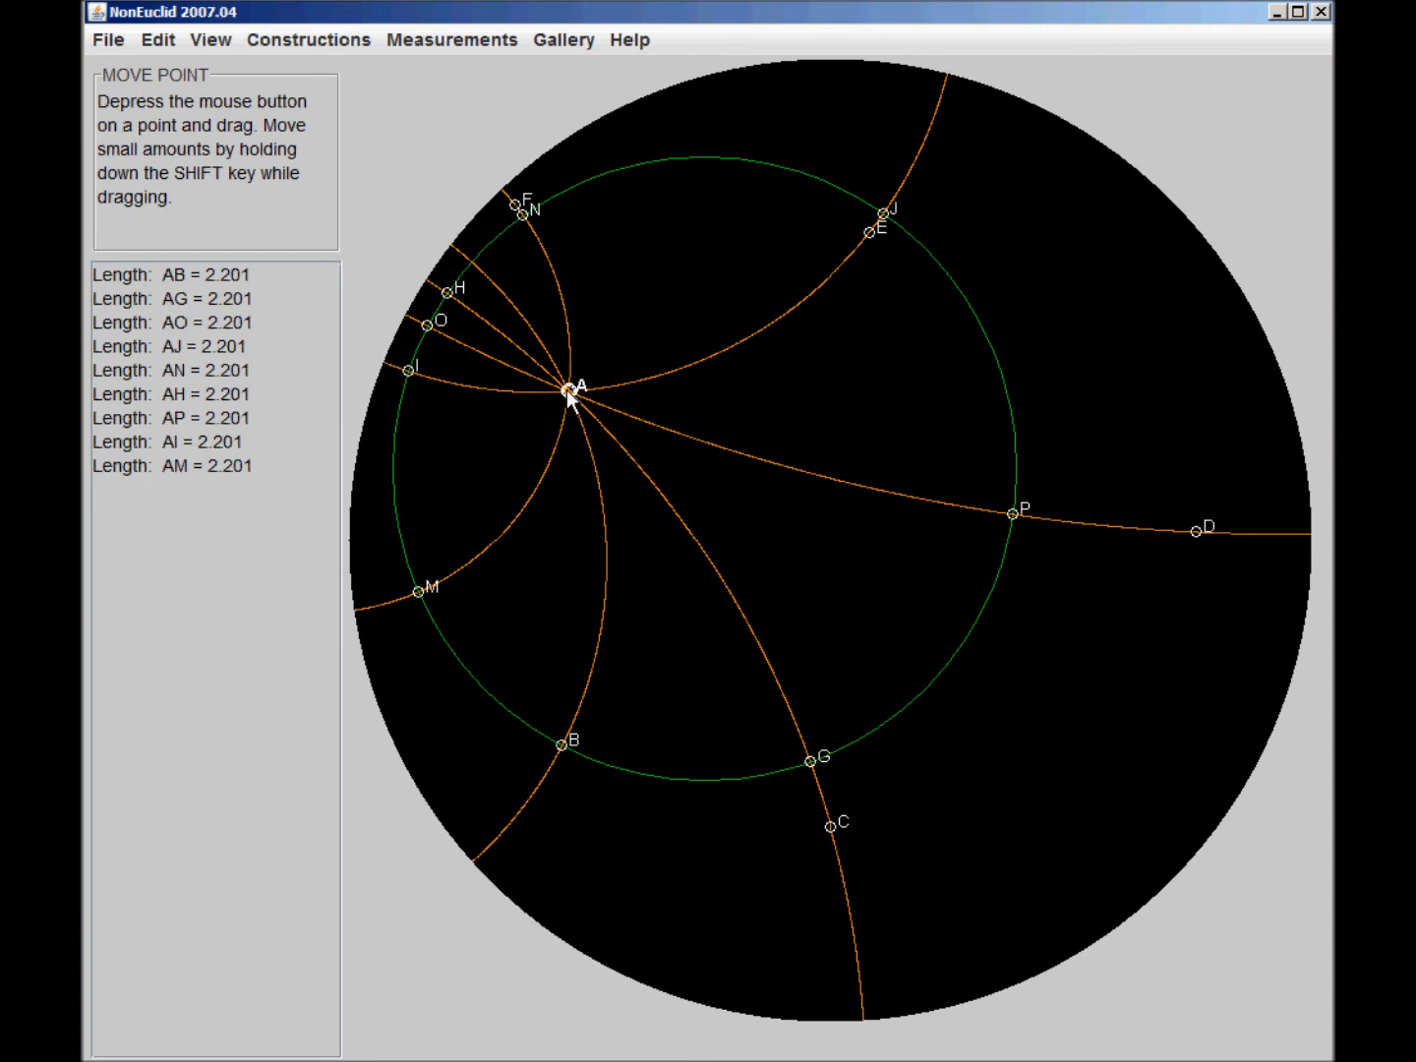
pyautogui.moveTo(393, 301)
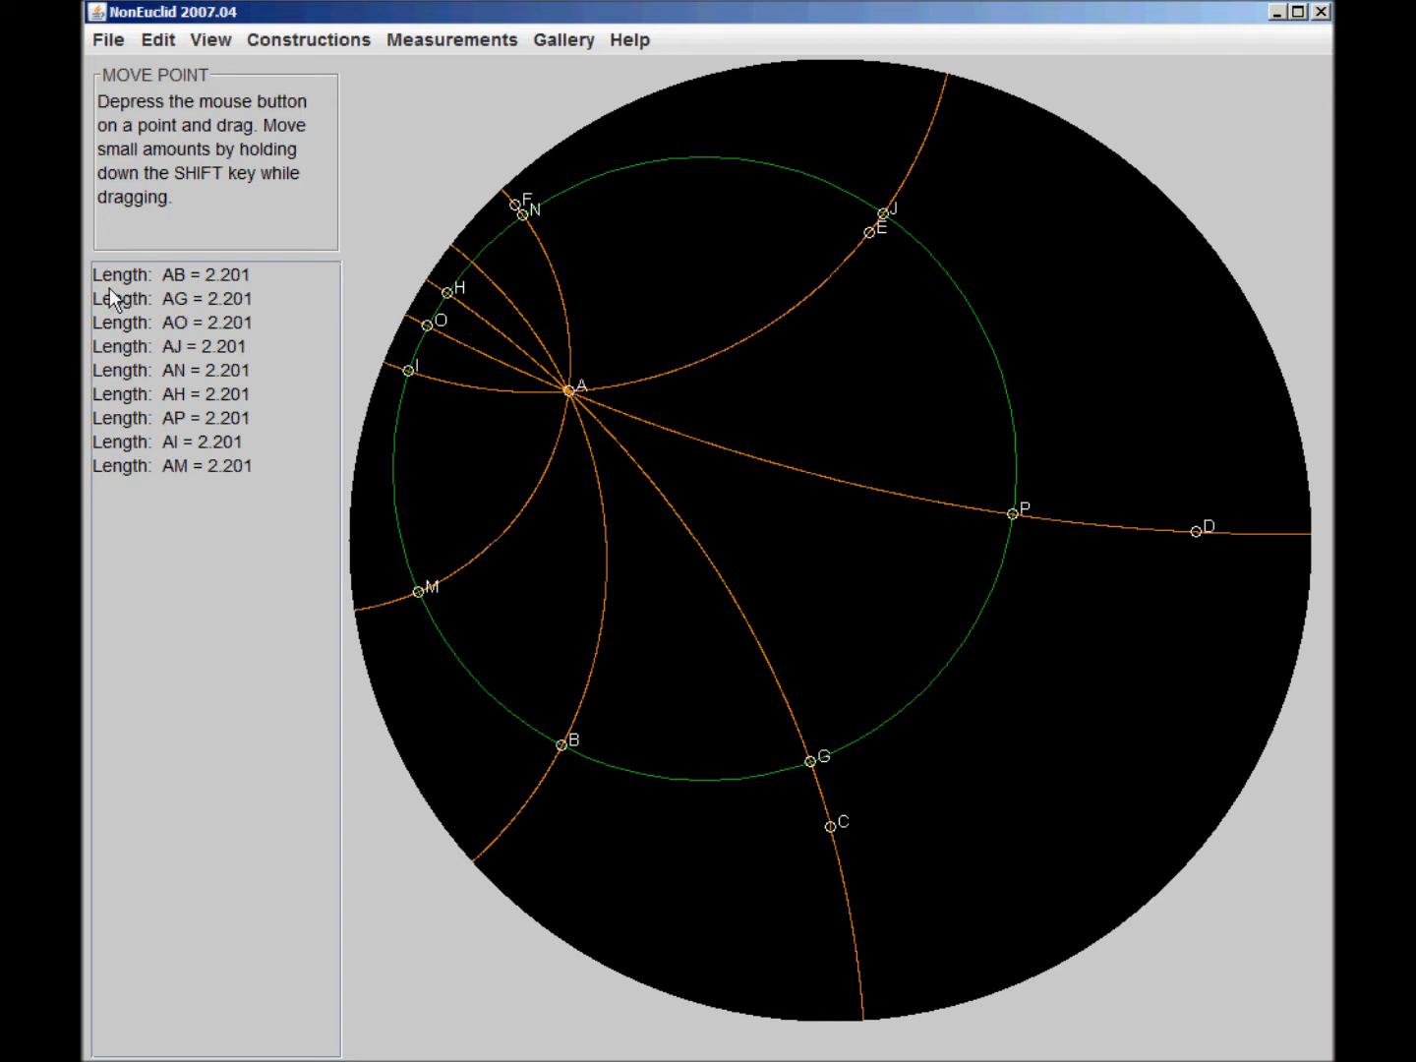
pyautogui.moveTo(448, 413)
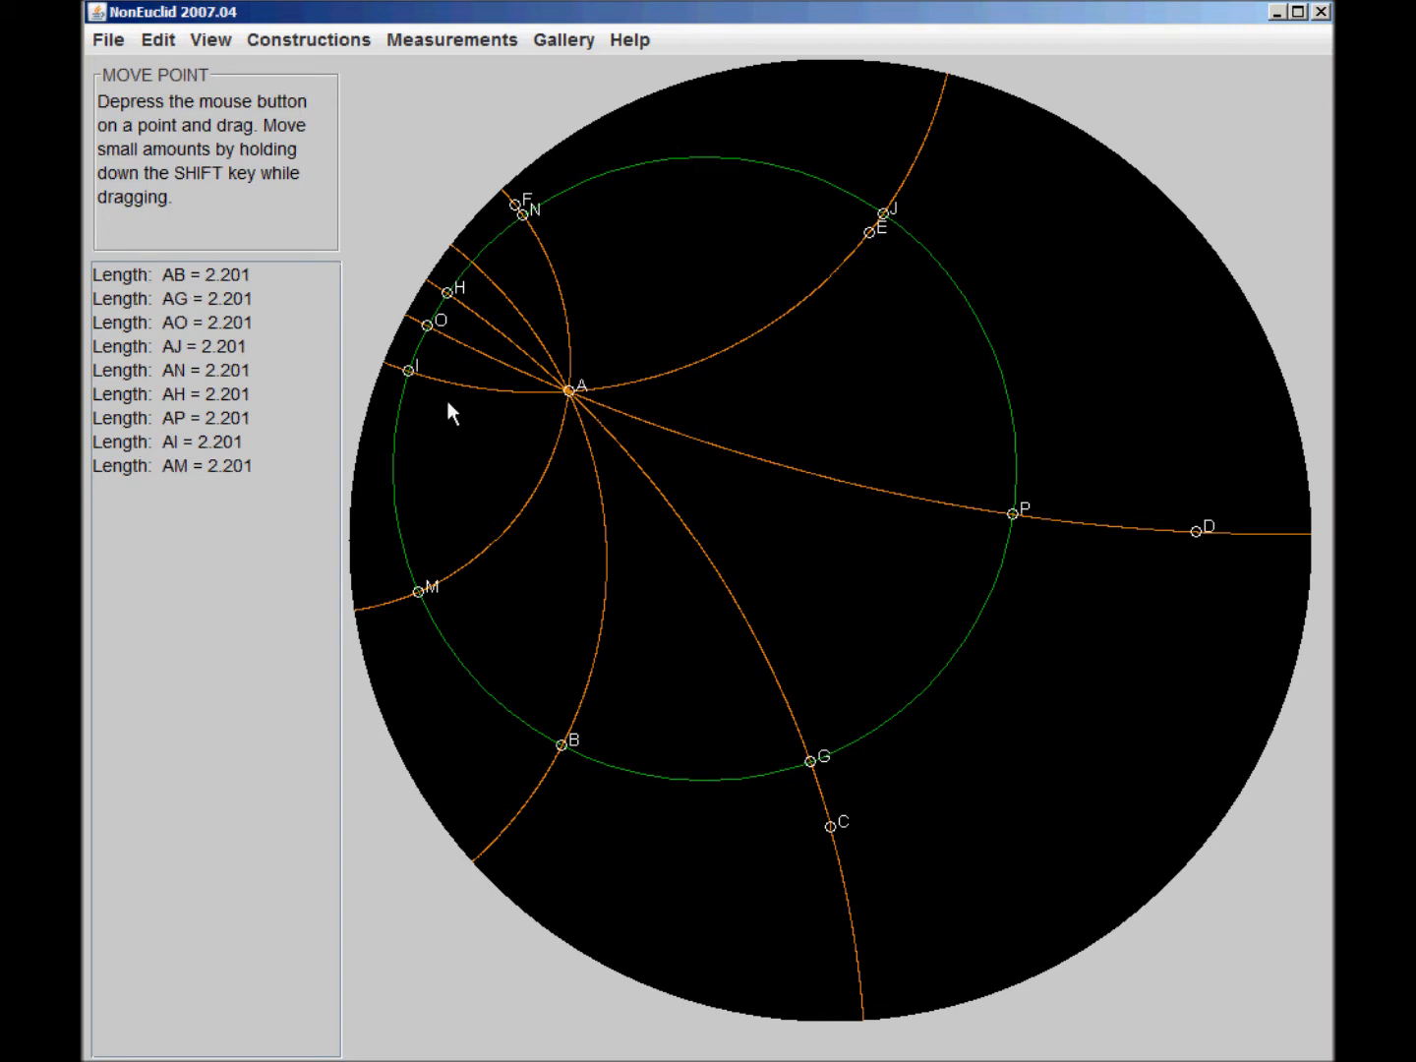
pyautogui.moveTo(244, 441)
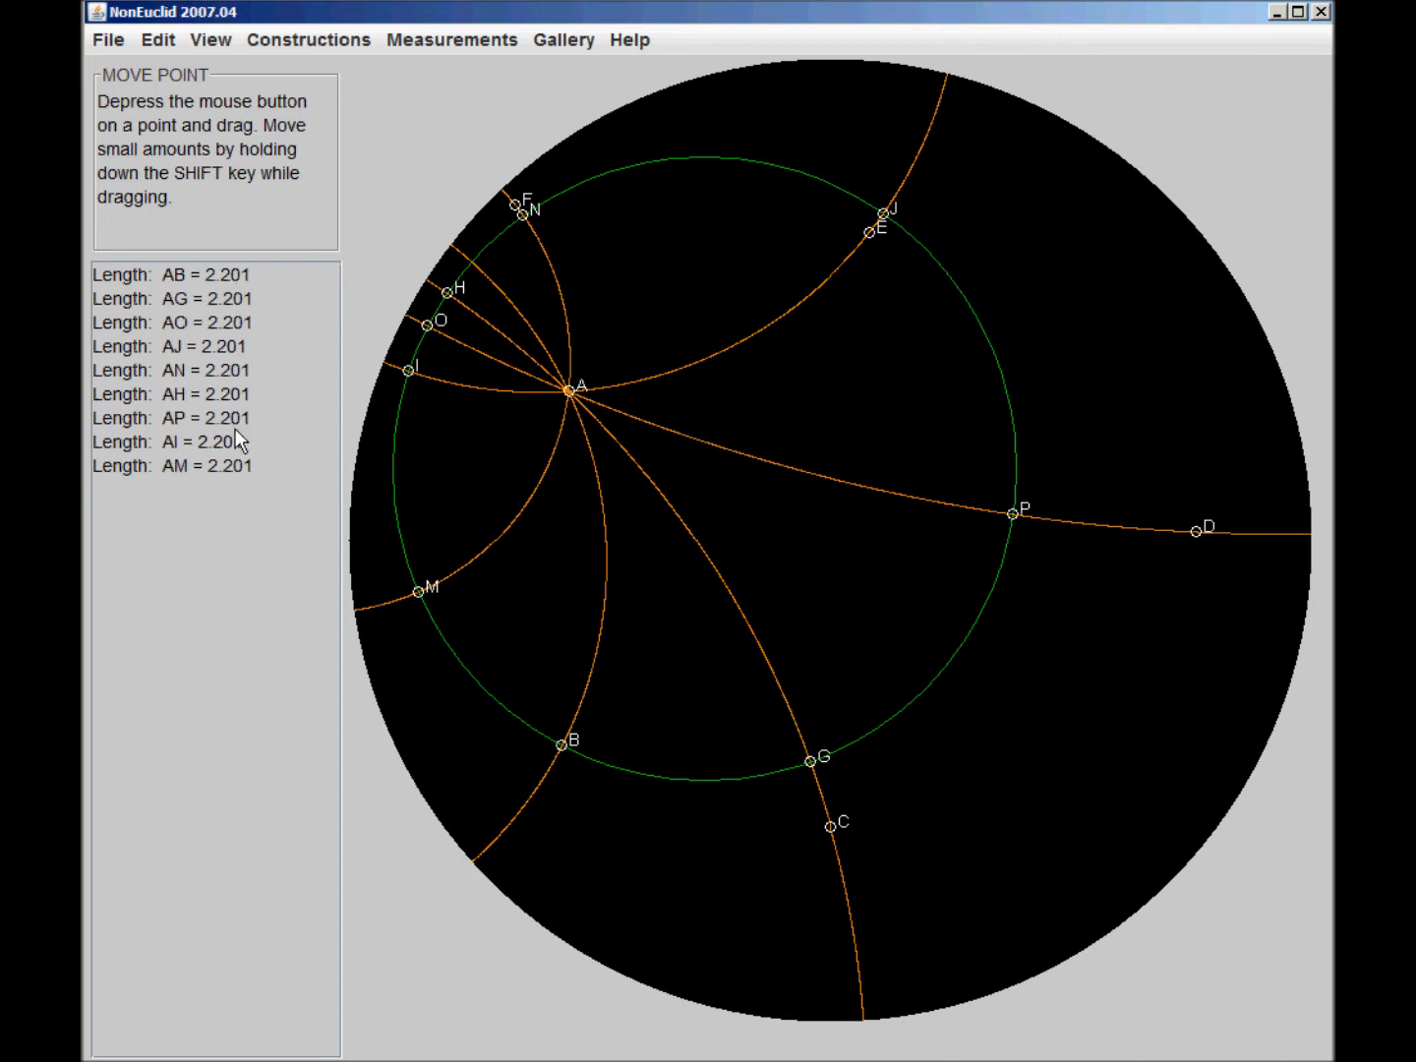
pyautogui.moveTo(214, 283)
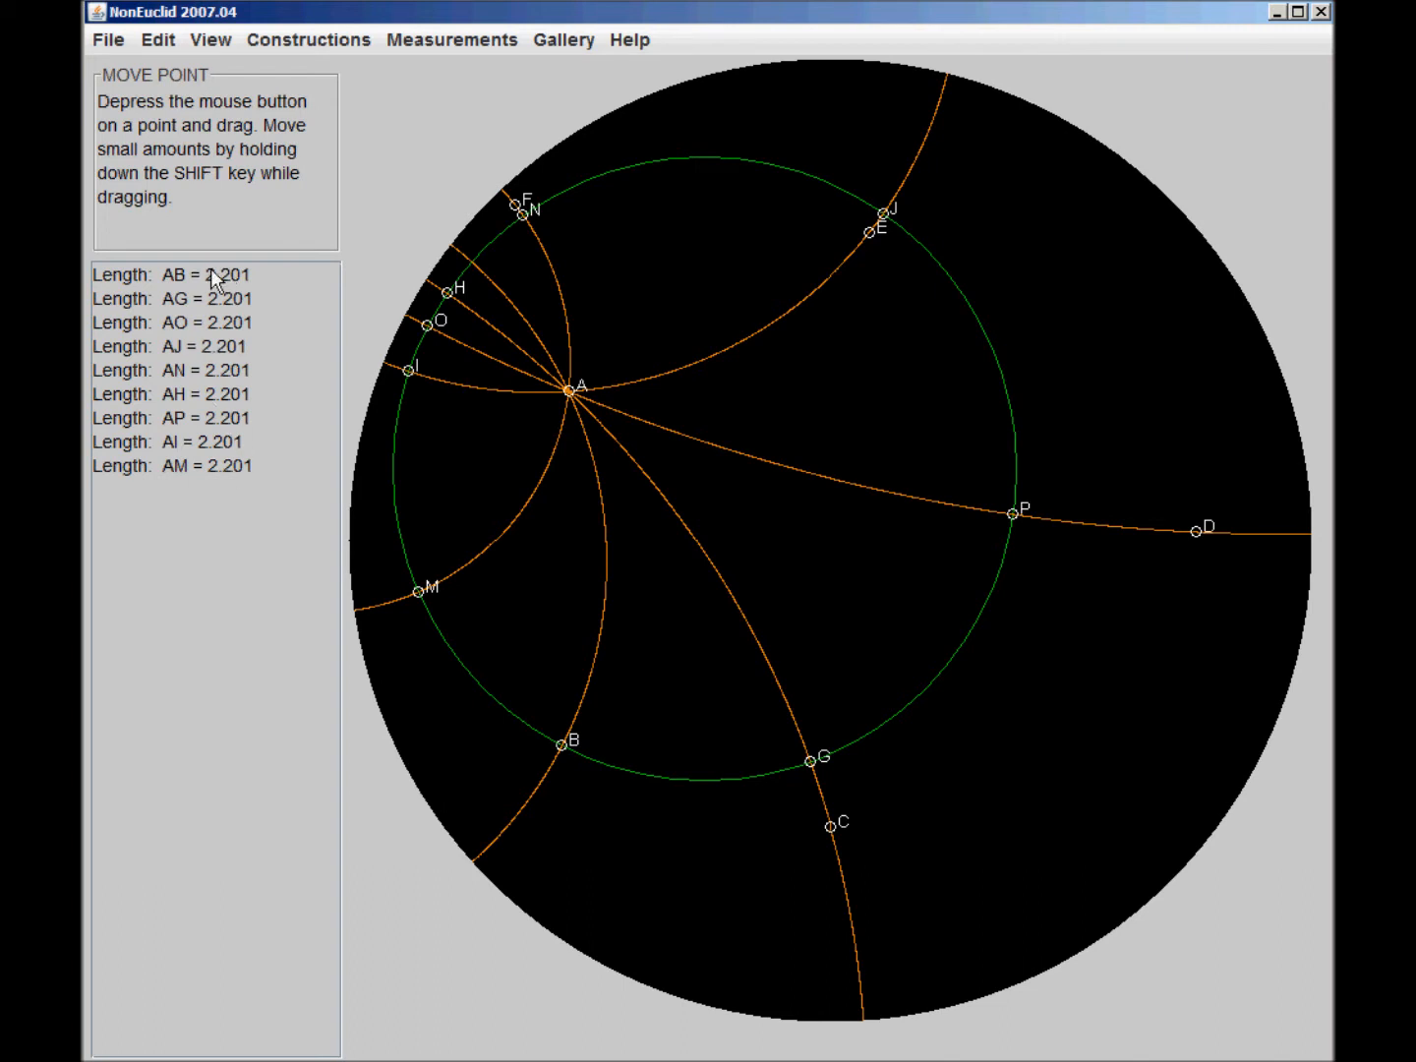
pyautogui.moveTo(364, 338)
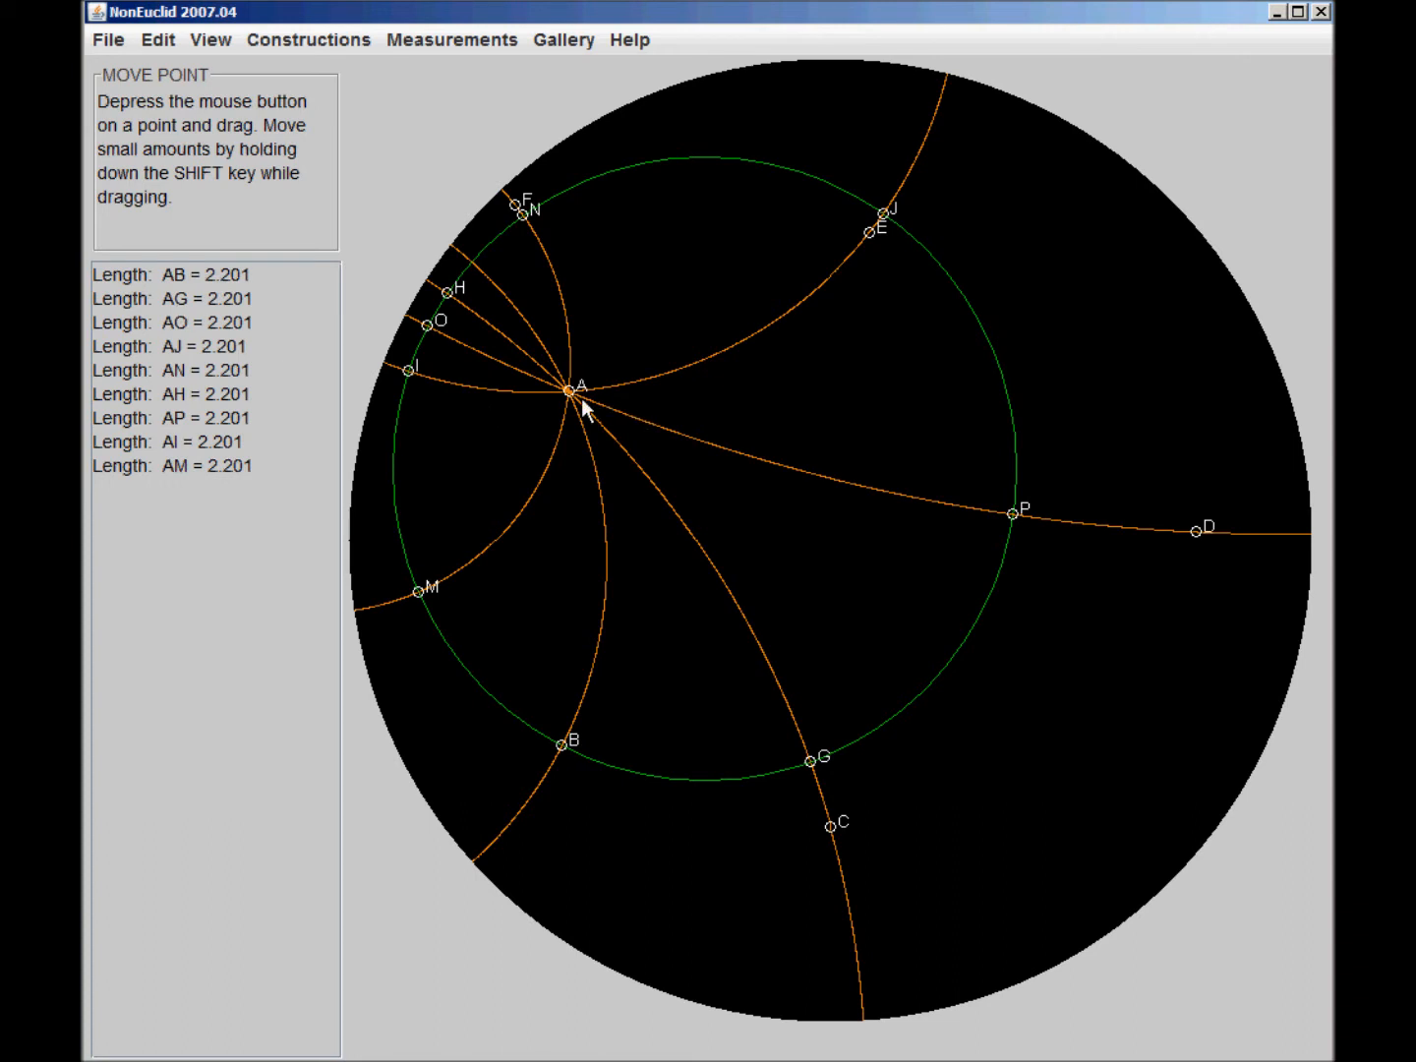
pyautogui.moveTo(567, 757)
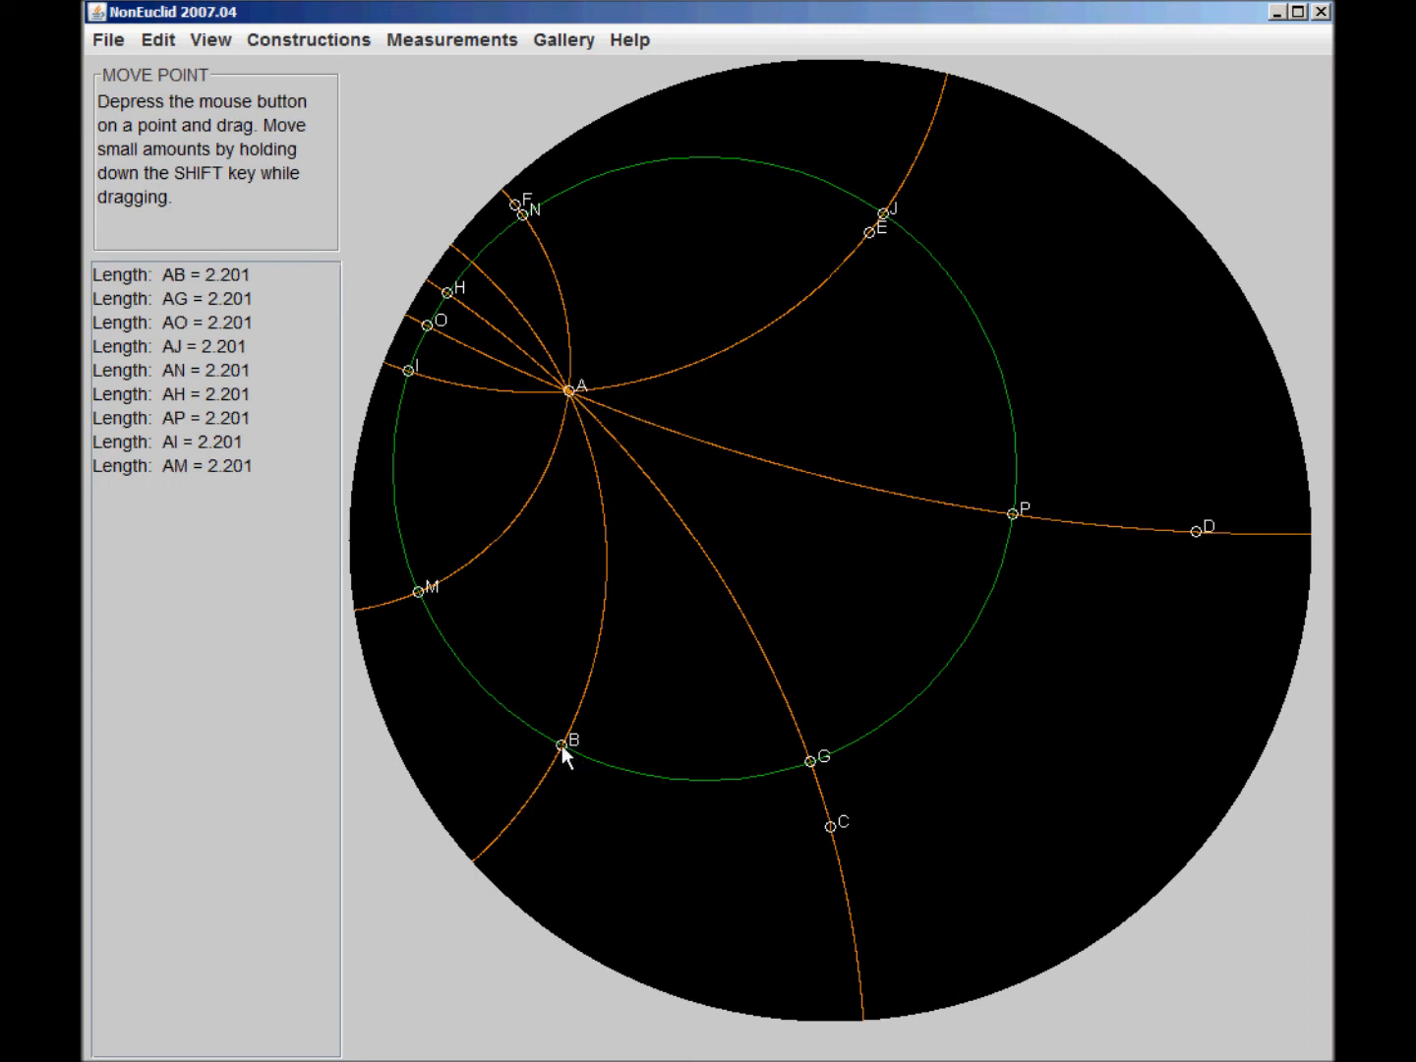
pyautogui.moveTo(572, 769)
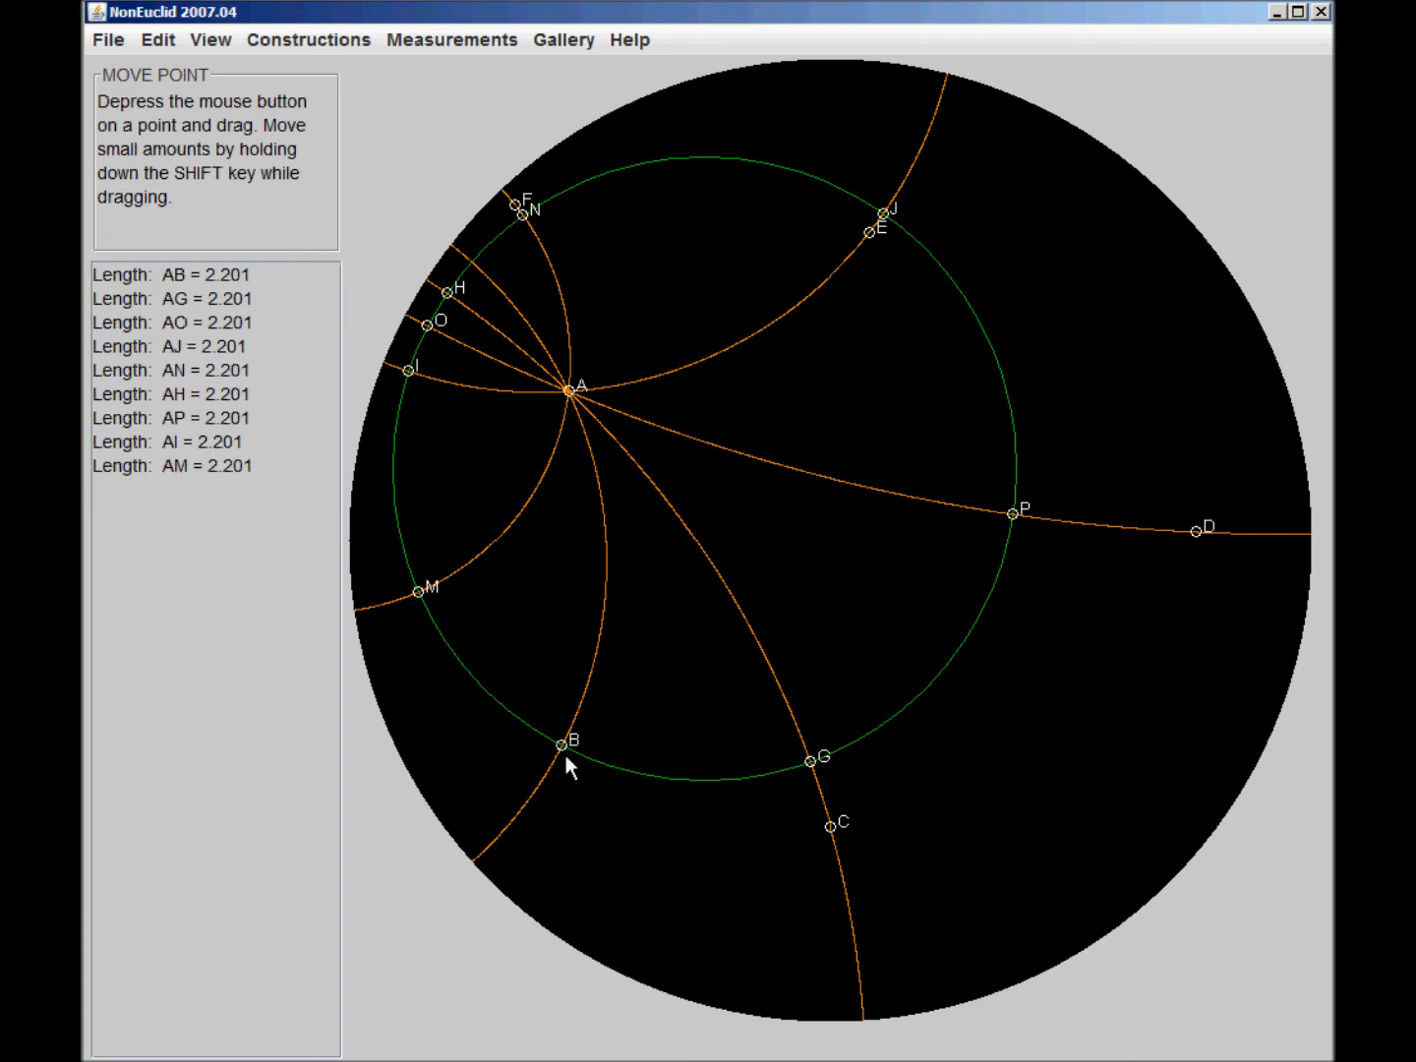
pyautogui.moveTo(569, 397)
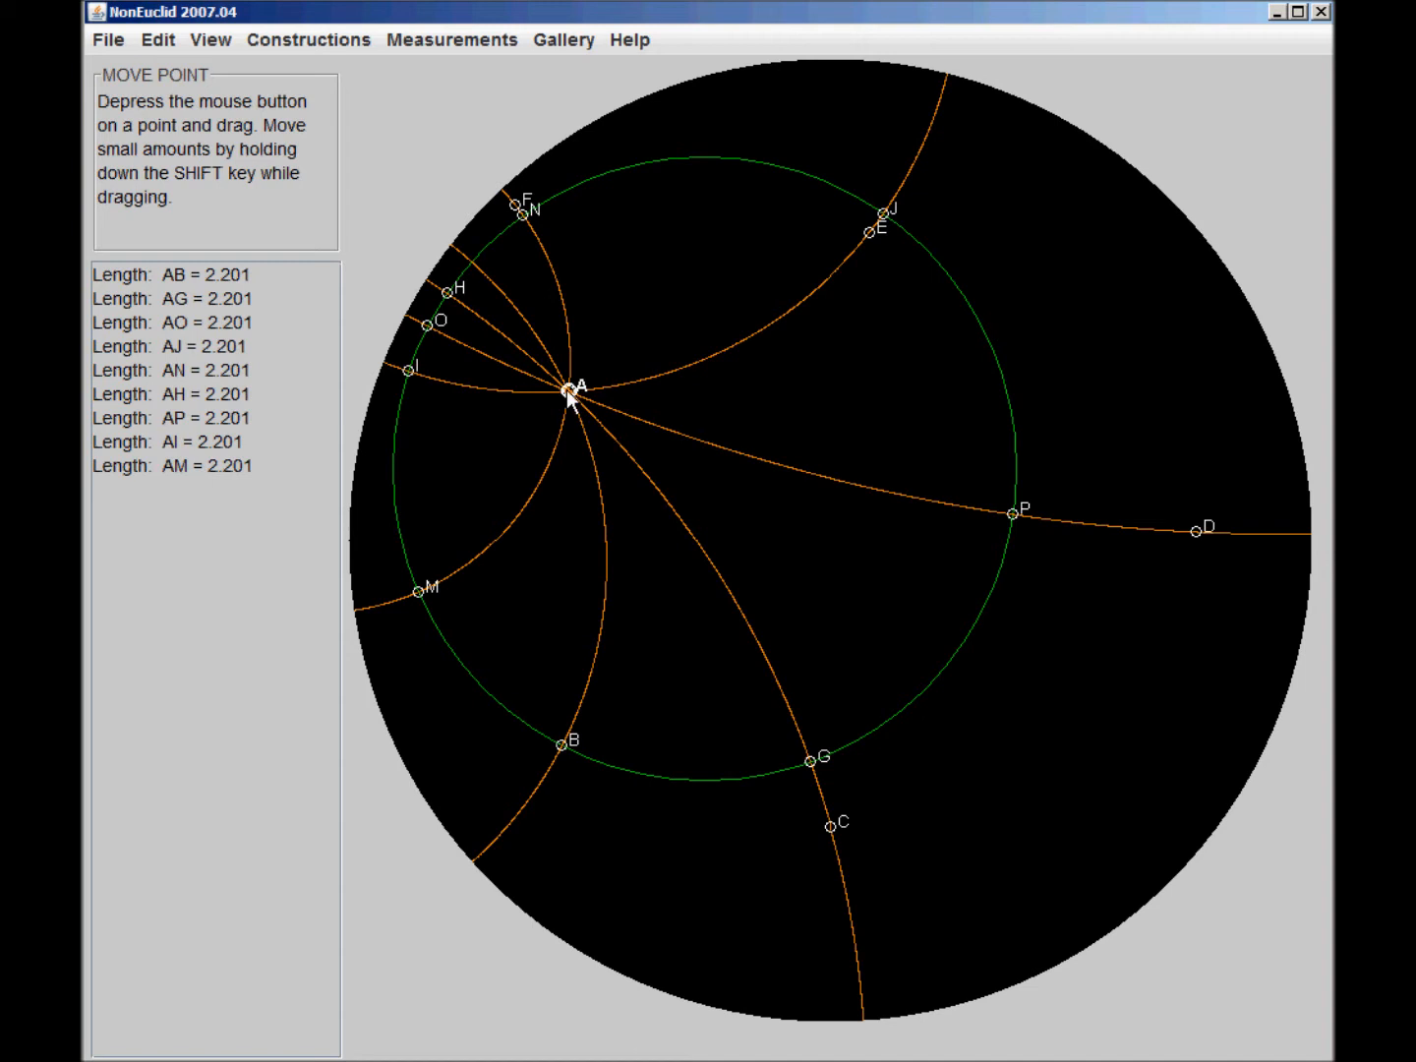
pyautogui.moveTo(218, 354)
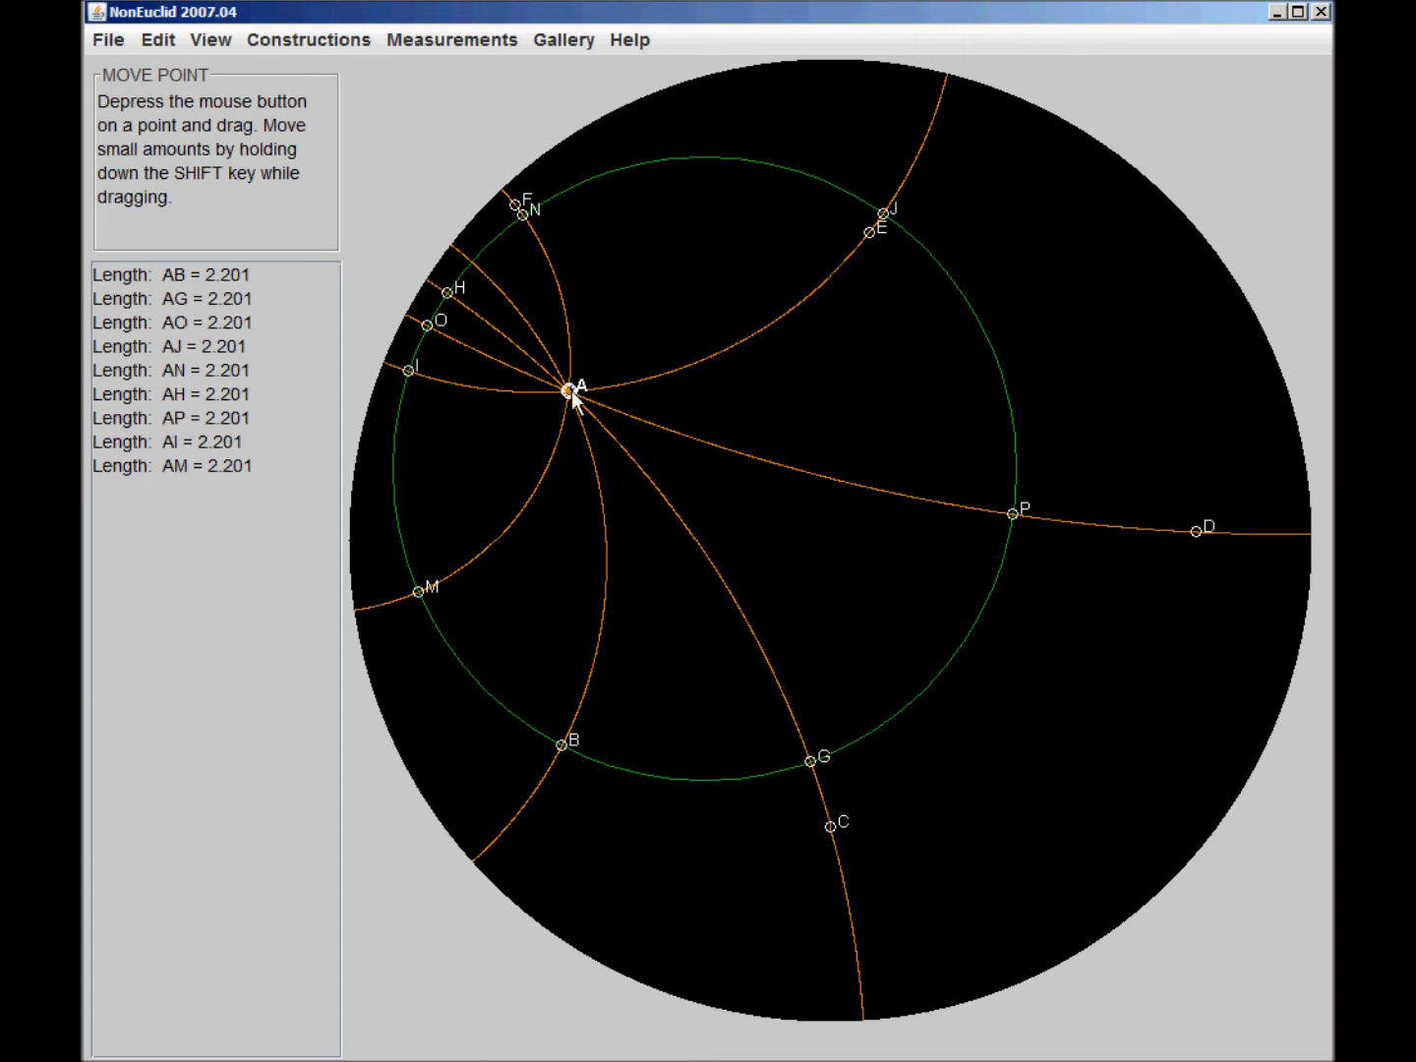
pyautogui.moveTo(452, 602)
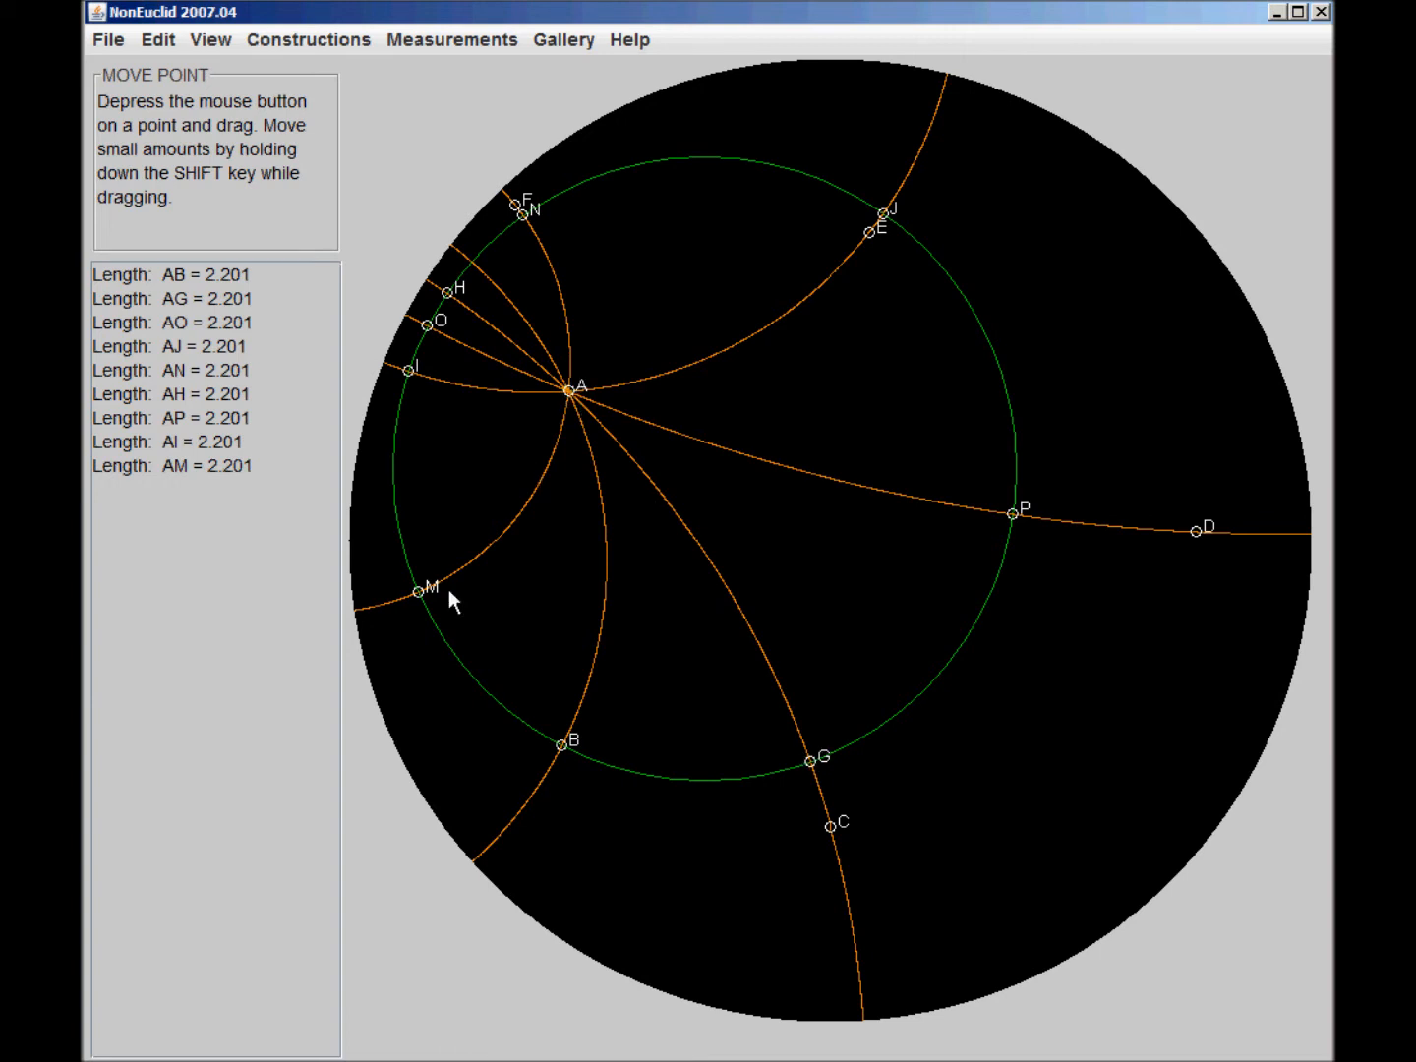
pyautogui.moveTo(570, 405)
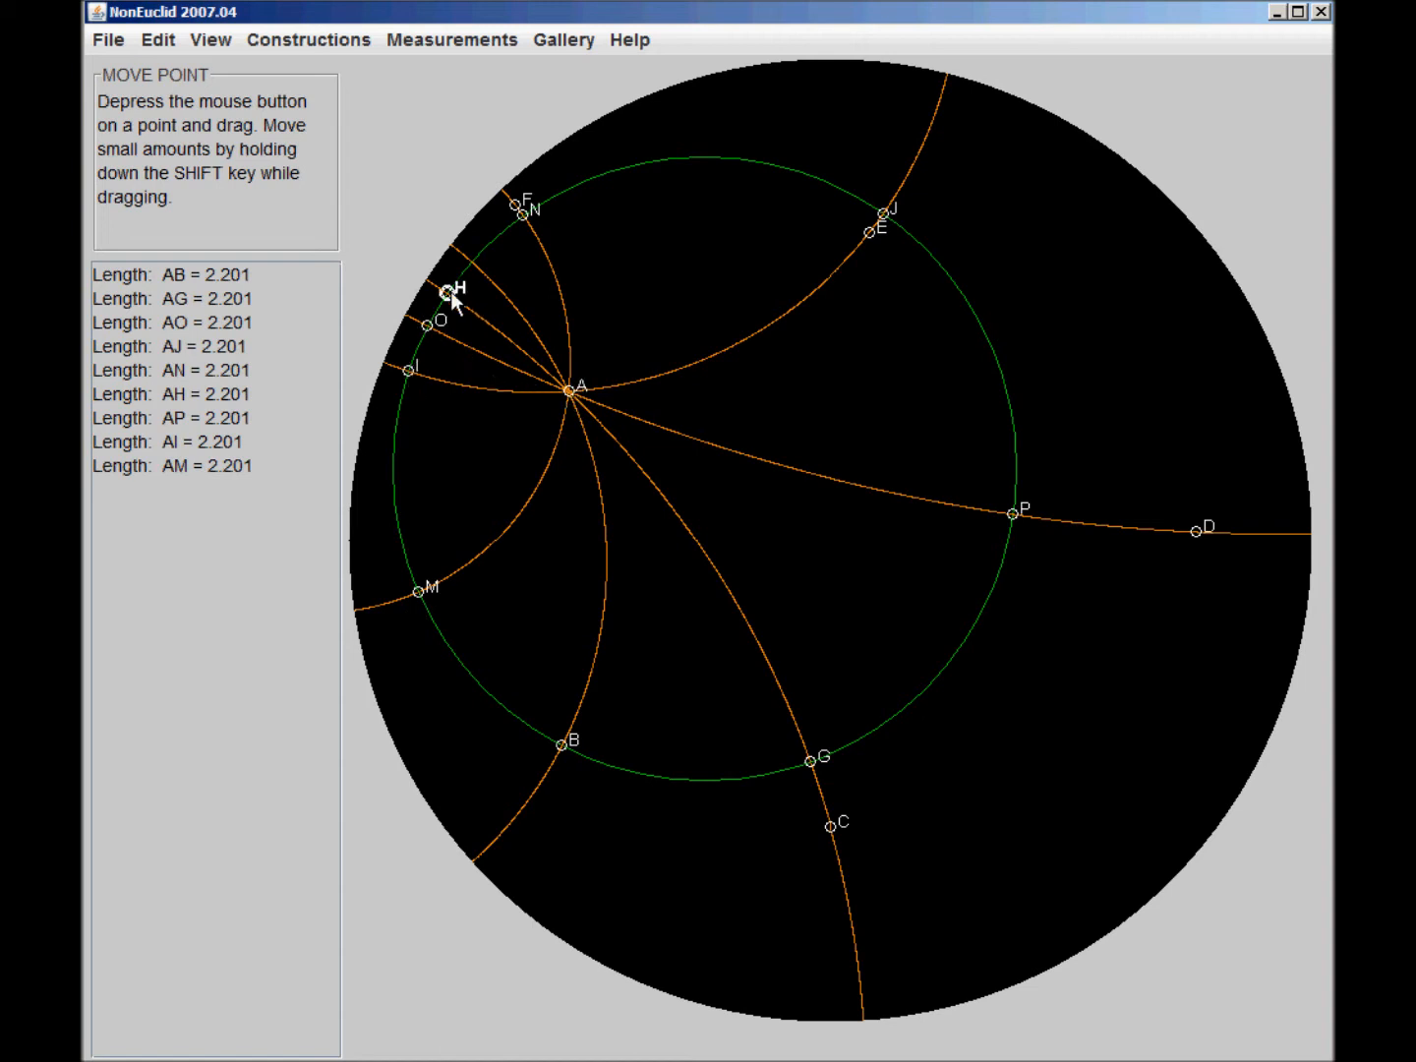
pyautogui.moveTo(657, 580)
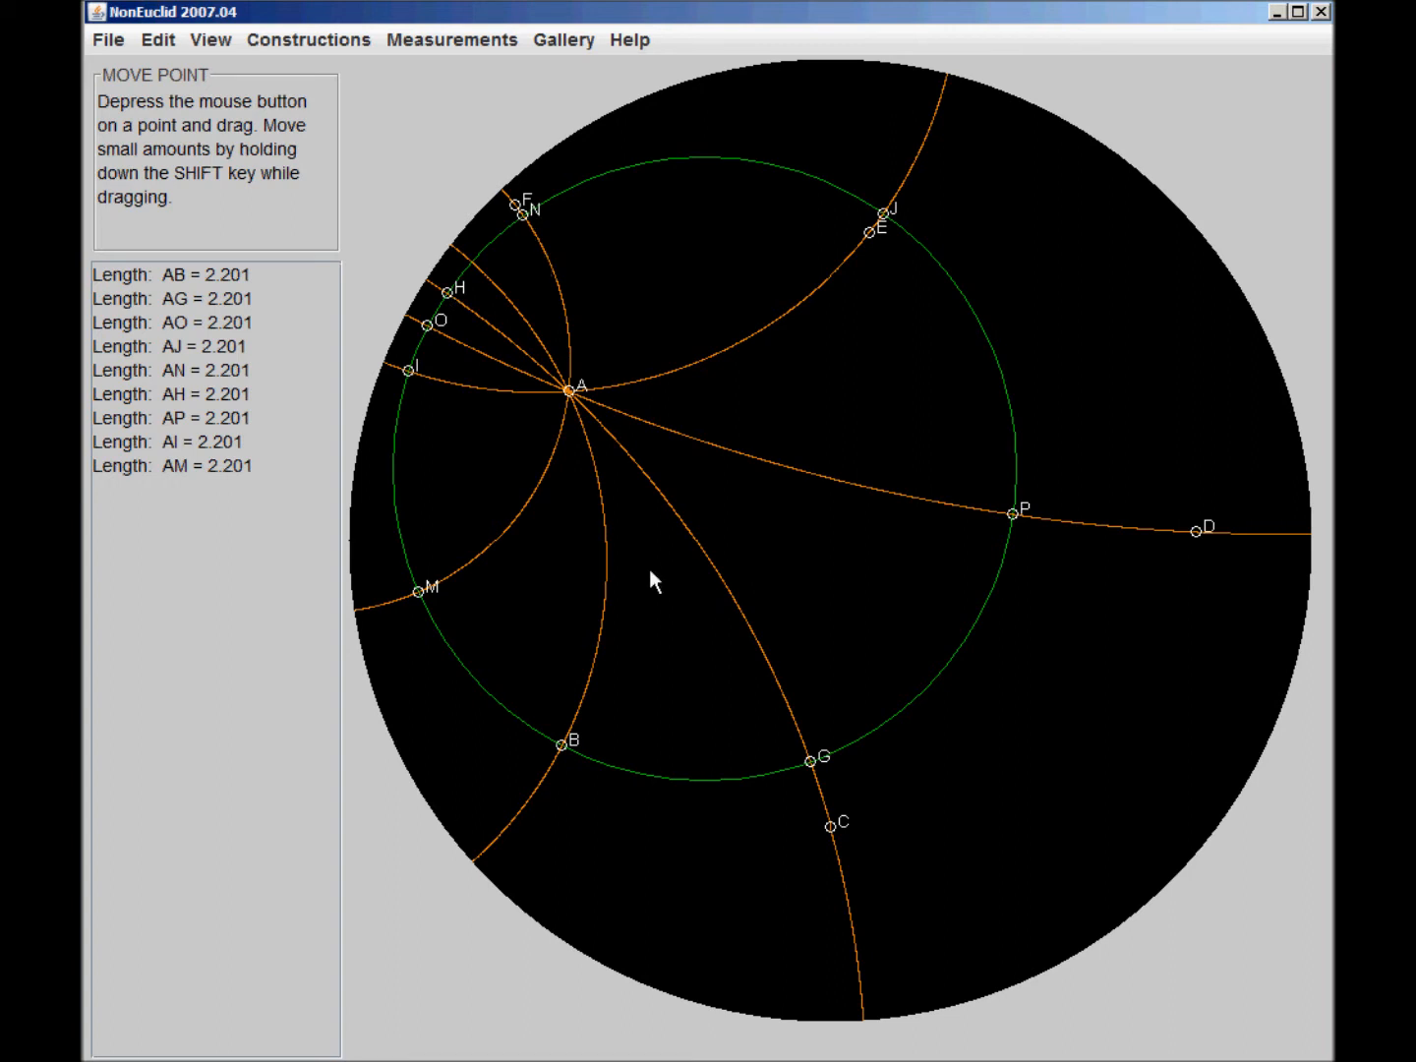
pyautogui.moveTo(511, 541)
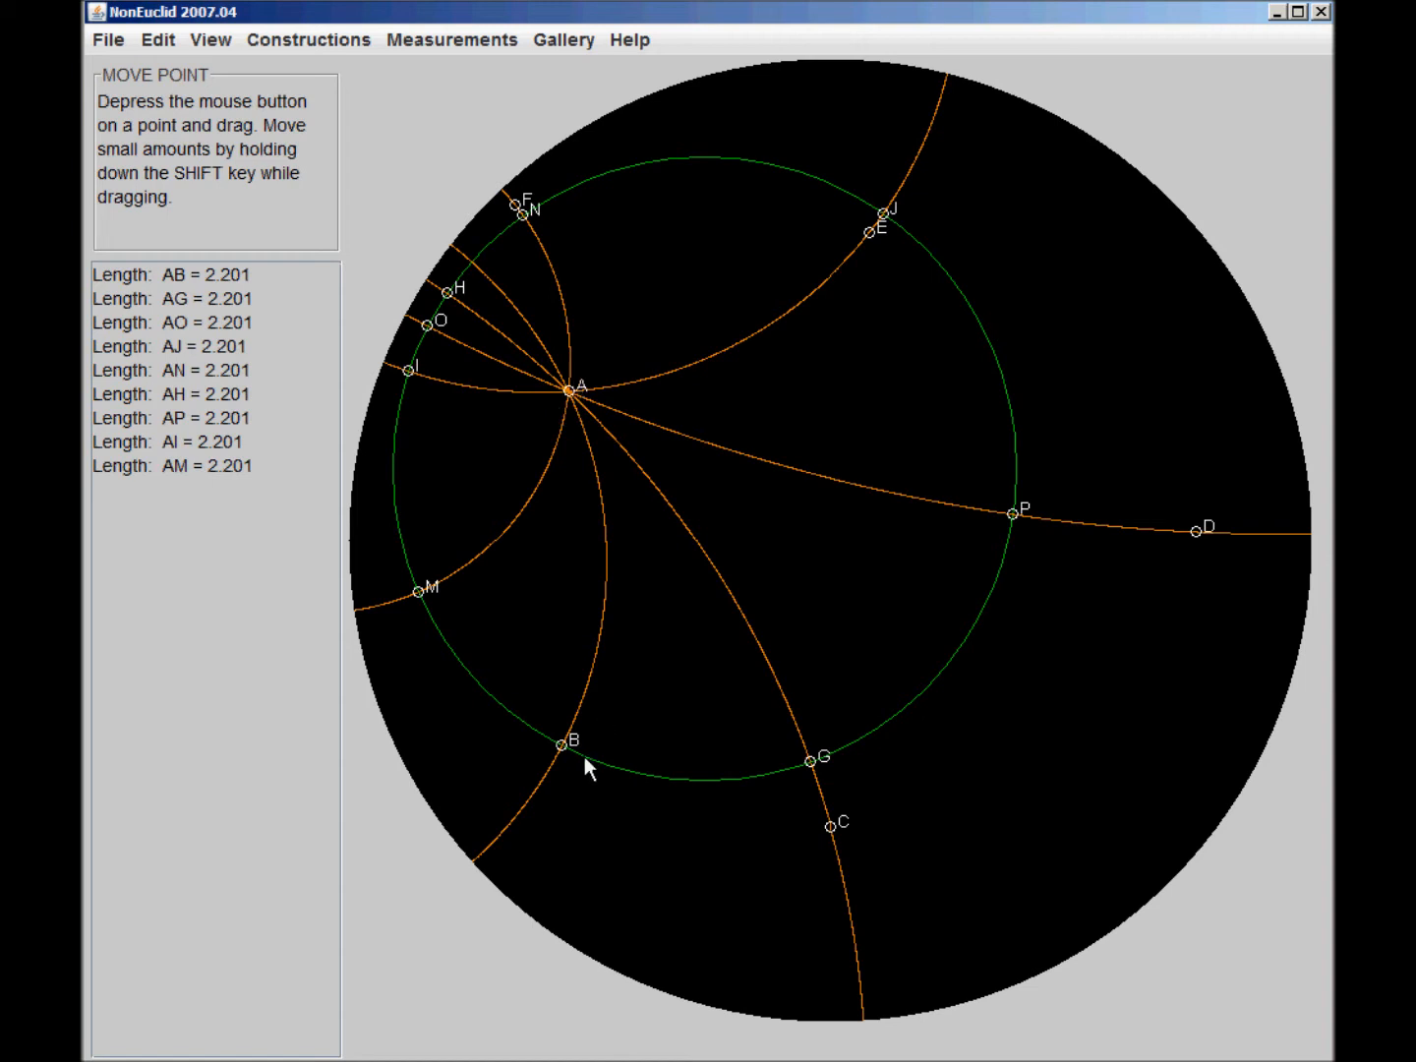
pyautogui.moveTo(575, 404)
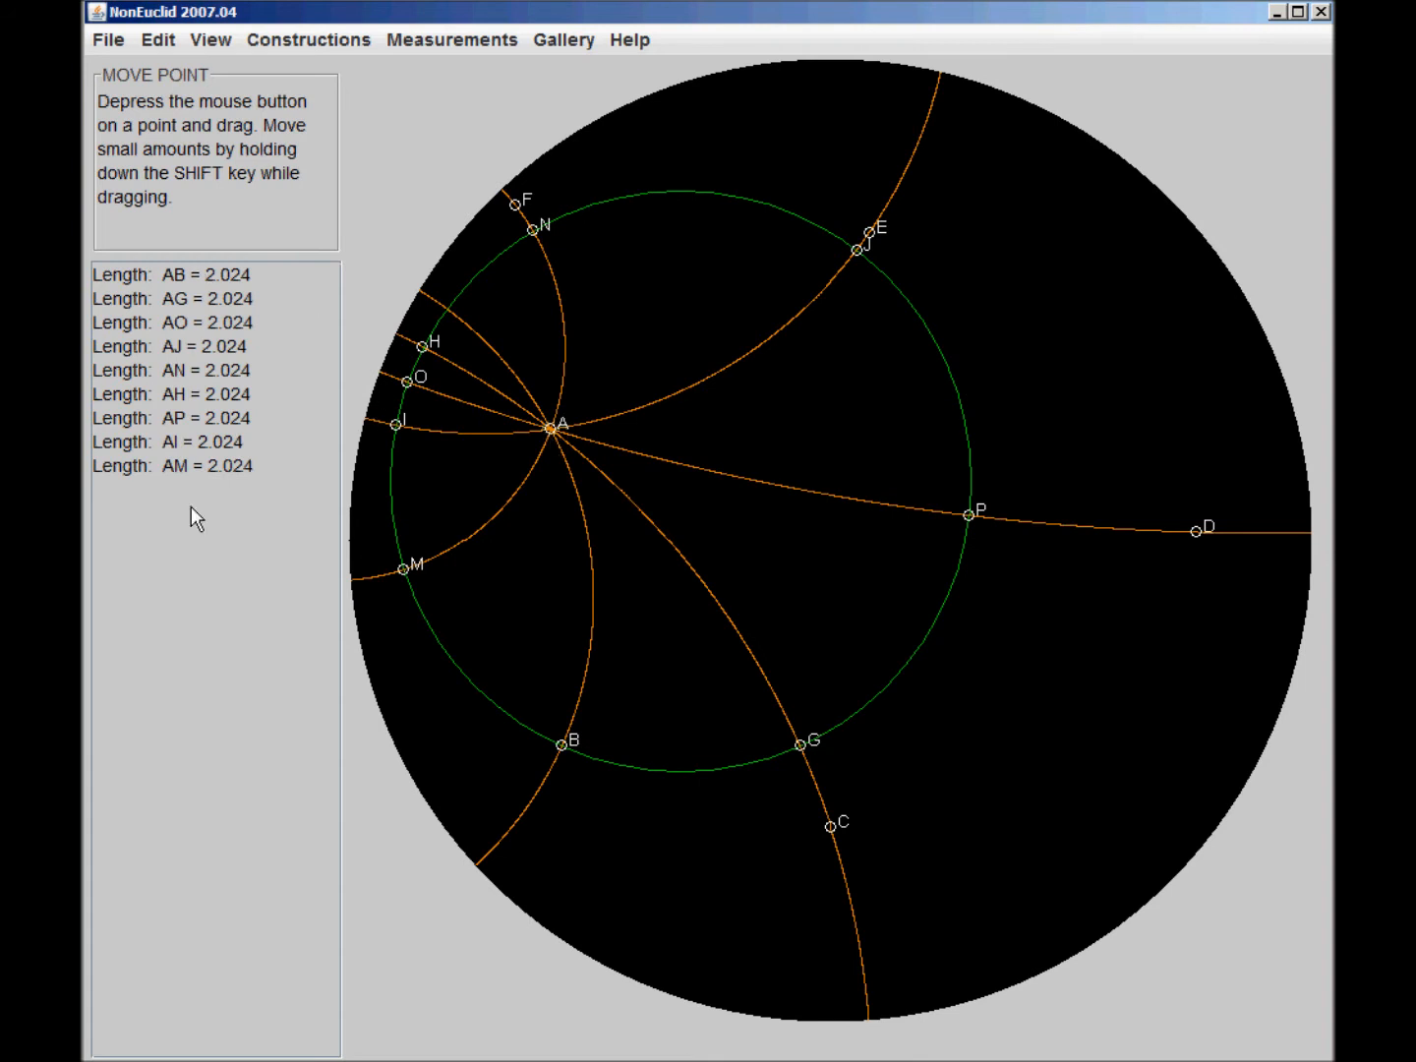
pyautogui.moveTo(553, 430)
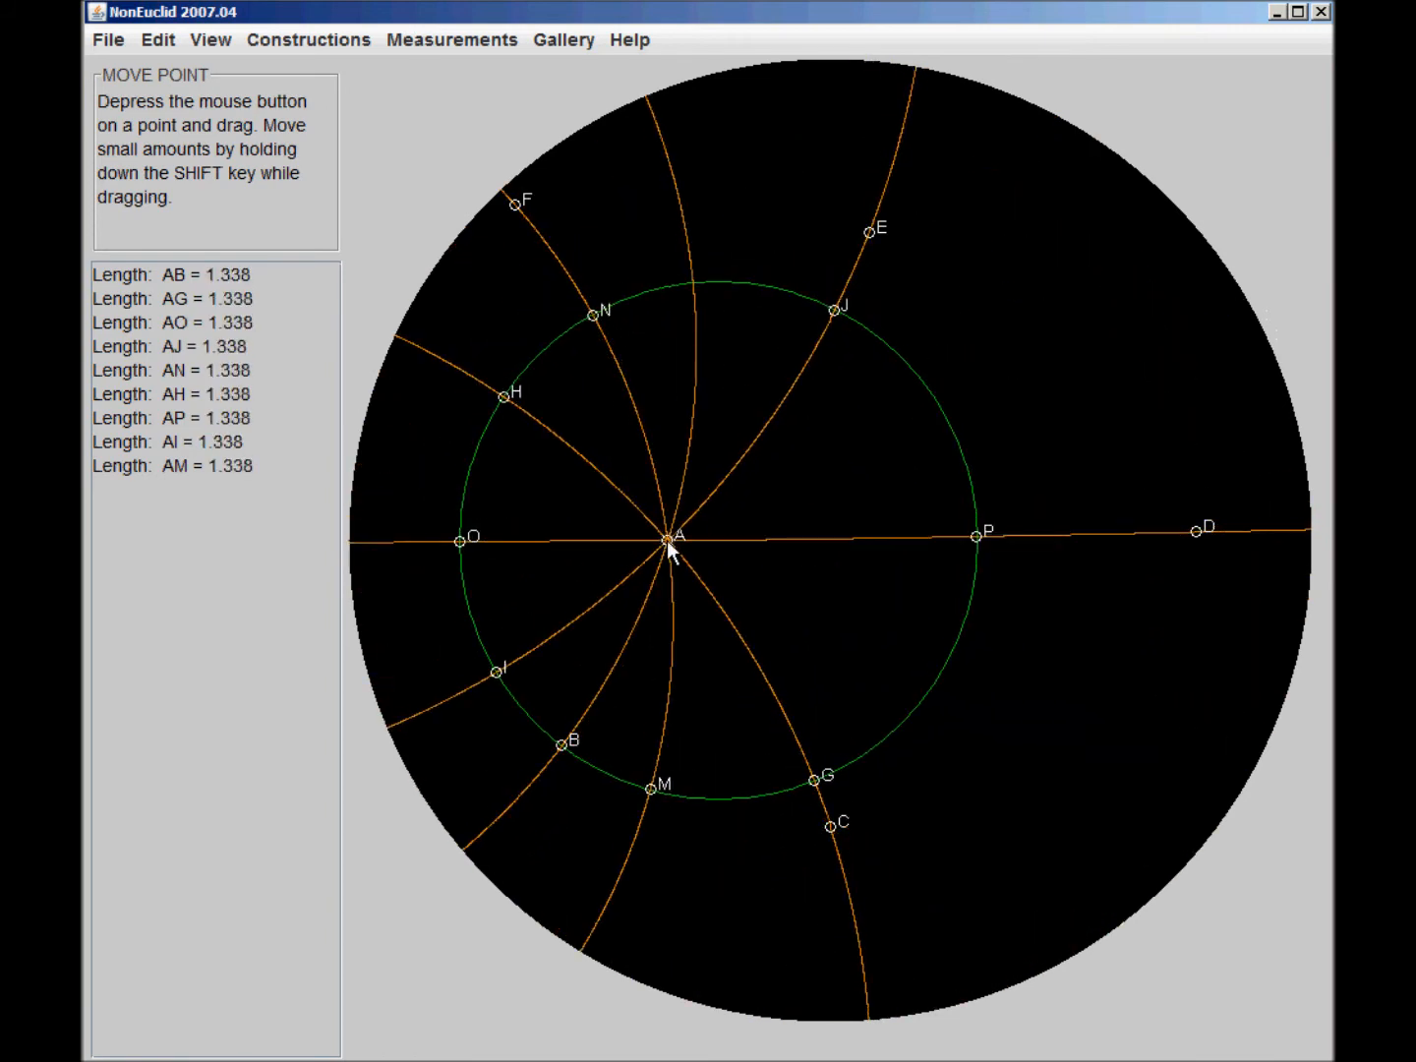
pyautogui.moveTo(733, 600)
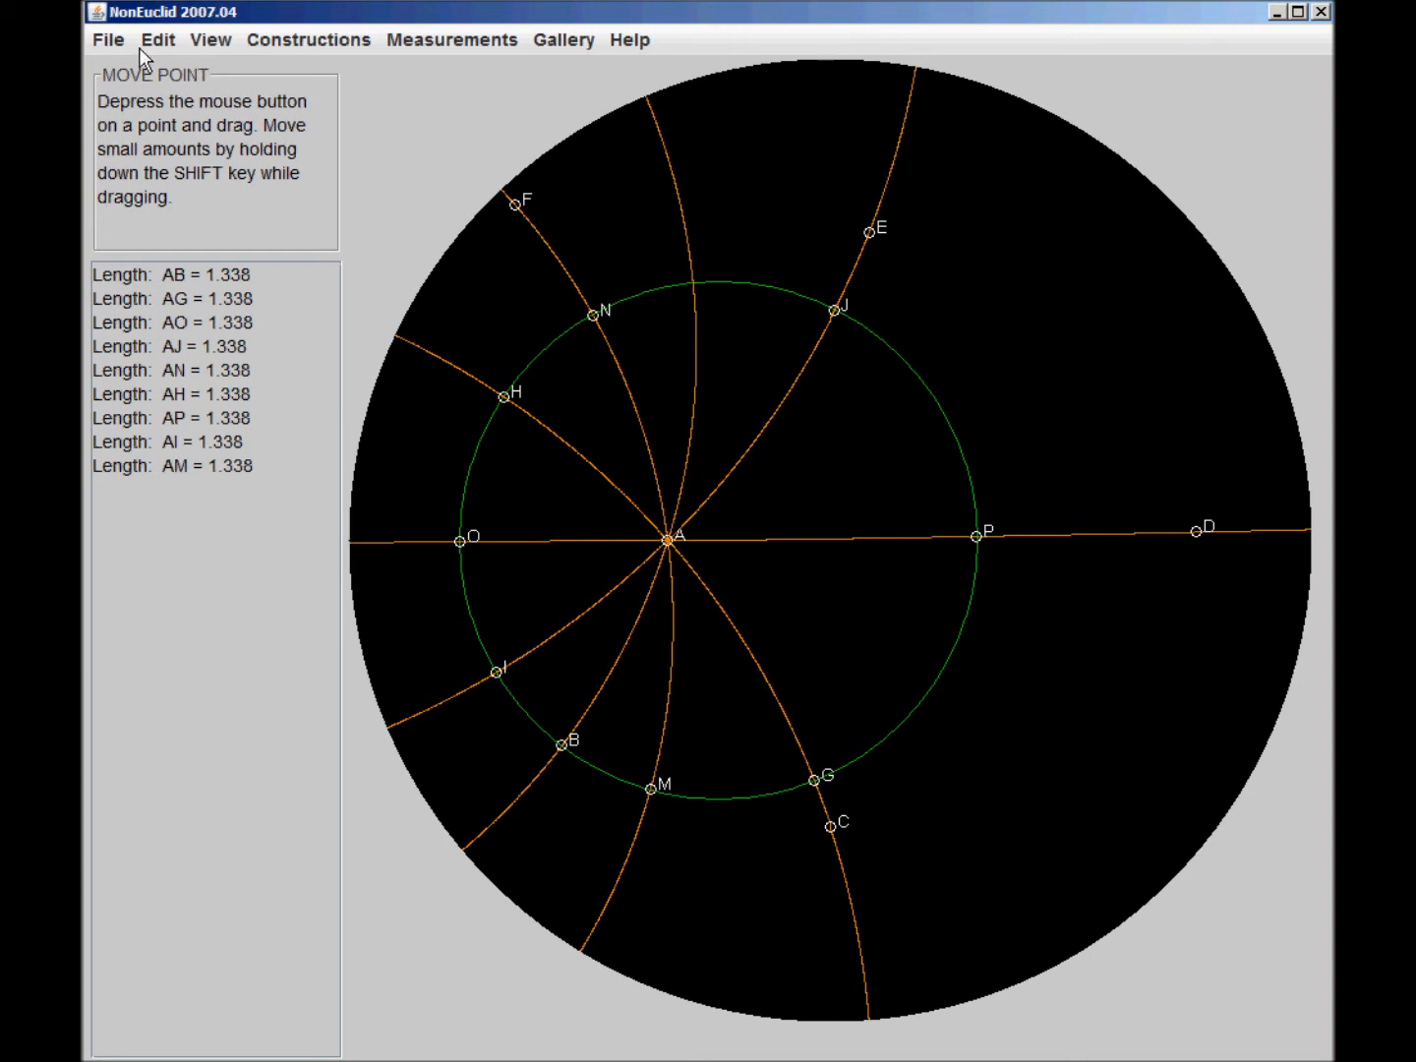
# - Draw hyperbolic segments AB, BC and CD joining points A, B, C and D inside the disk
pyautogui.click(307, 39)
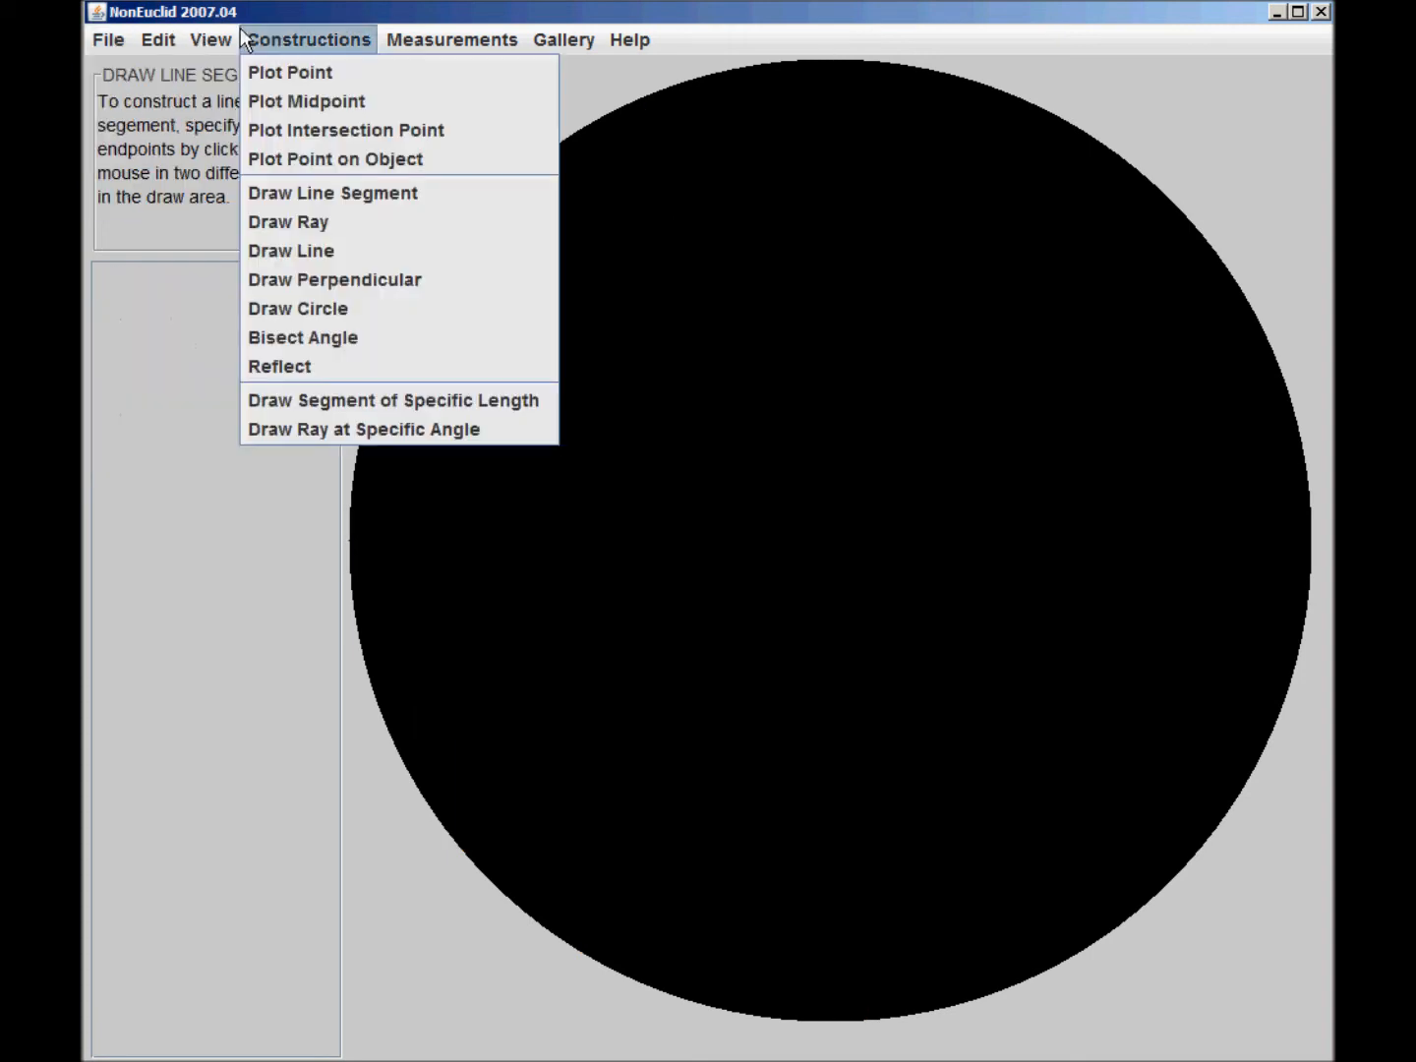
pyautogui.moveTo(332, 193)
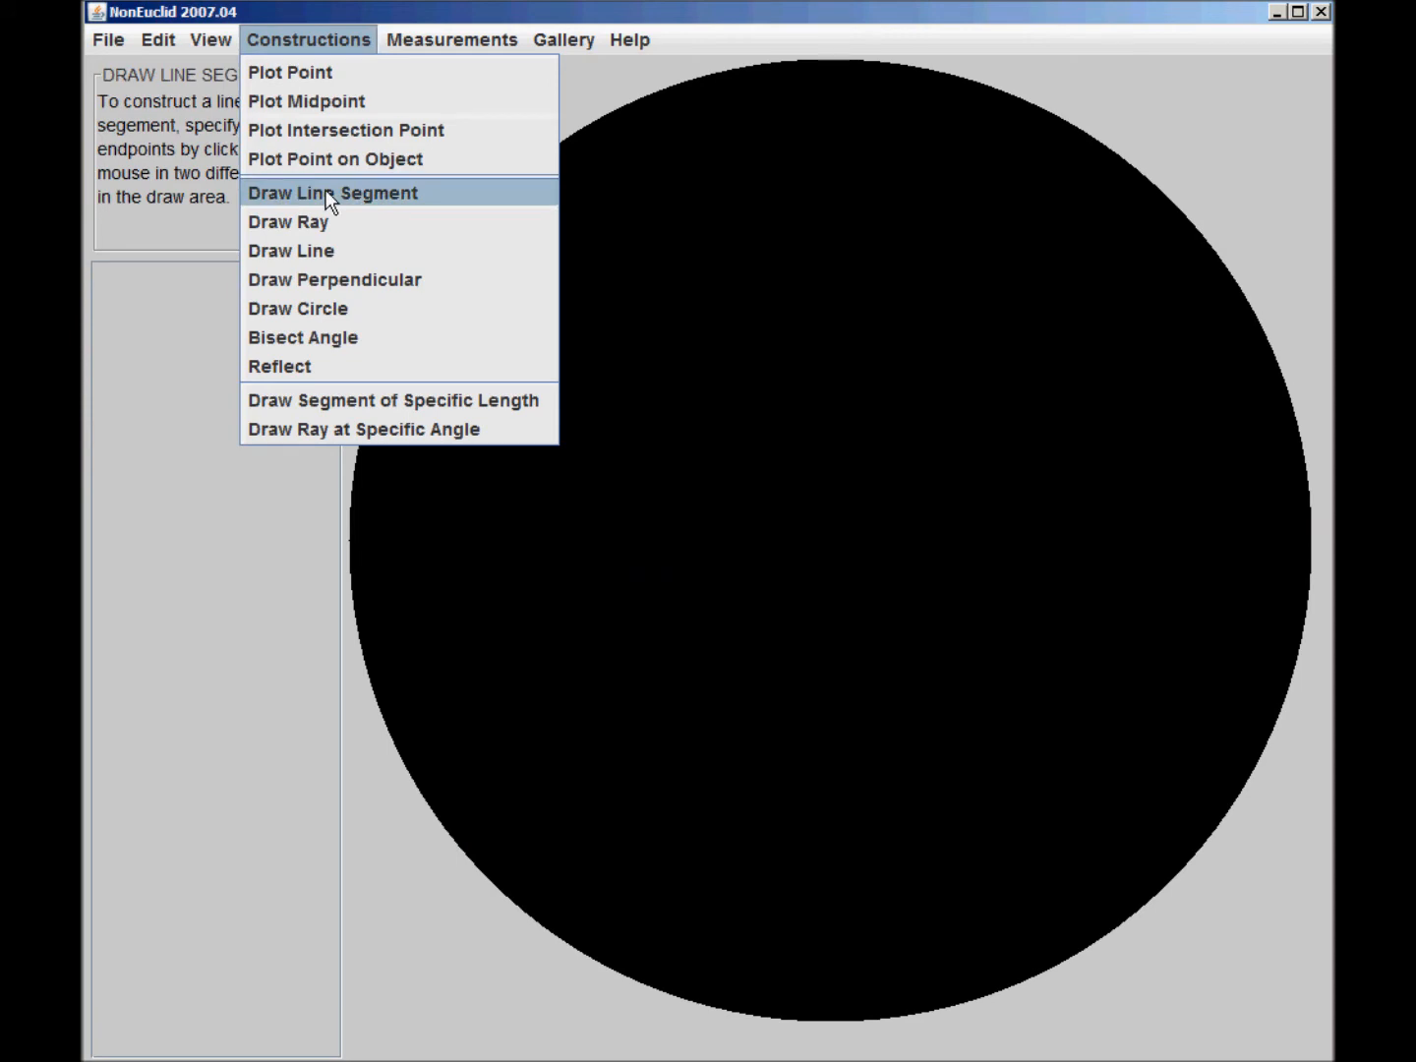
pyautogui.click(333, 192)
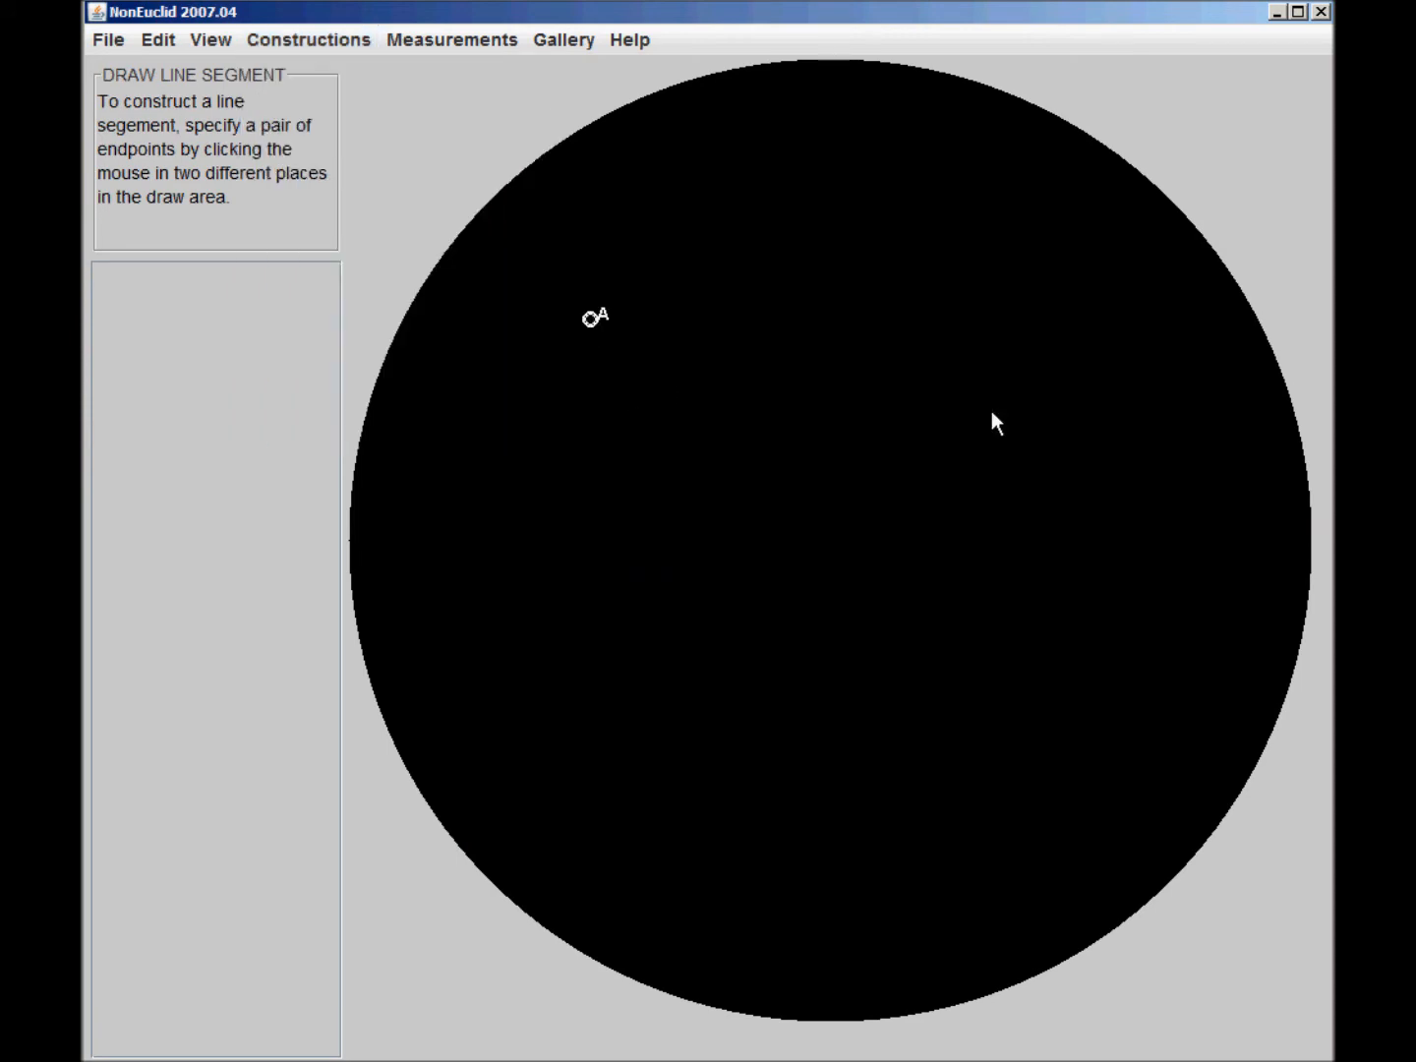
pyautogui.click(1003, 316)
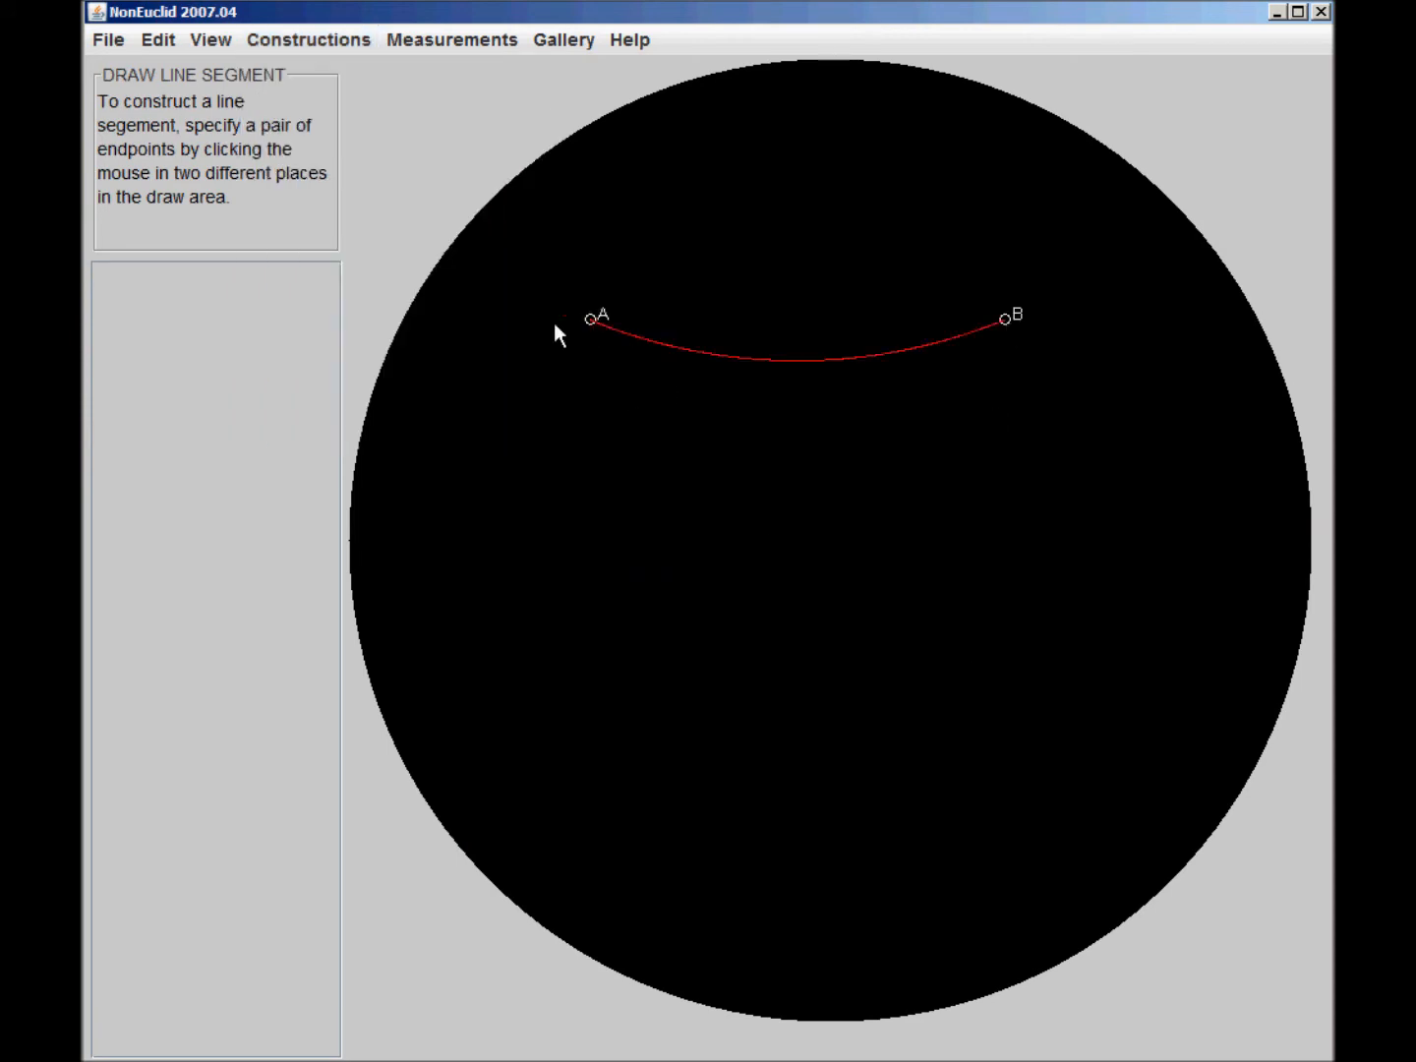
pyautogui.moveTo(436, 205)
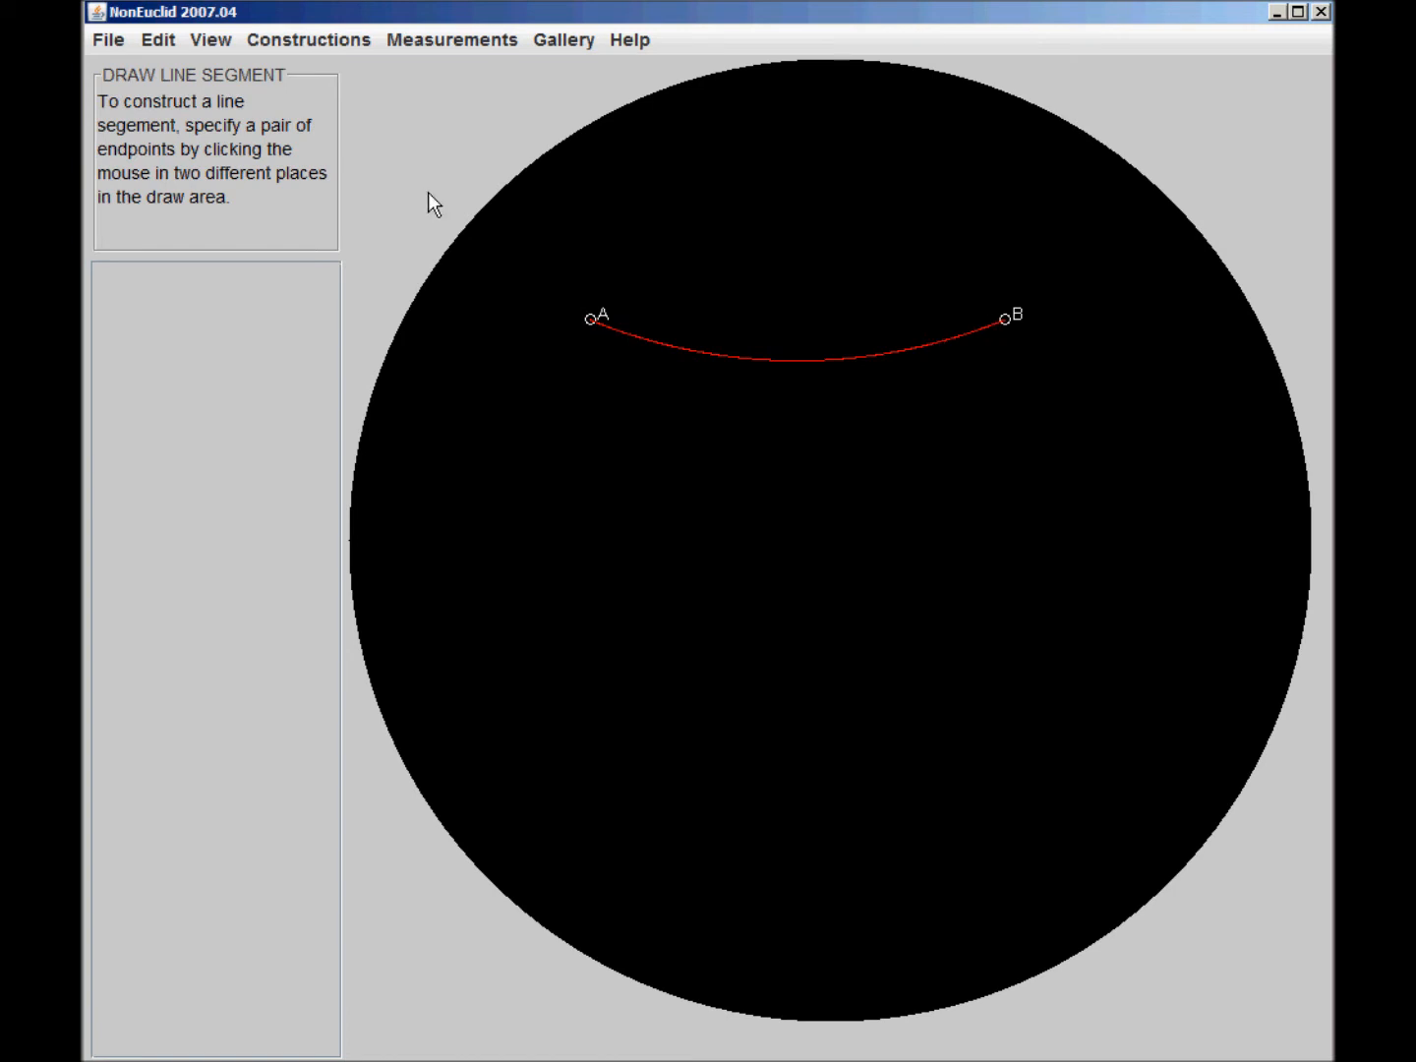
pyautogui.click(307, 39)
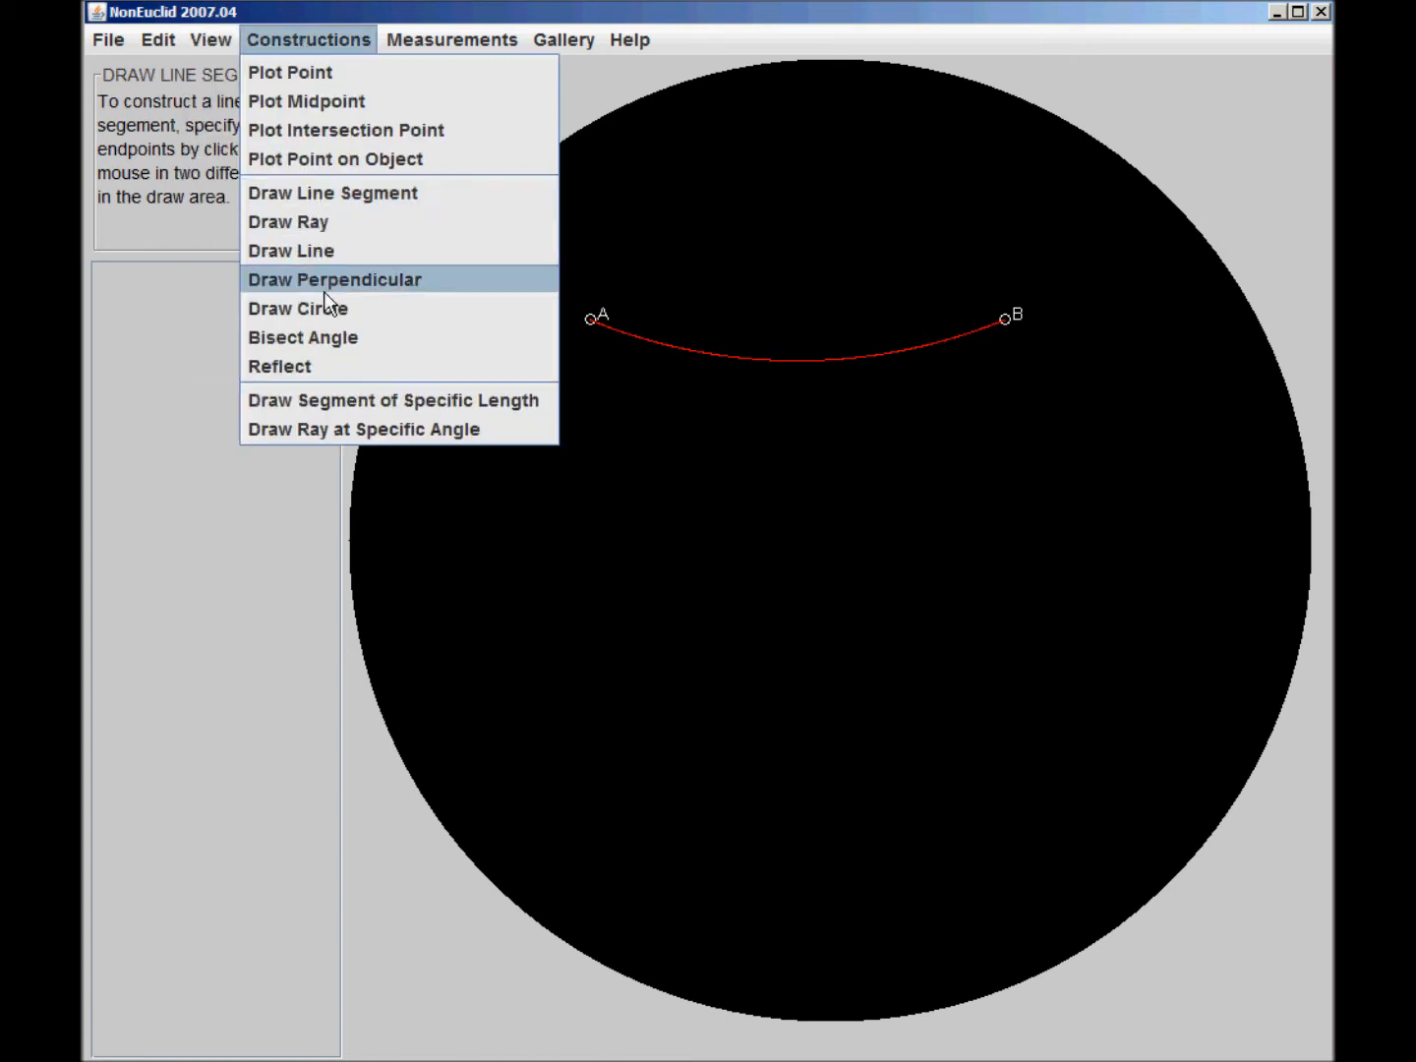
pyautogui.click(977, 429)
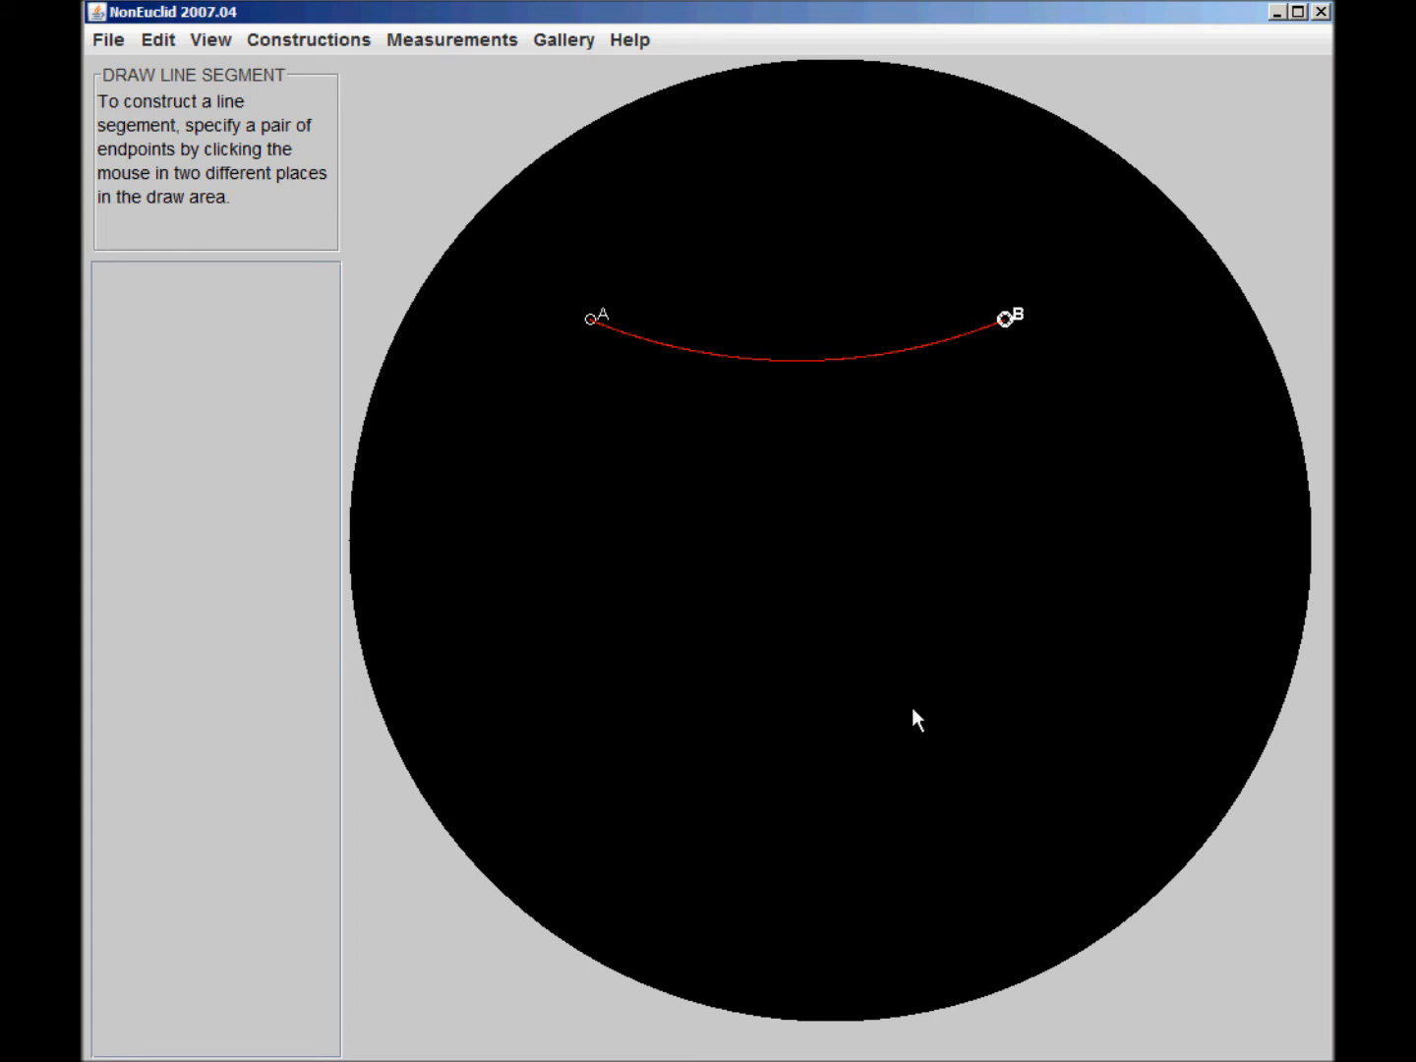
pyautogui.click(920, 732)
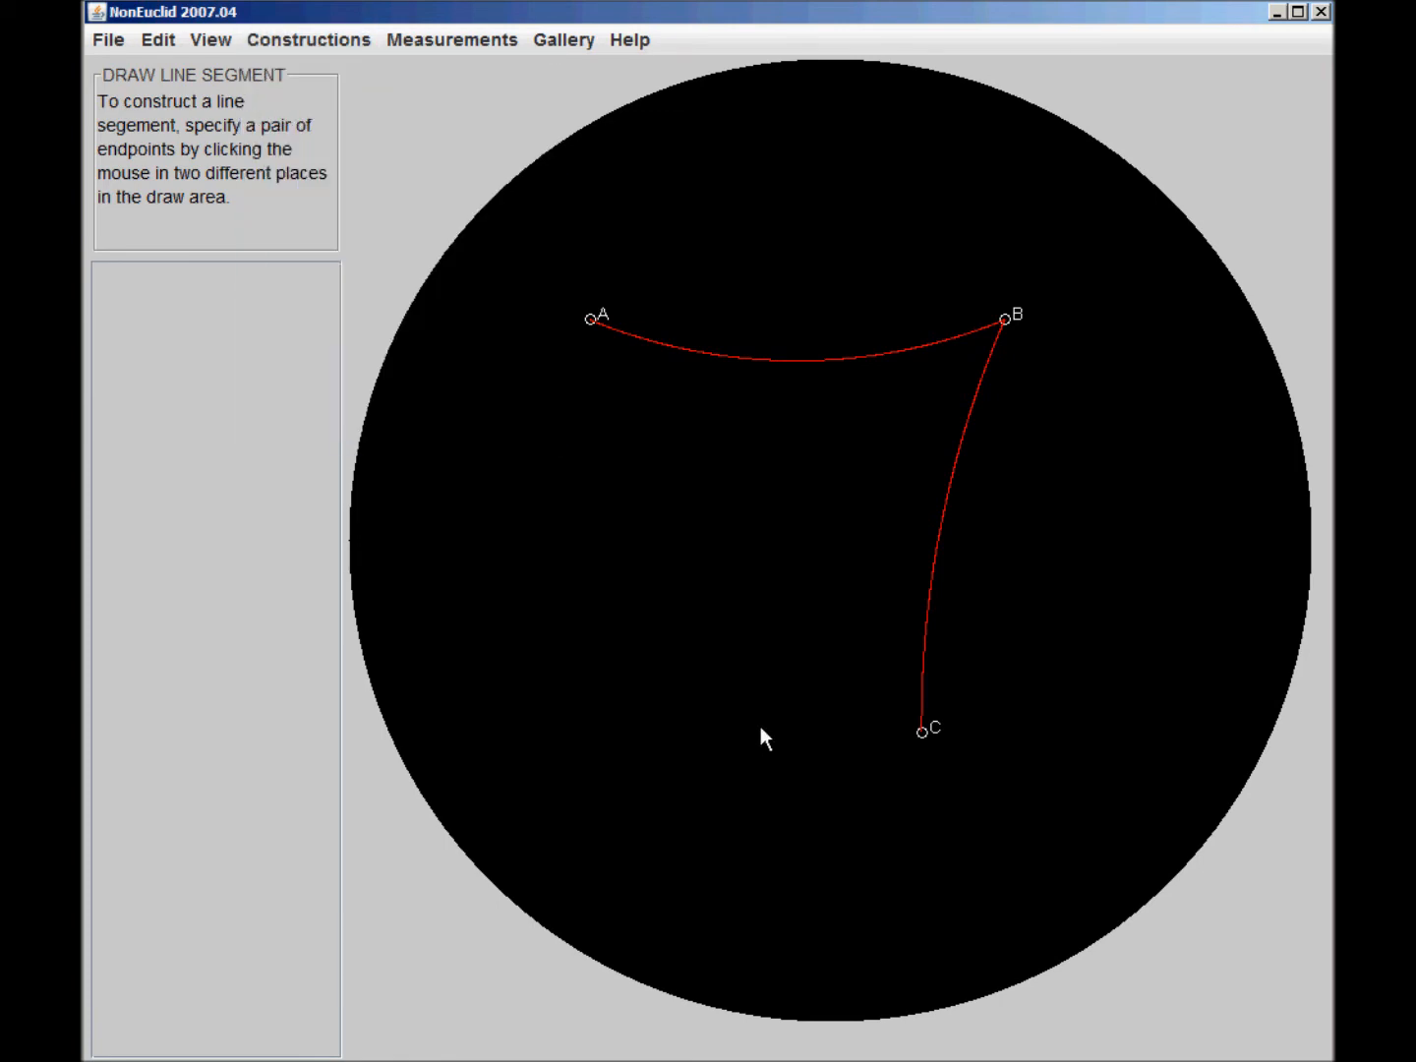
pyautogui.moveTo(922, 740)
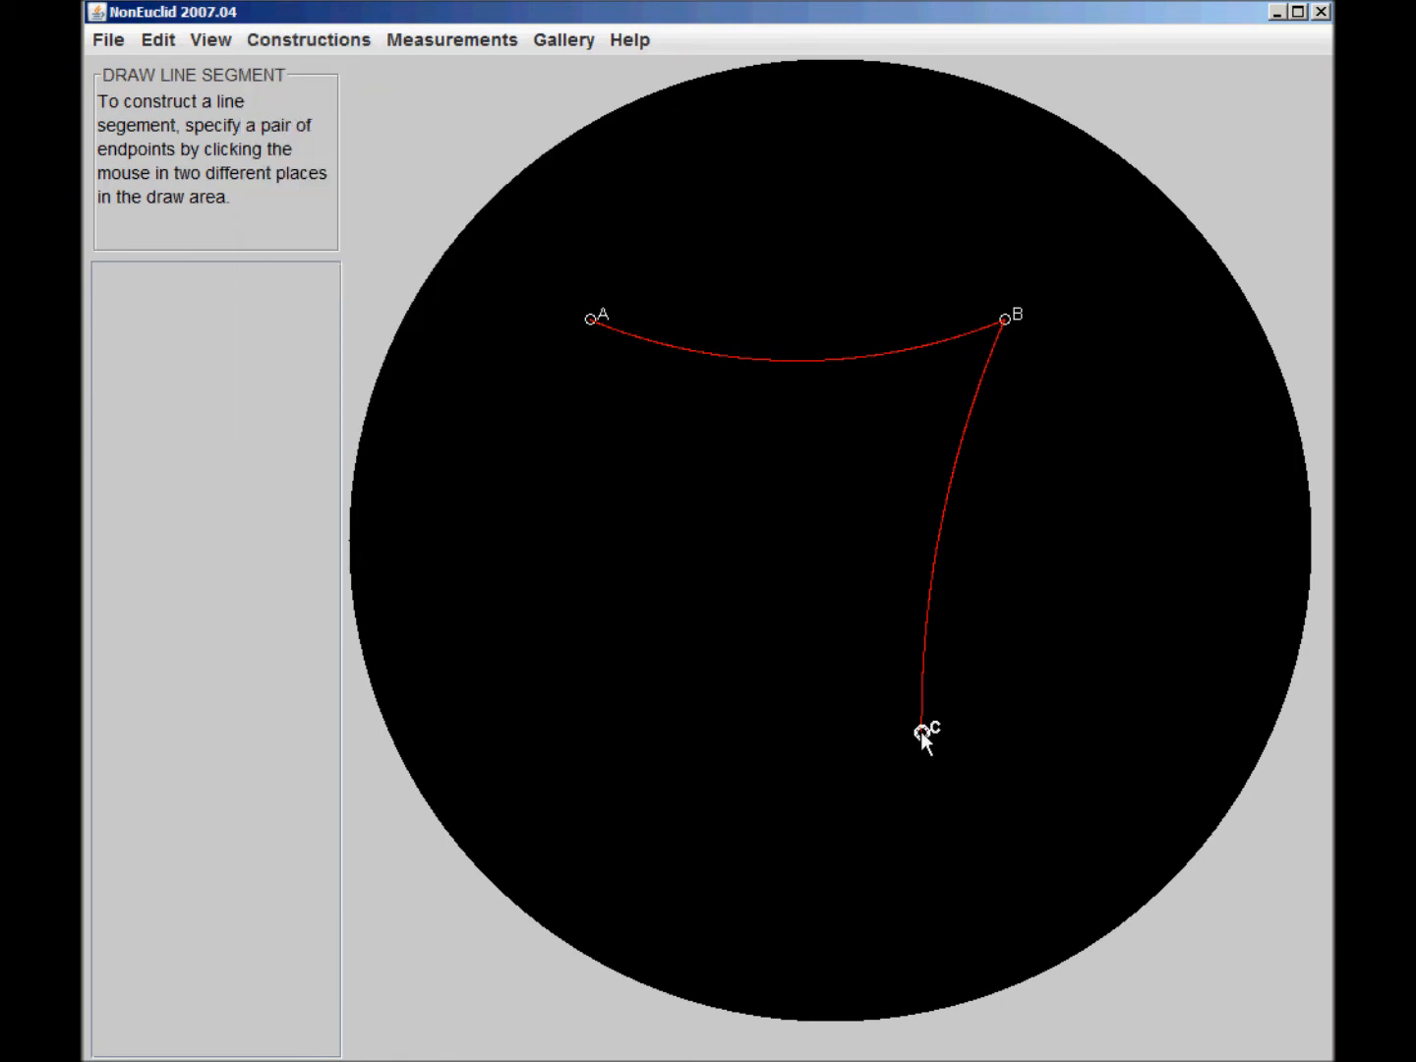
pyautogui.click(527, 678)
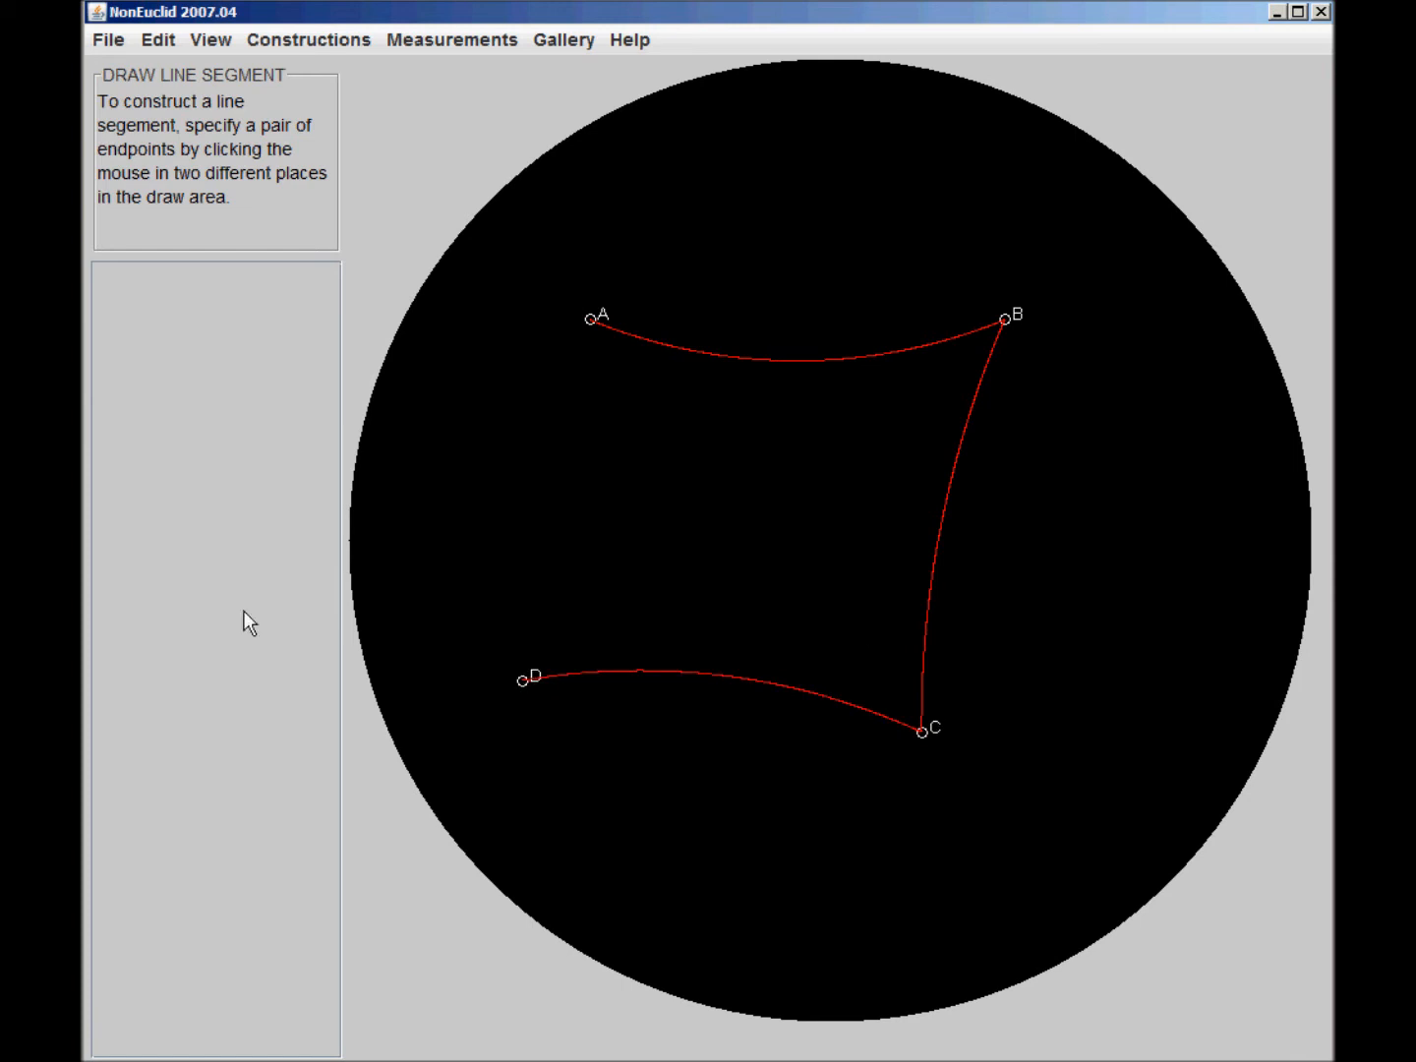
pyautogui.moveTo(558, 865)
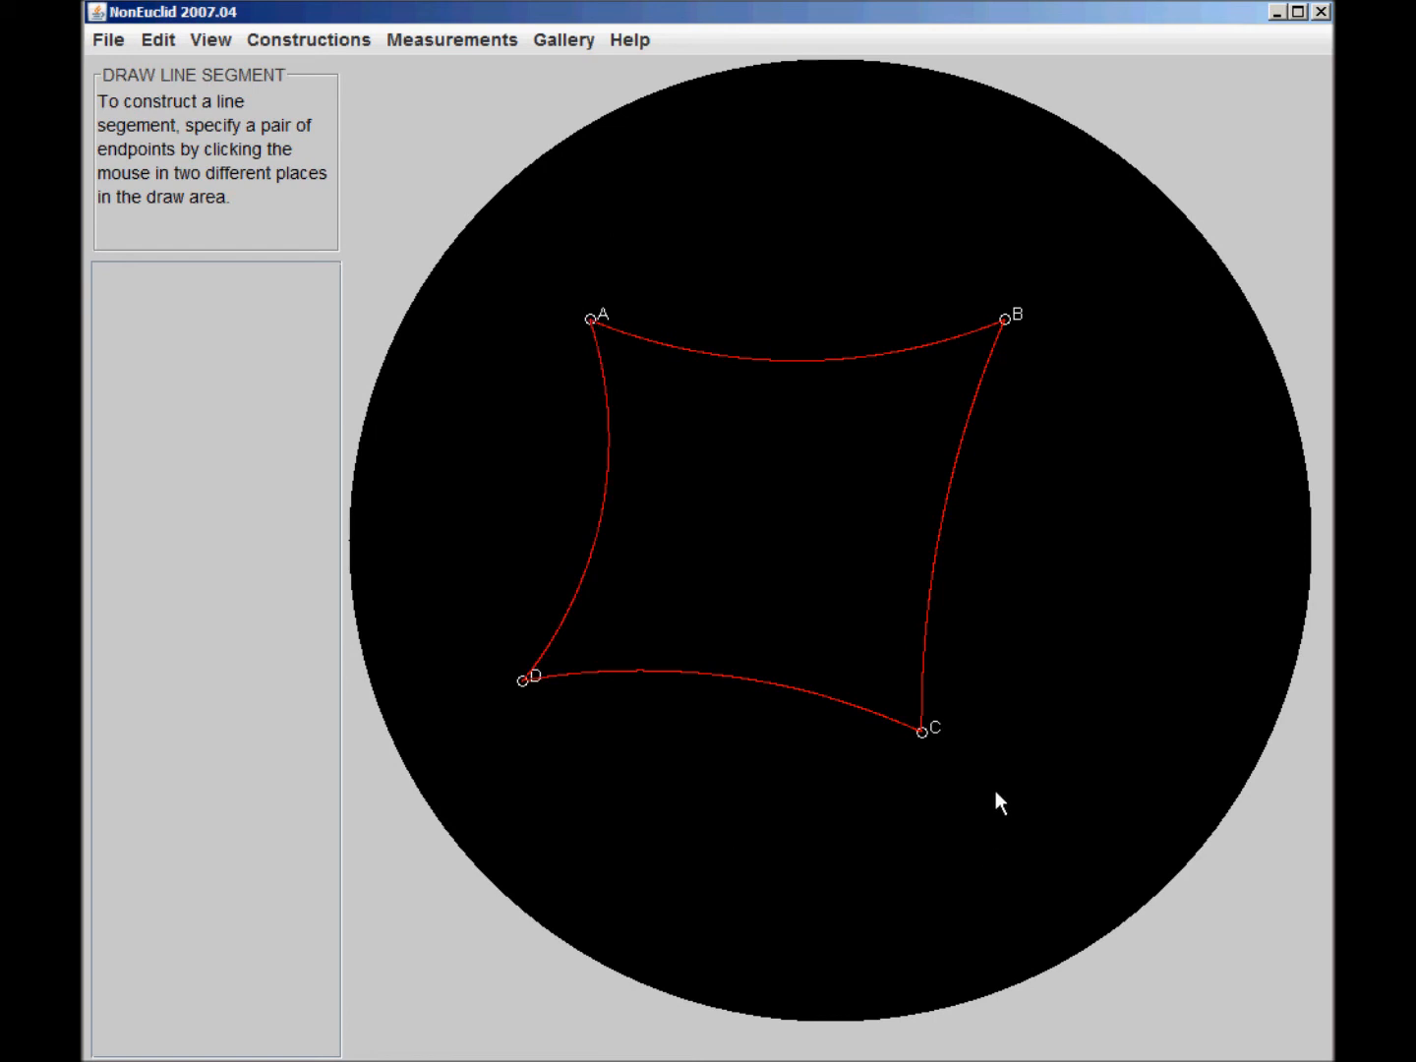
pyautogui.moveTo(1012, 740)
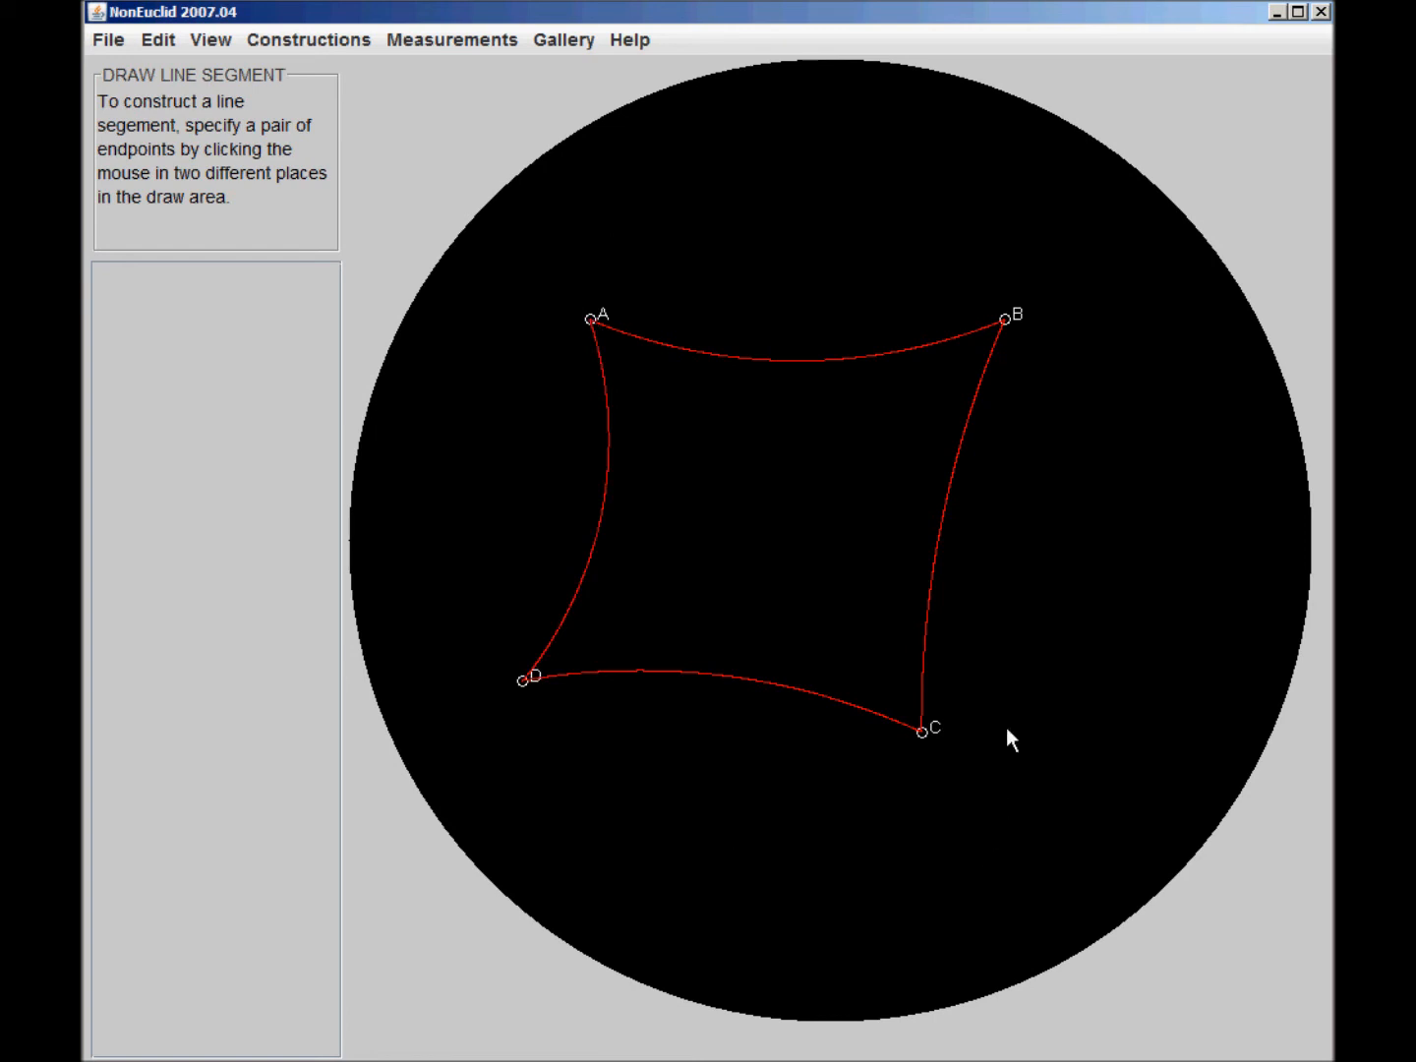
pyautogui.moveTo(1090, 535)
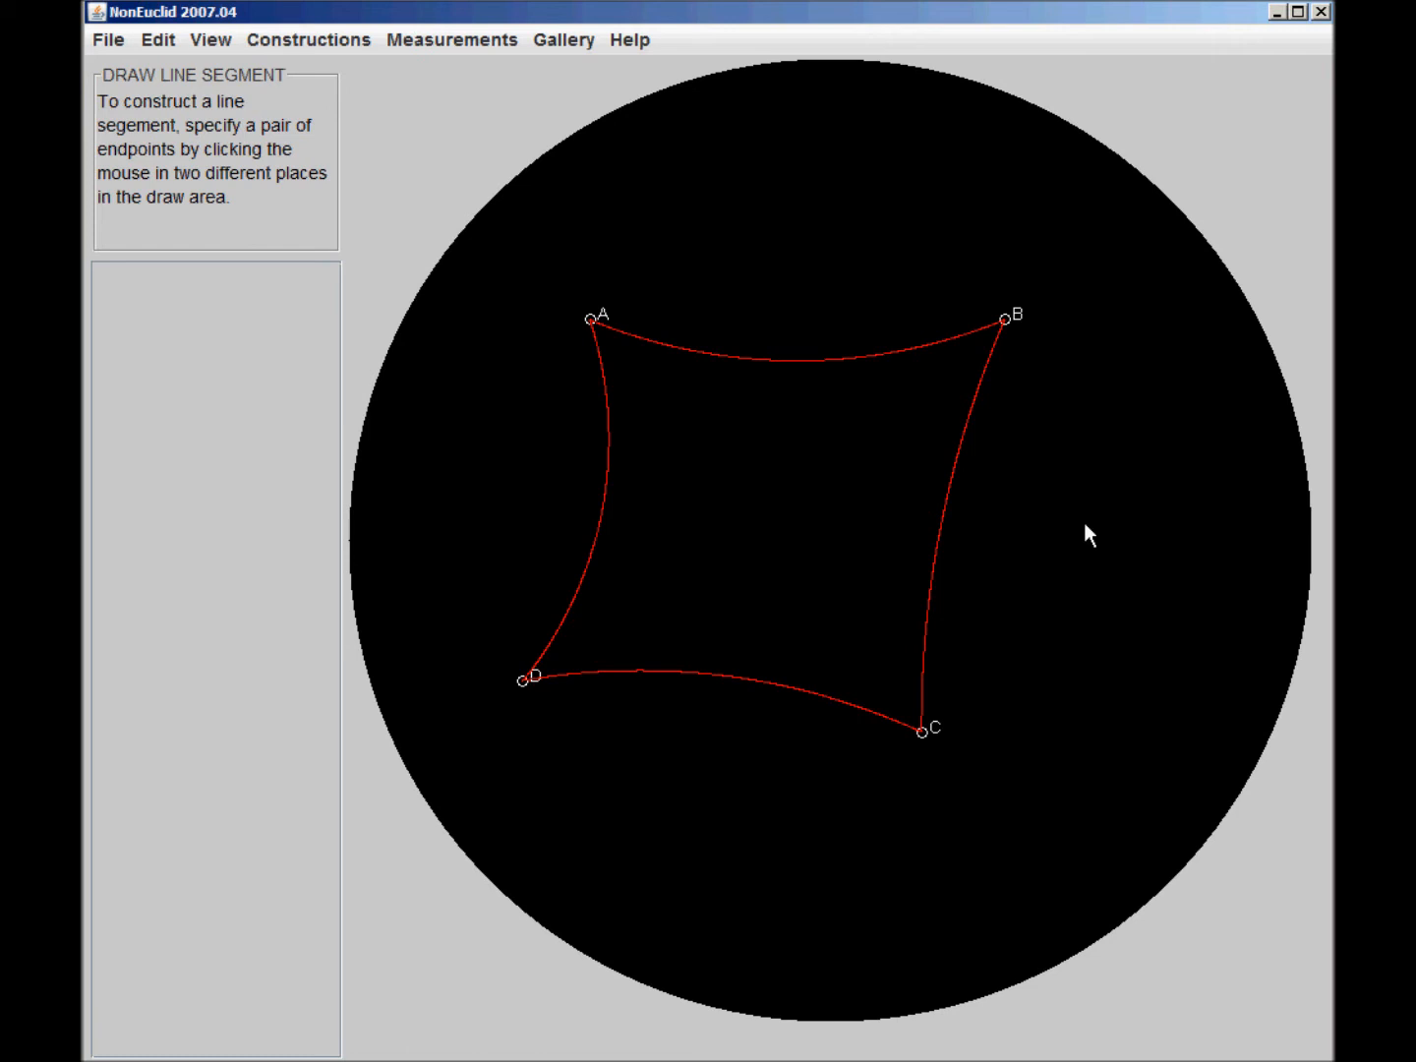
pyautogui.moveTo(1113, 543)
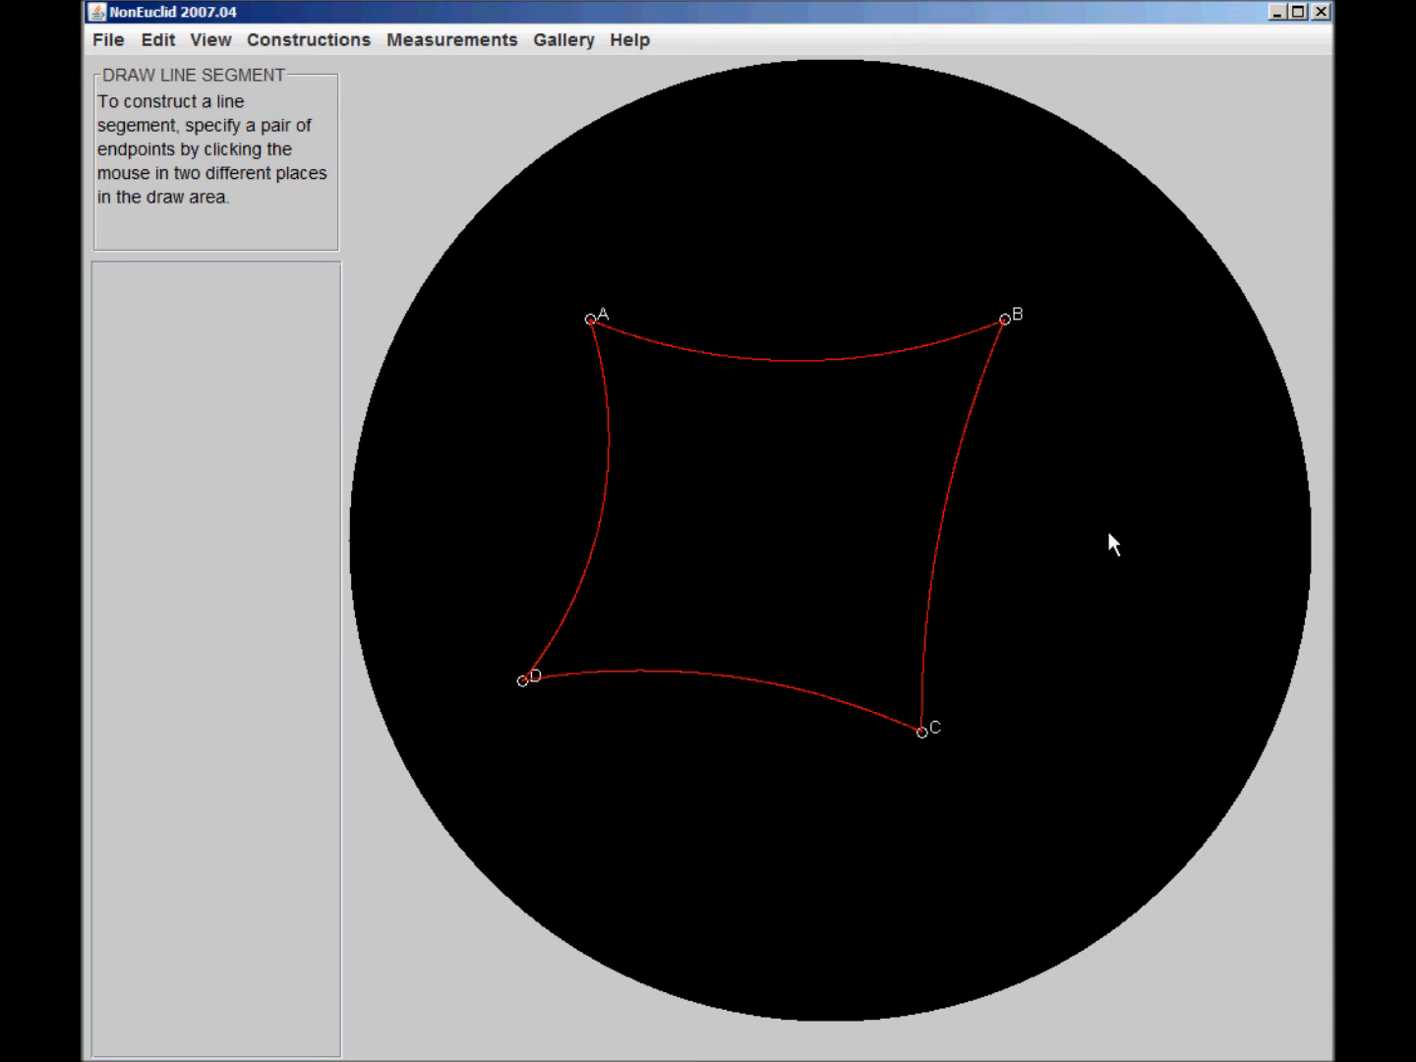
pyautogui.moveTo(1062, 539)
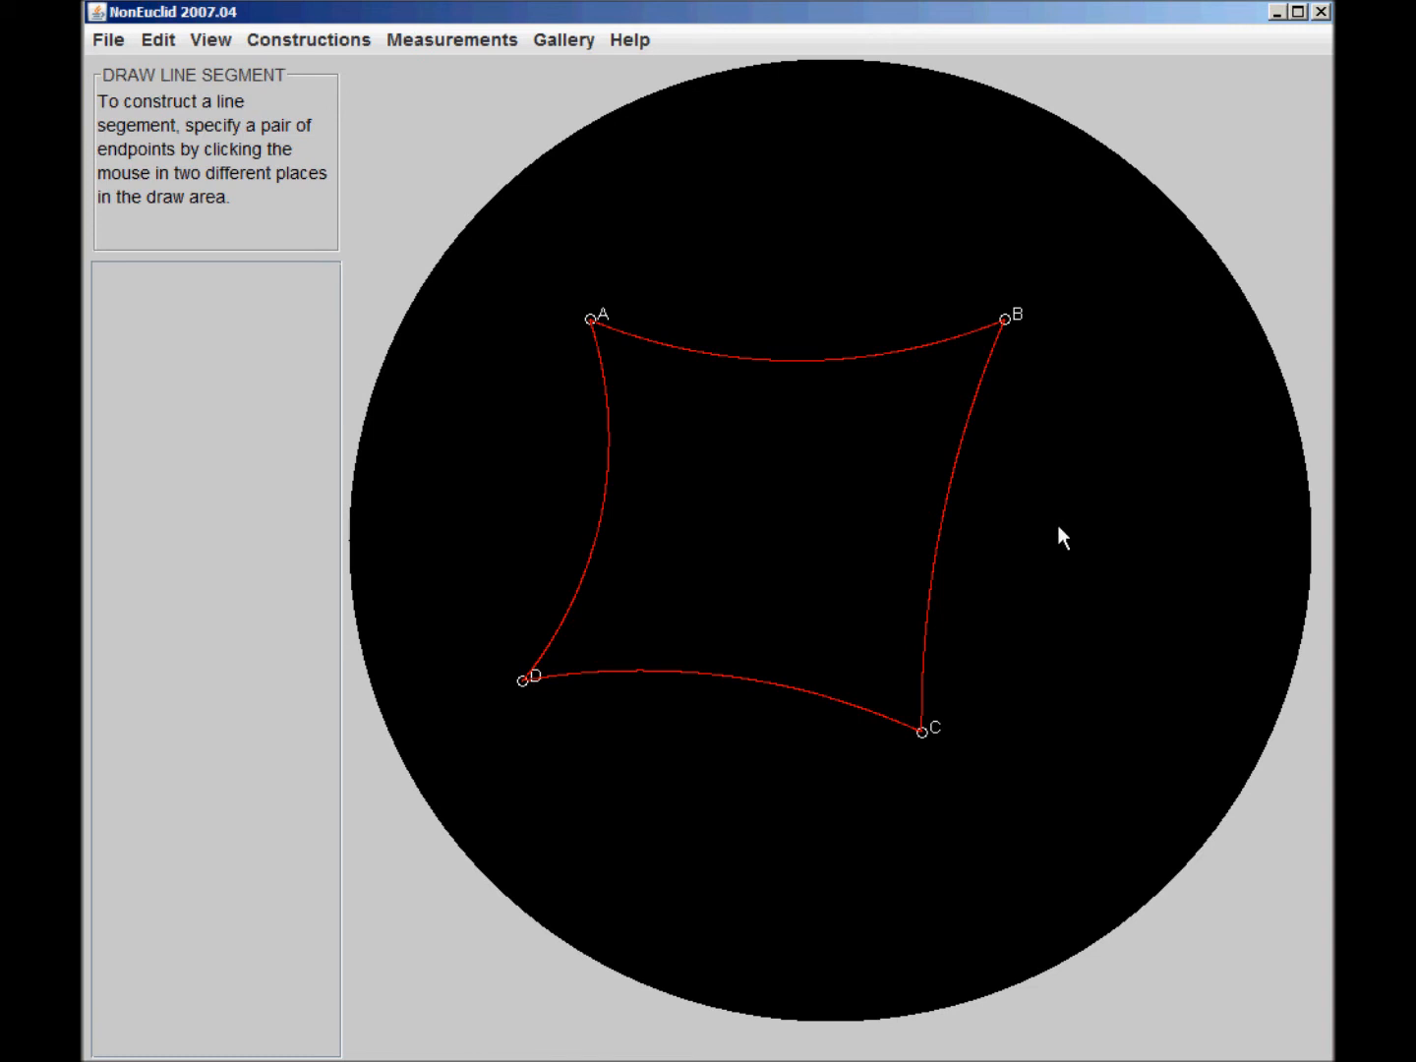
pyautogui.moveTo(993, 521)
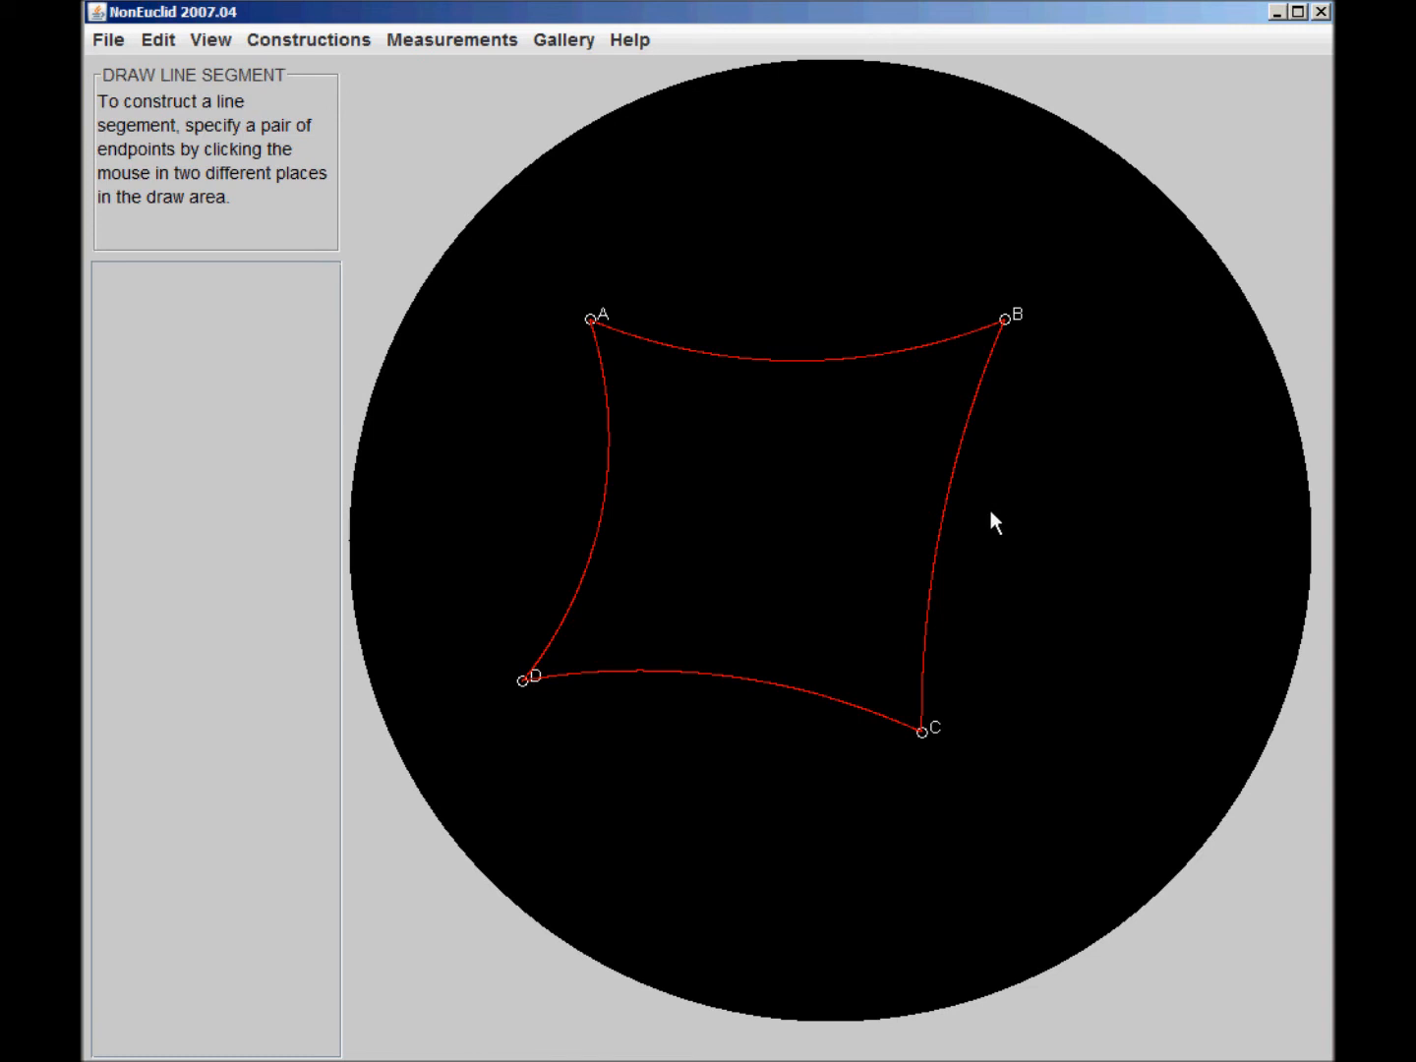
pyautogui.moveTo(757, 394)
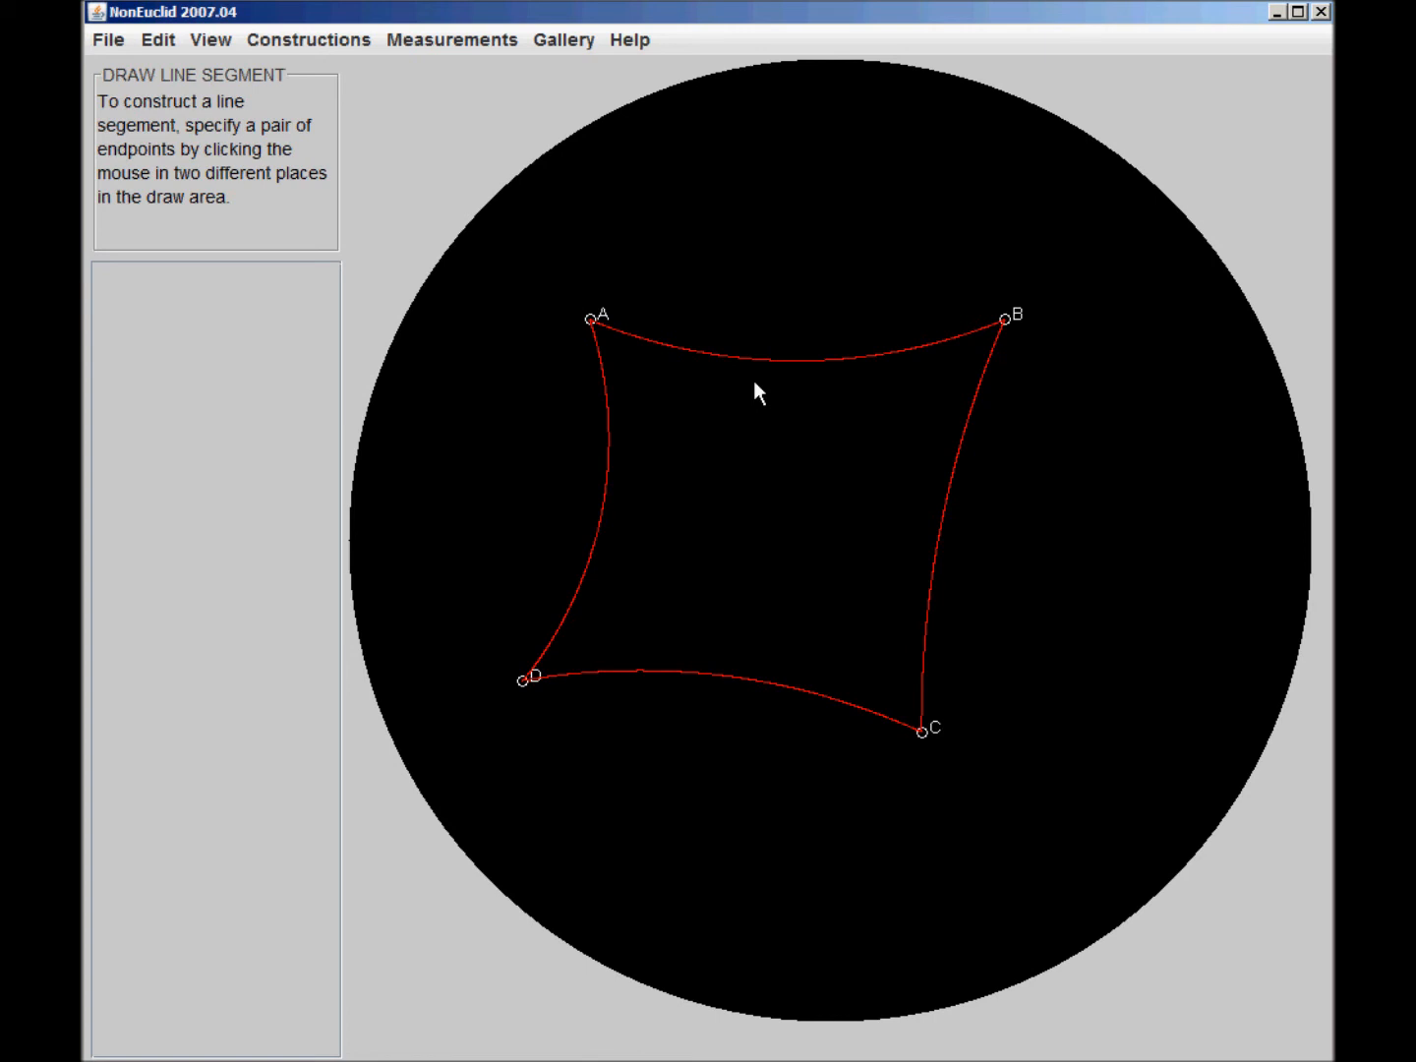
pyautogui.moveTo(441, 138)
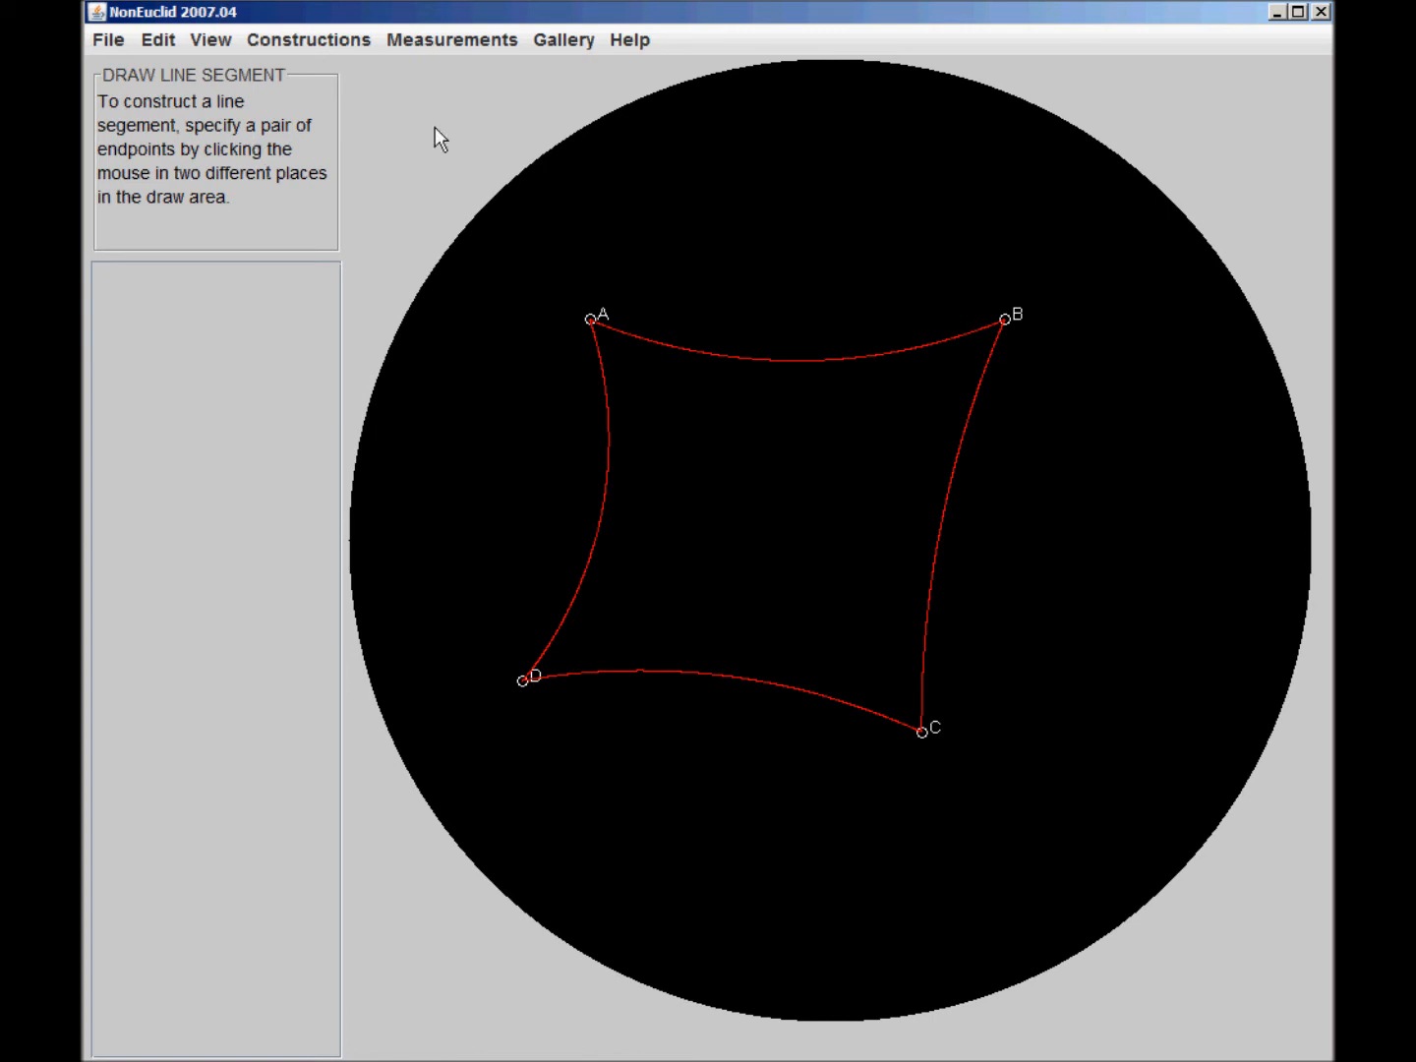
# - Clear the disk and draw triangle ABC with sides AB, BC, CA, each vertex on the boundary
pyautogui.click(307, 39)
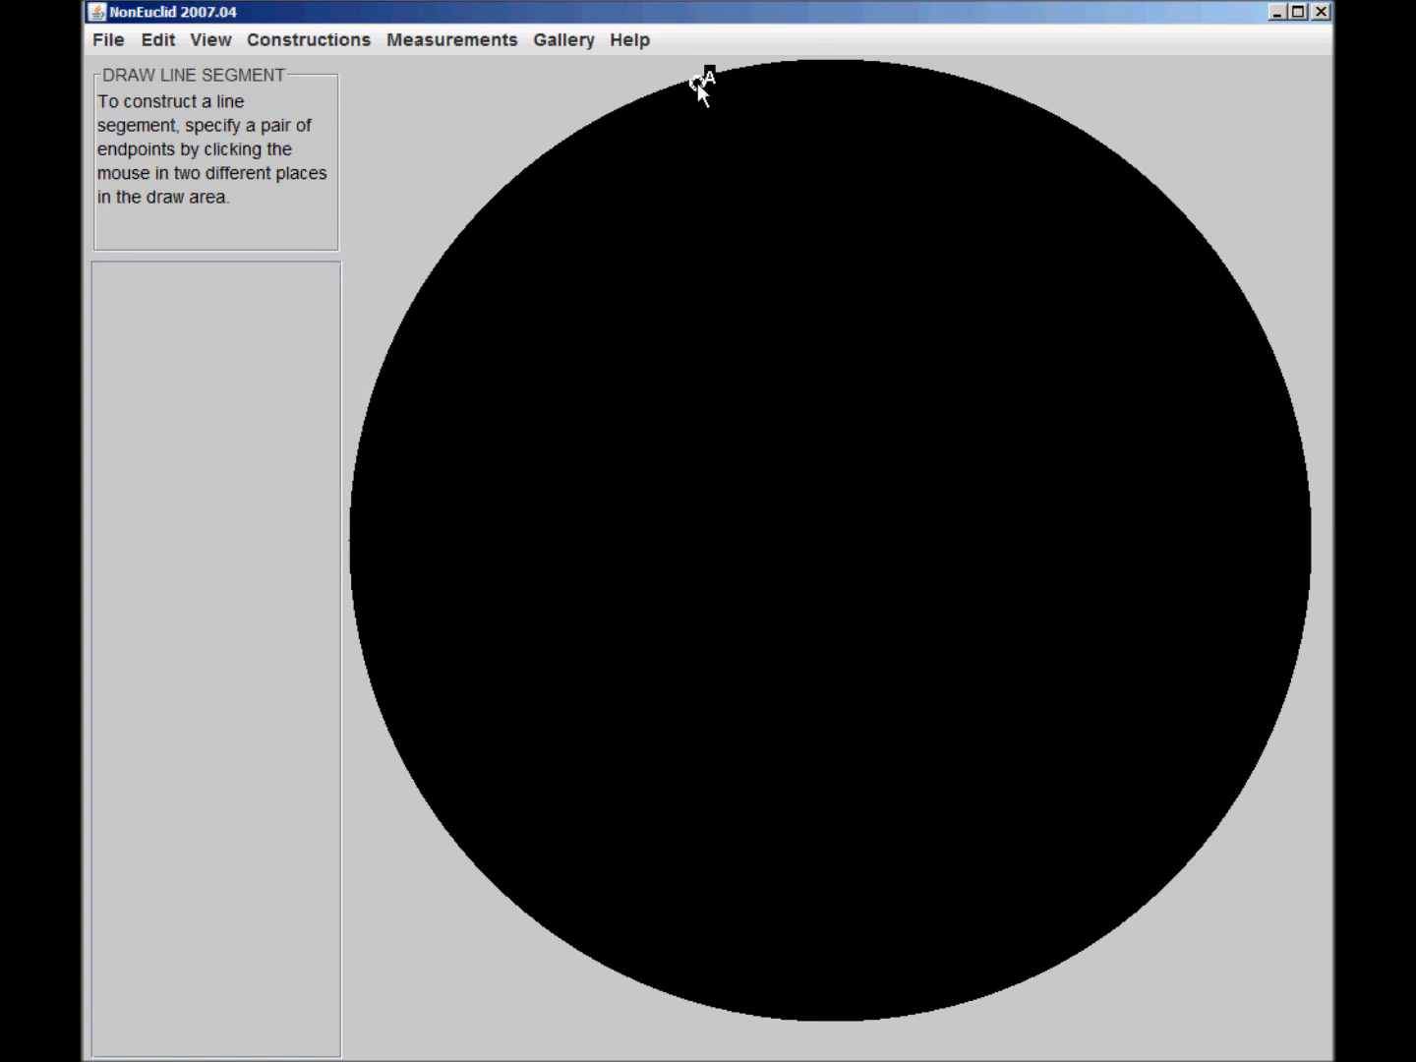
pyautogui.click(1273, 716)
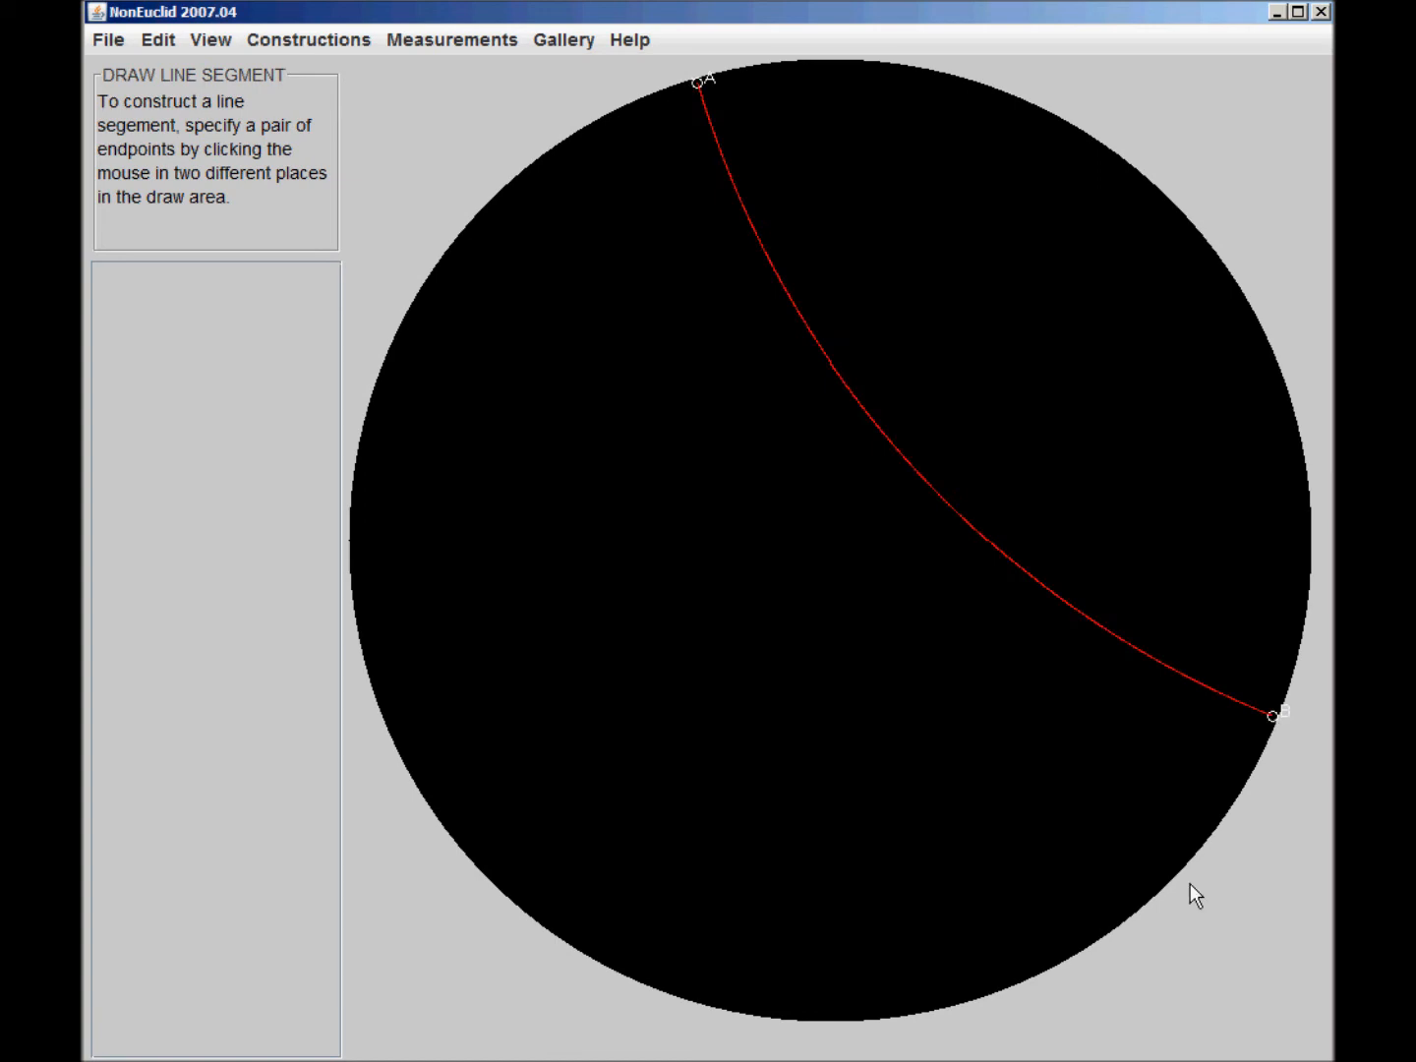
pyautogui.moveTo(1093, 679)
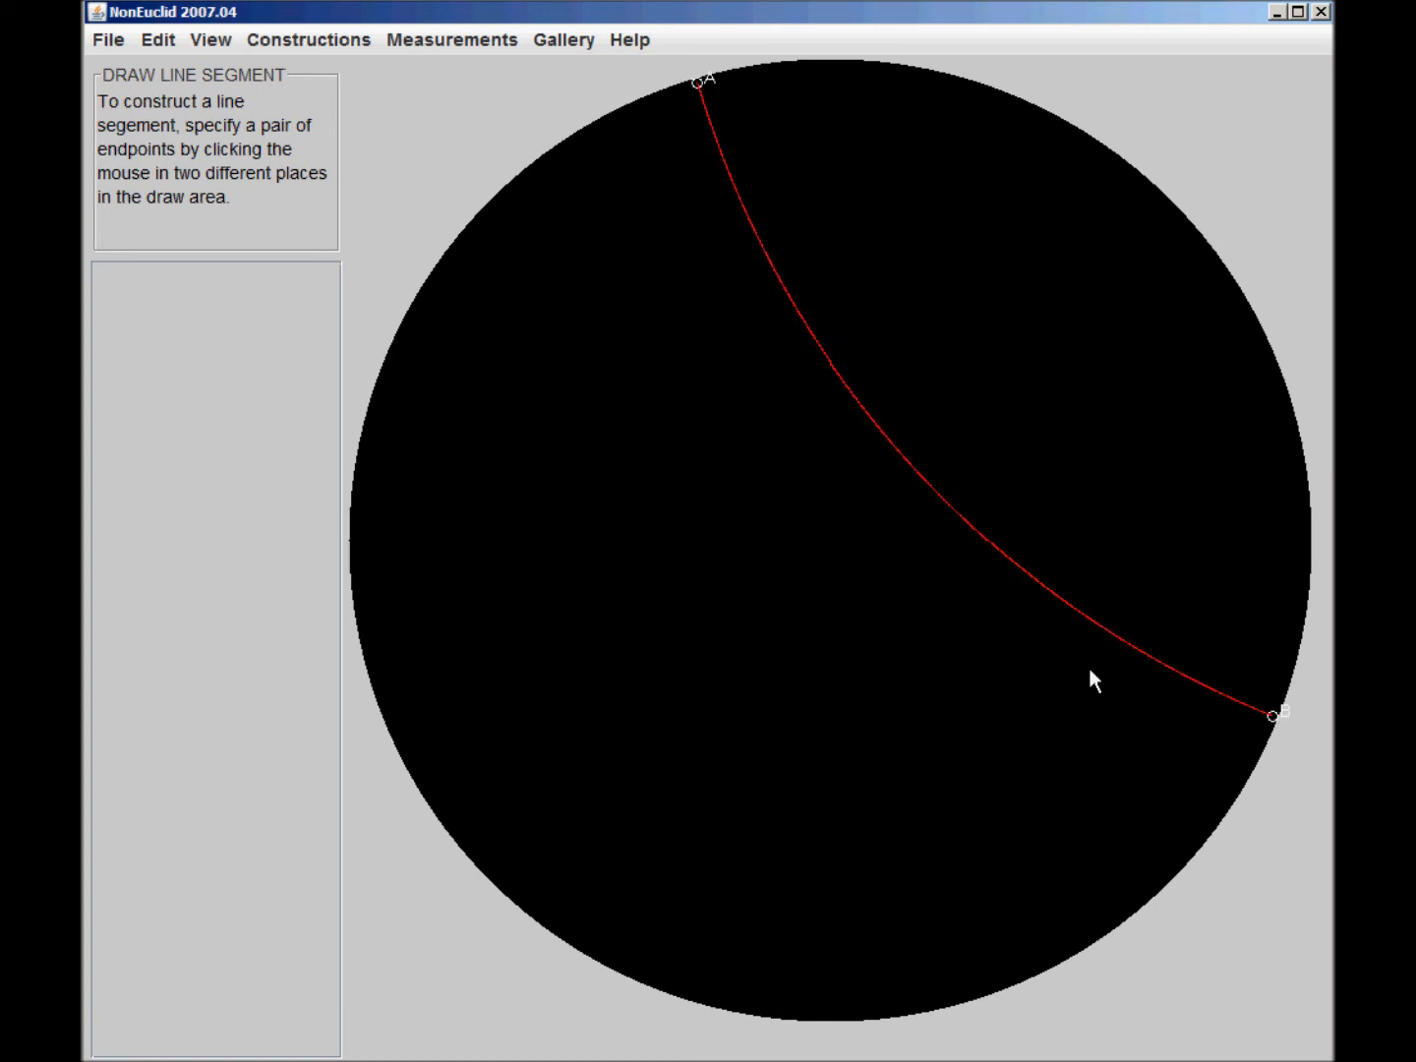
pyautogui.moveTo(1243, 791)
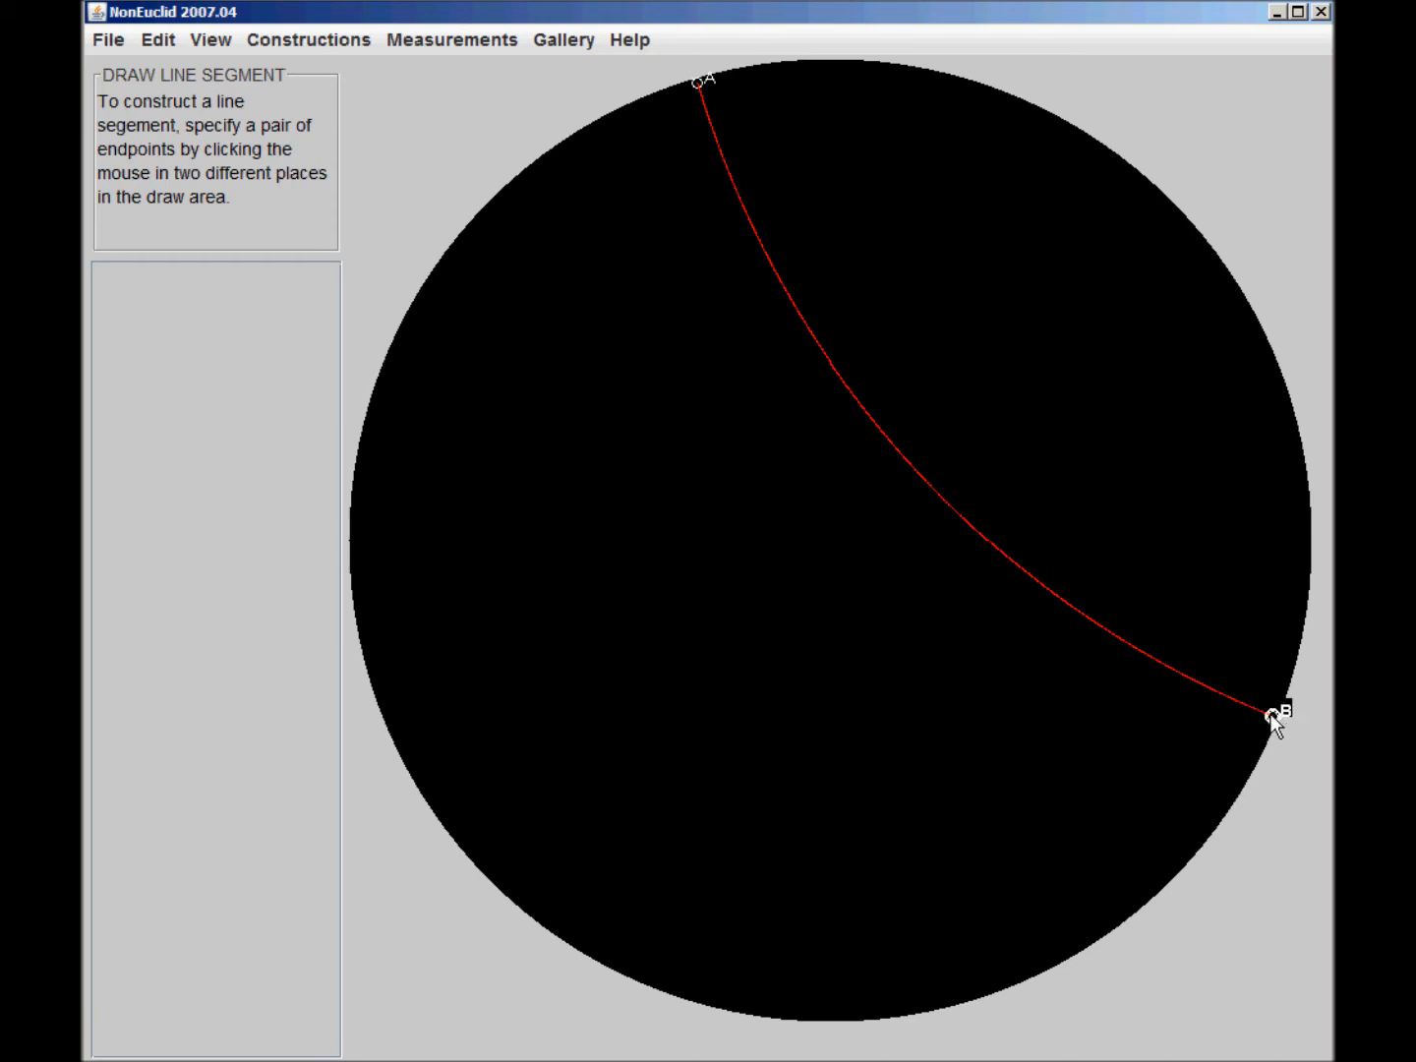
pyautogui.moveTo(521, 693)
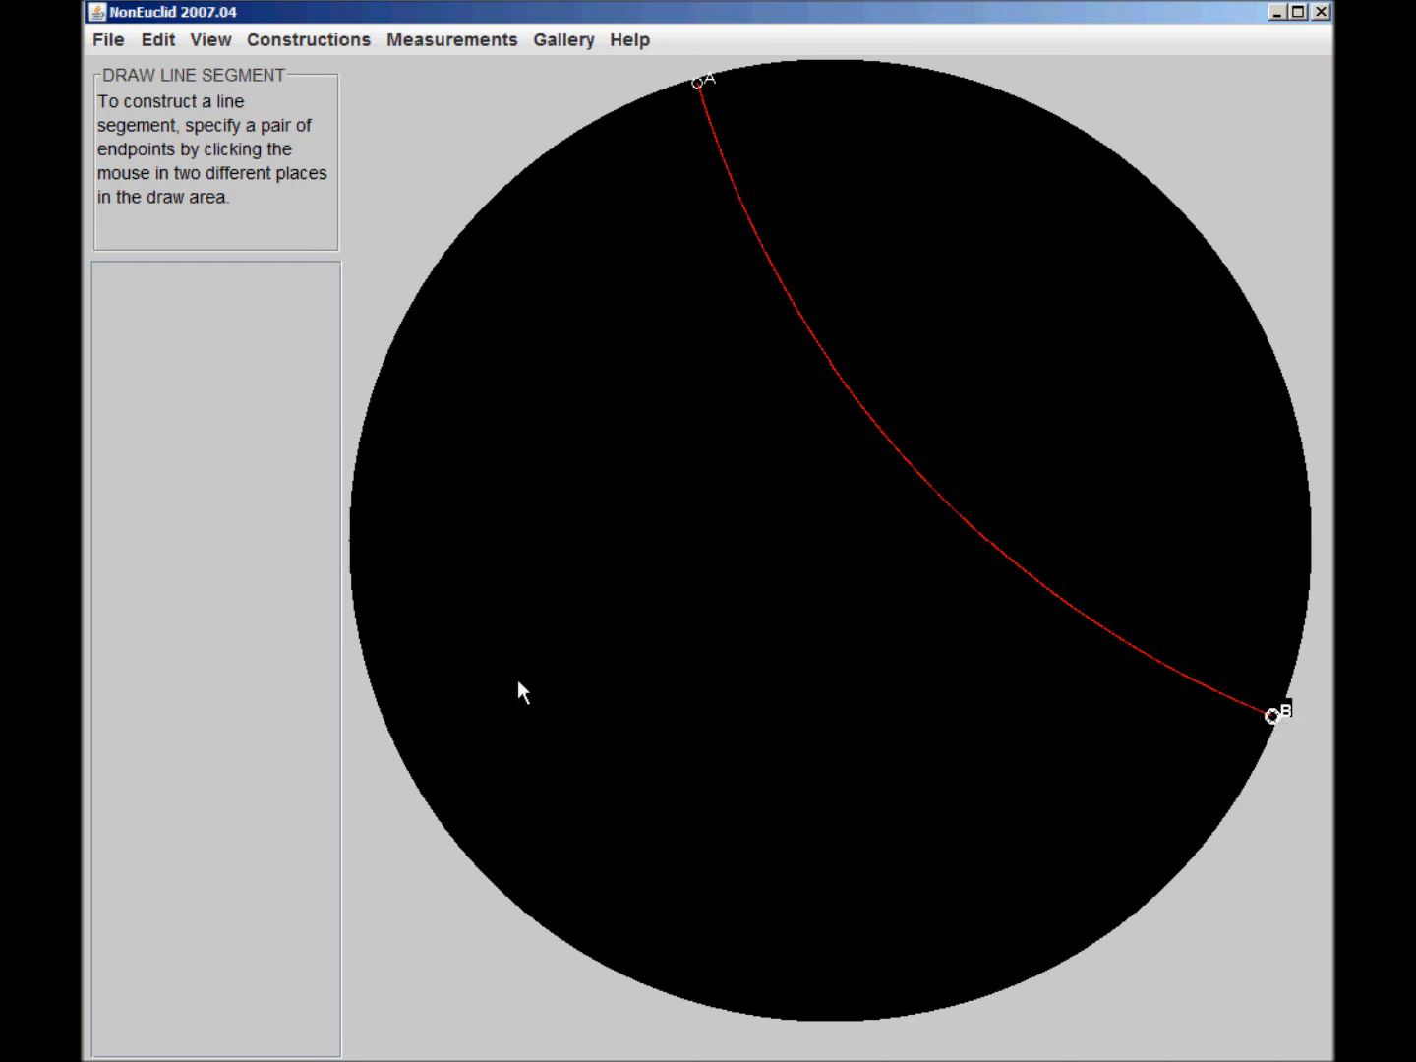
pyautogui.click(397, 733)
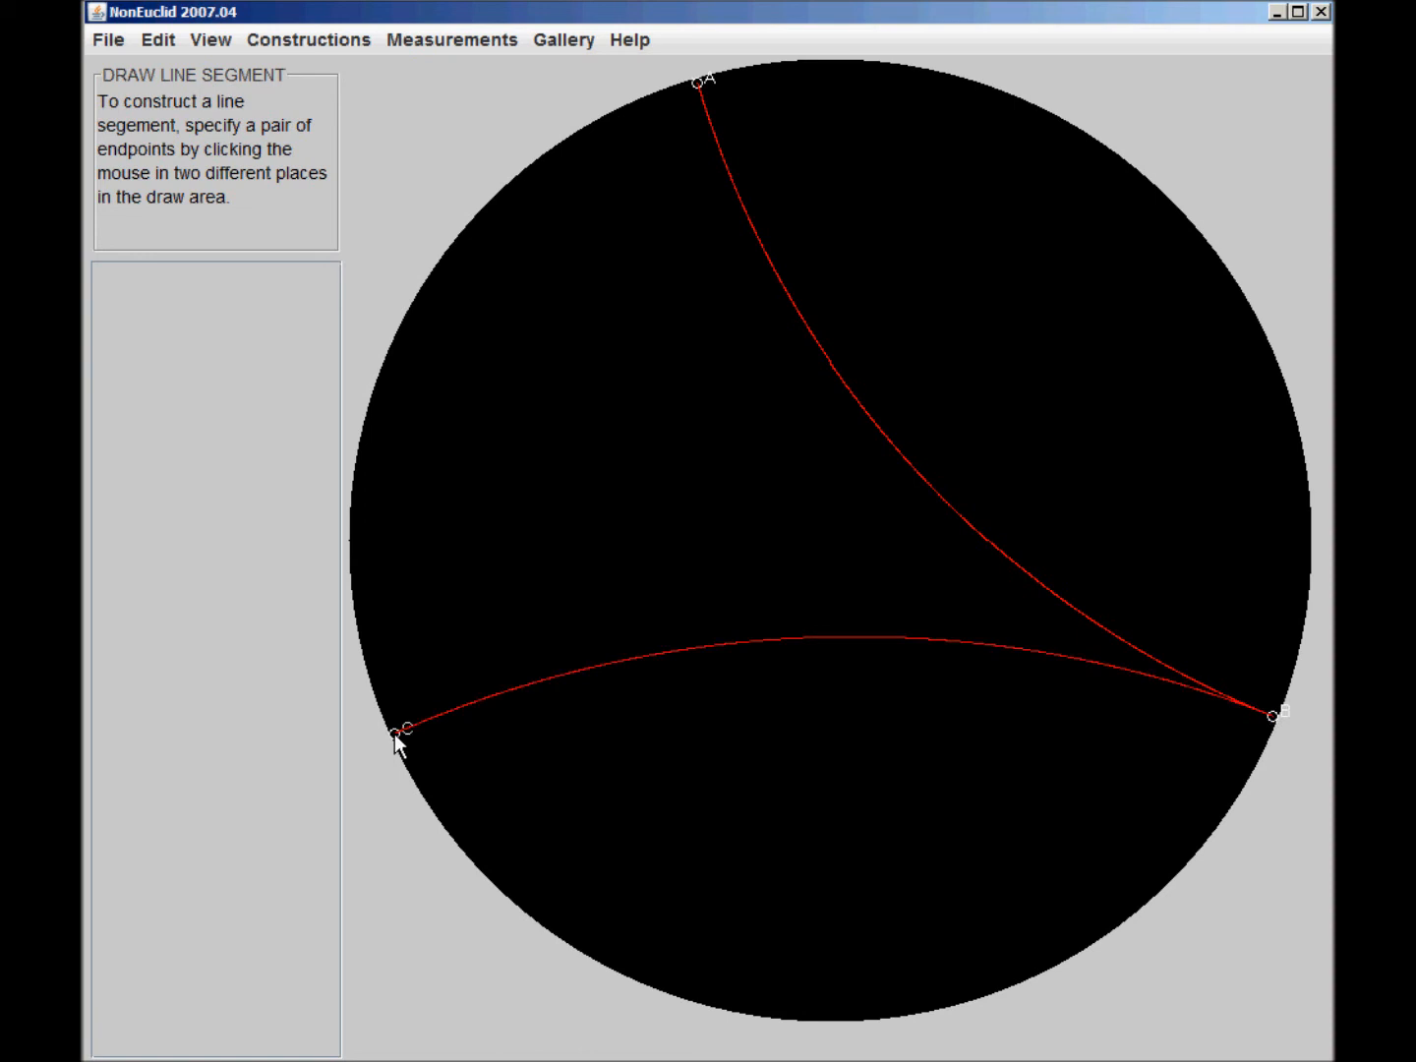
pyautogui.moveTo(574, 685)
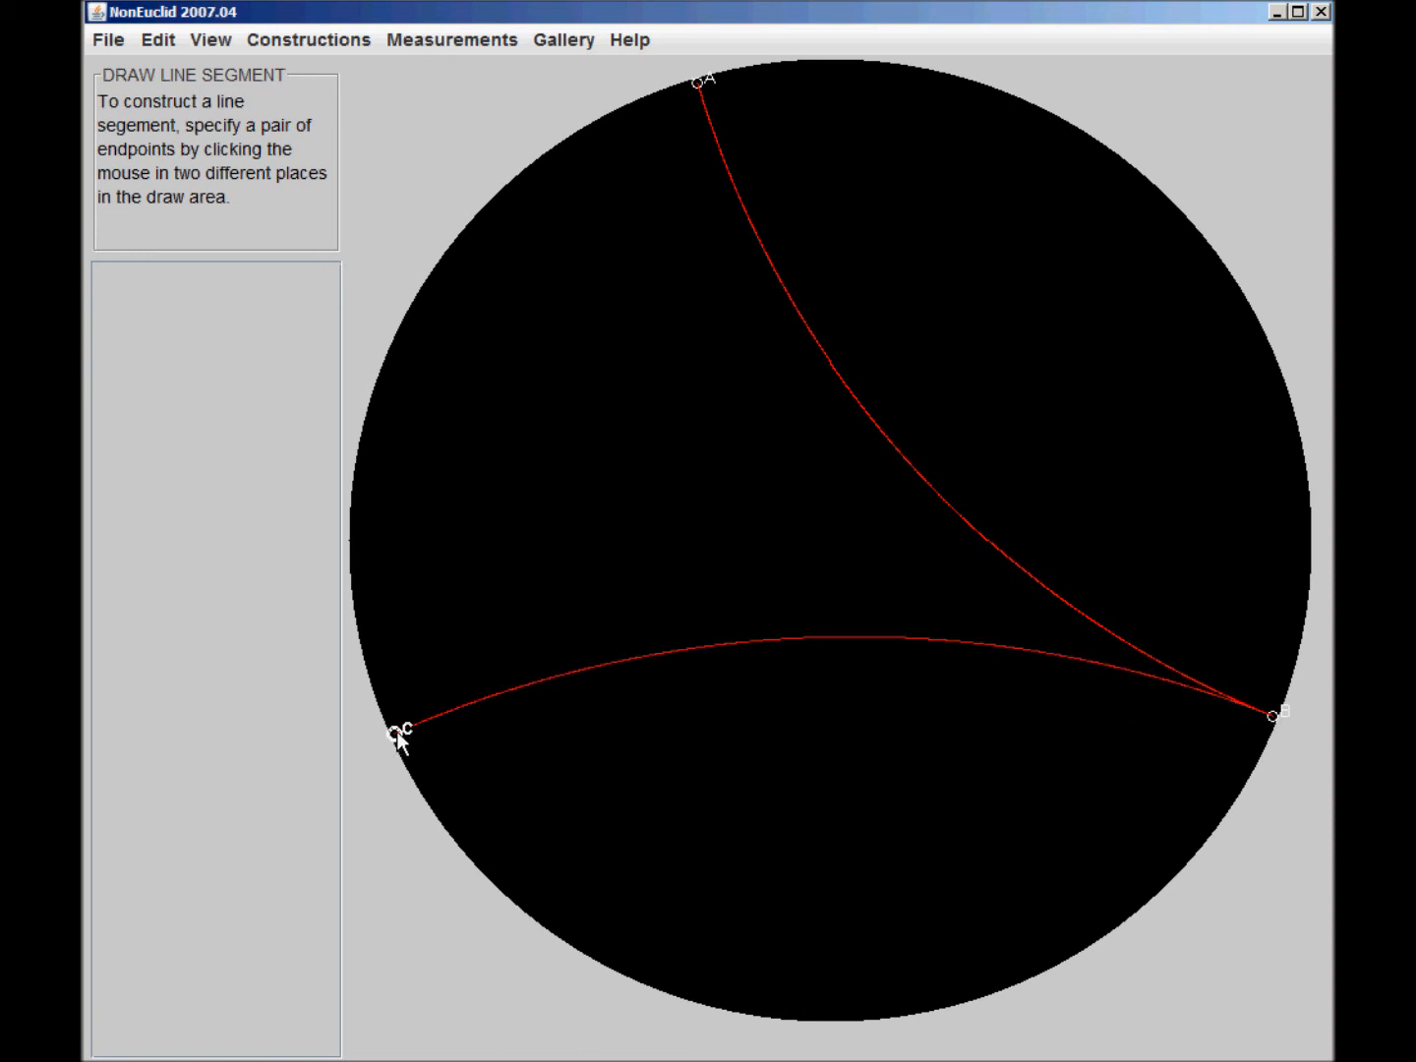
pyautogui.moveTo(706, 106)
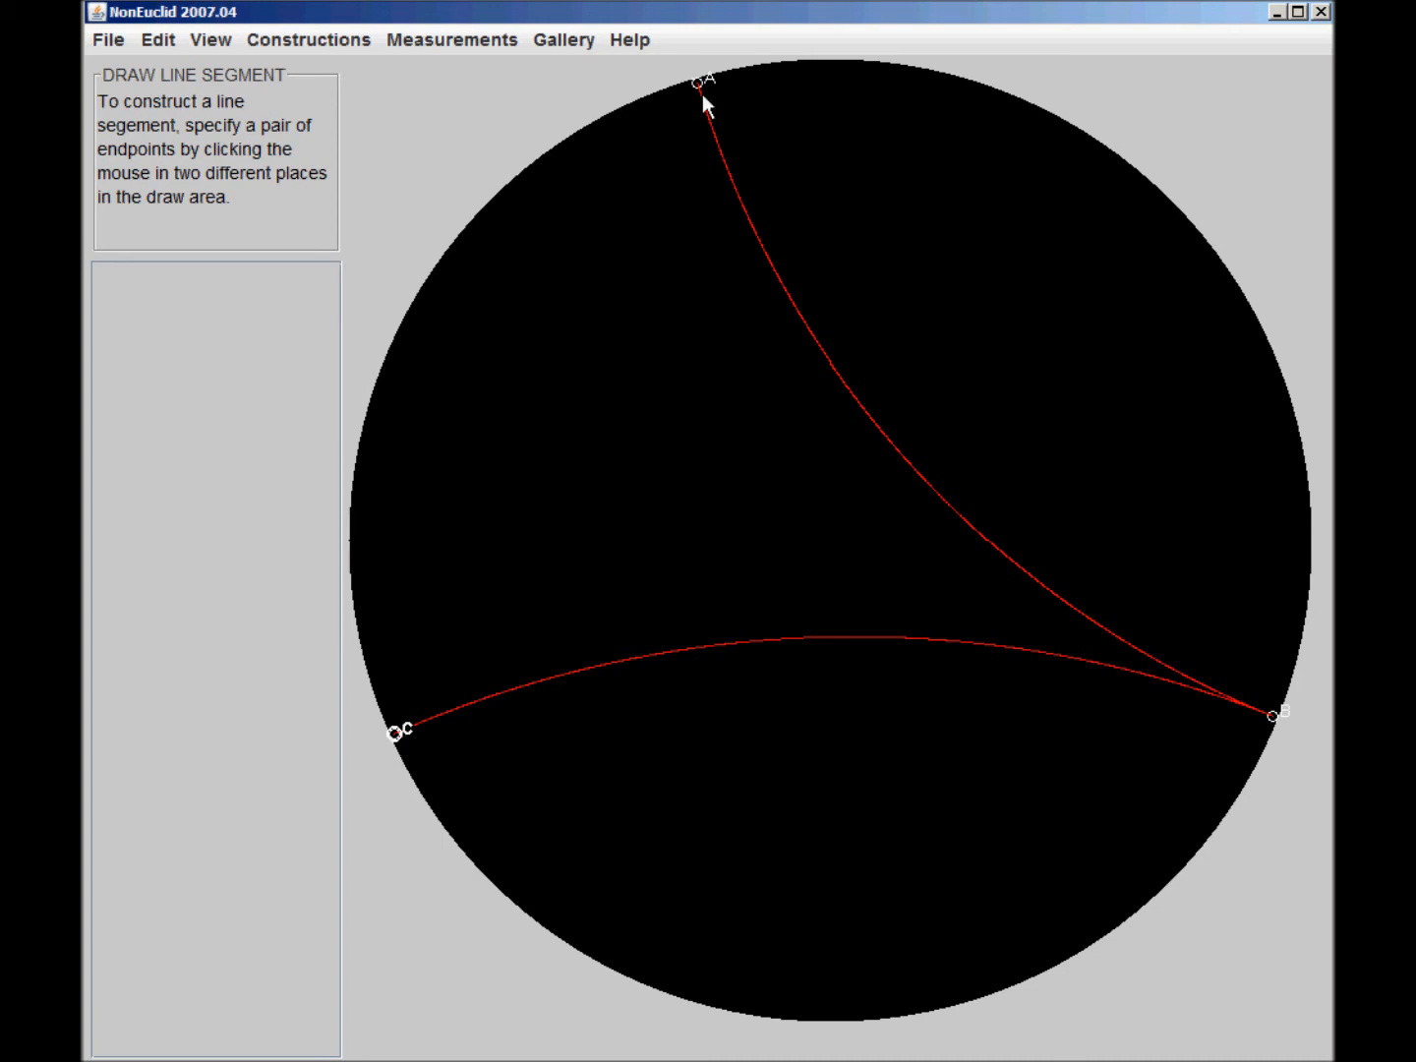
pyautogui.click(401, 731)
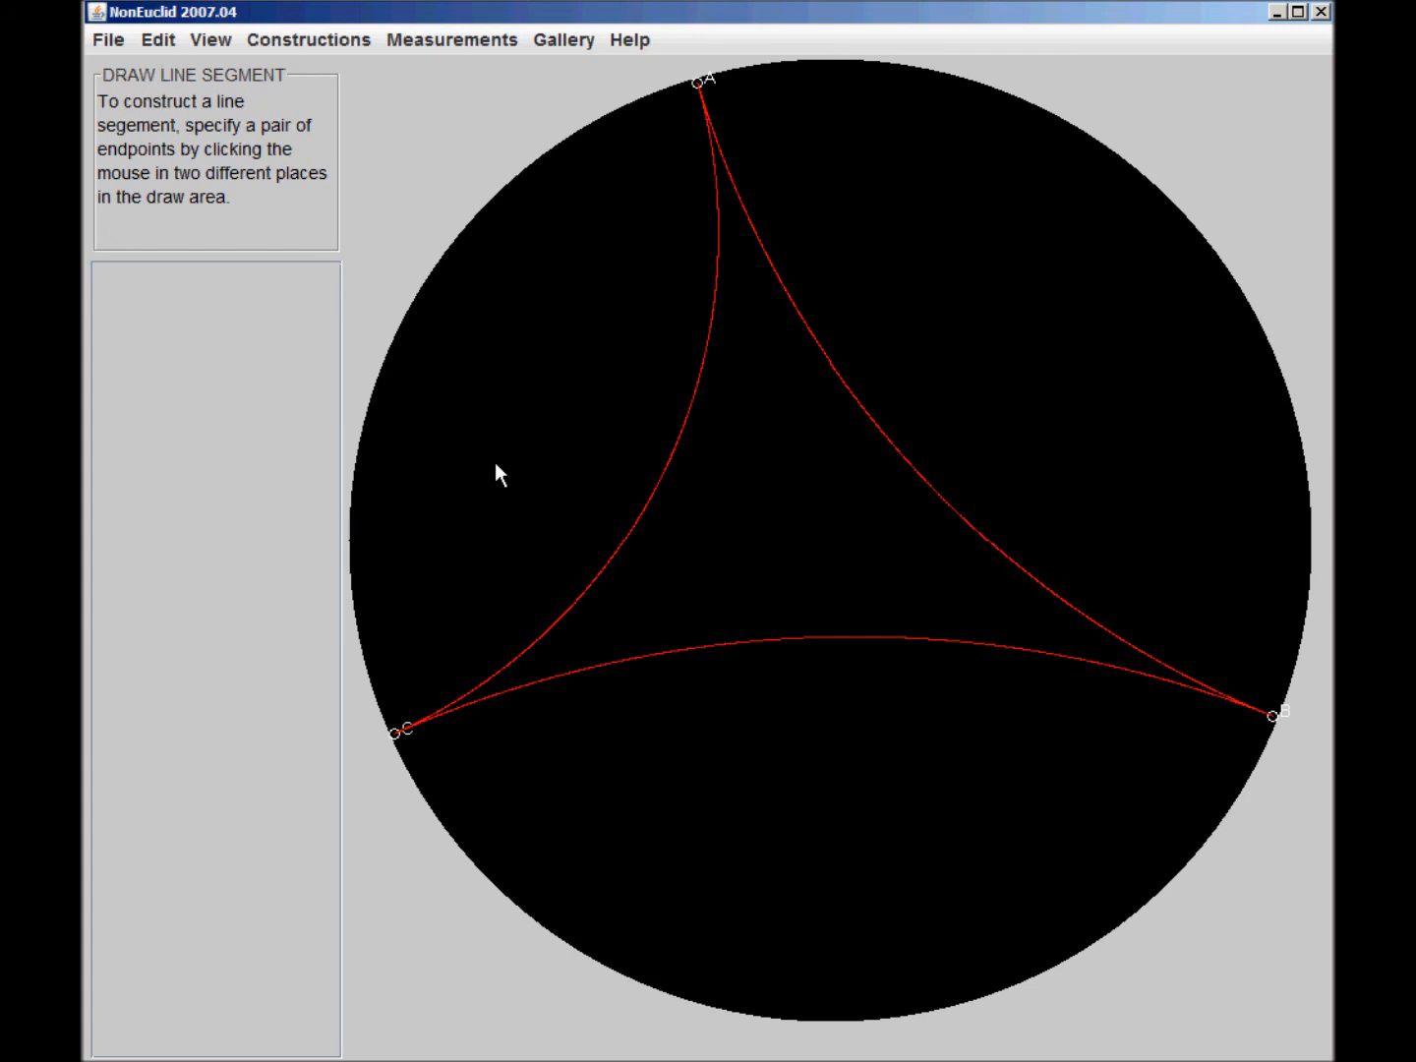
pyautogui.click(307, 40)
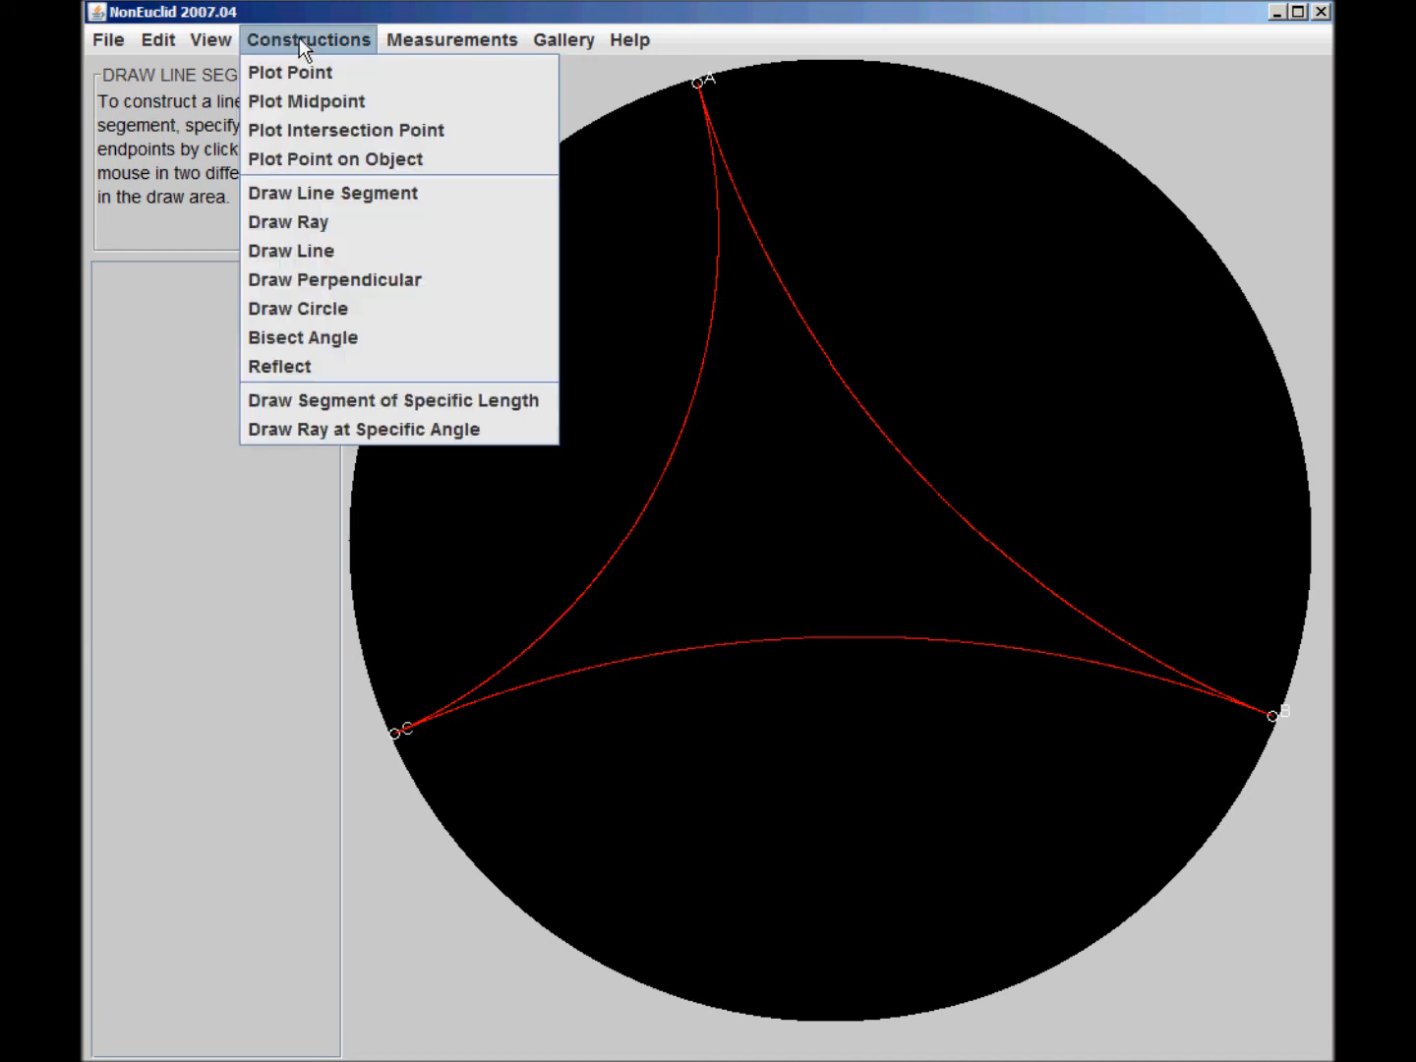
# - Measure angles CAB, ABC and BCA of the triangle, each under 1°
pyautogui.click(451, 40)
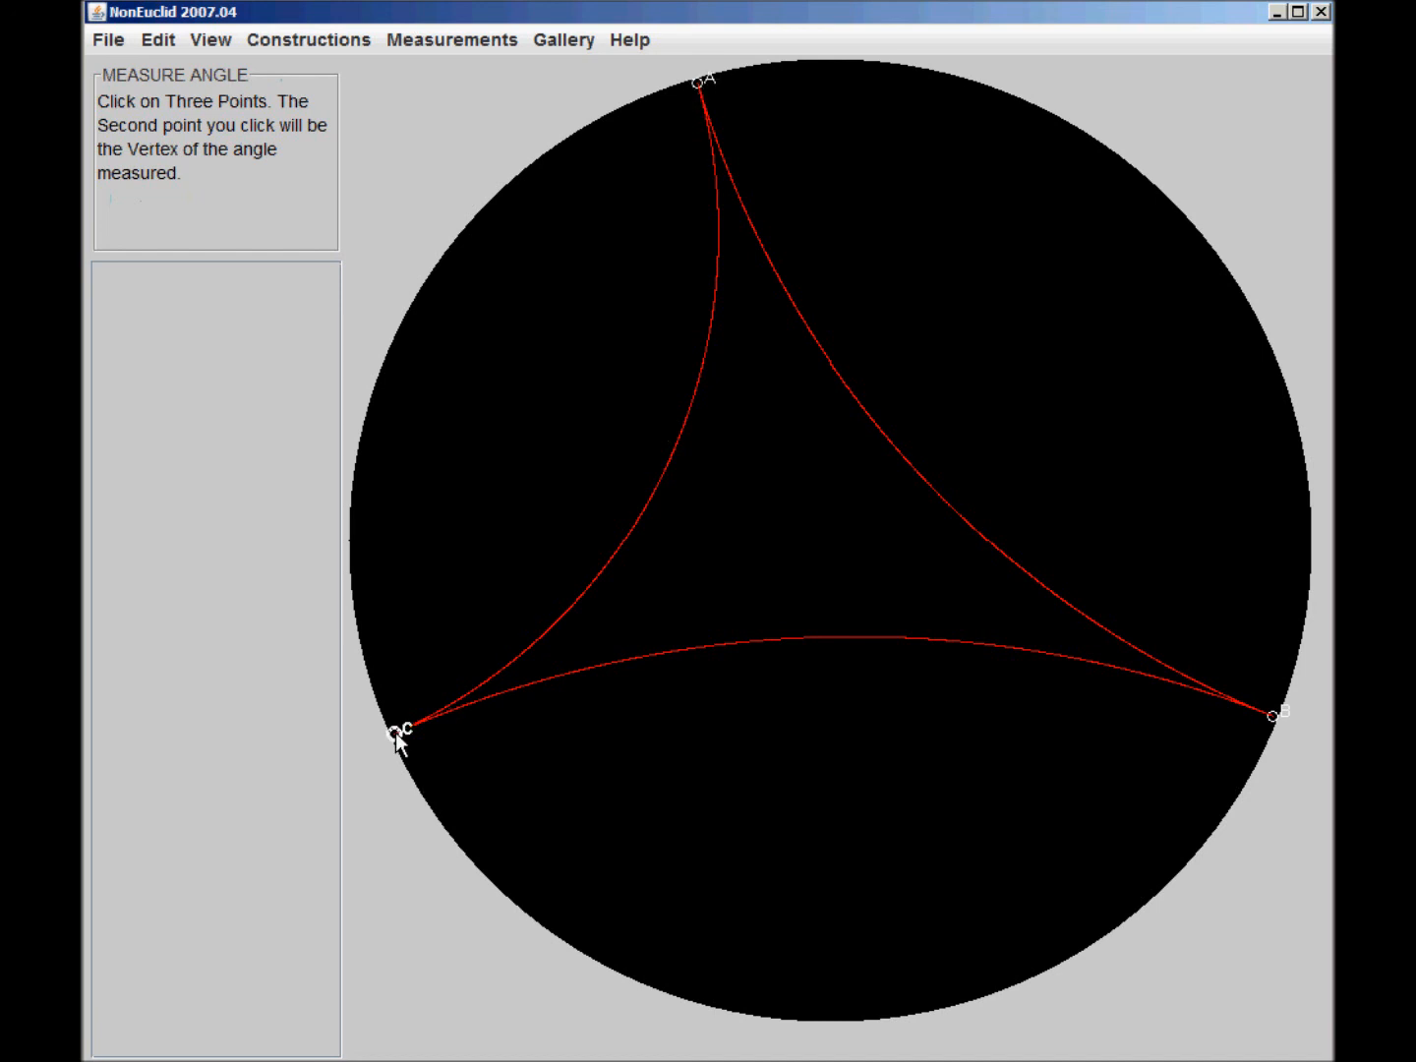
pyautogui.moveTo(1237, 708)
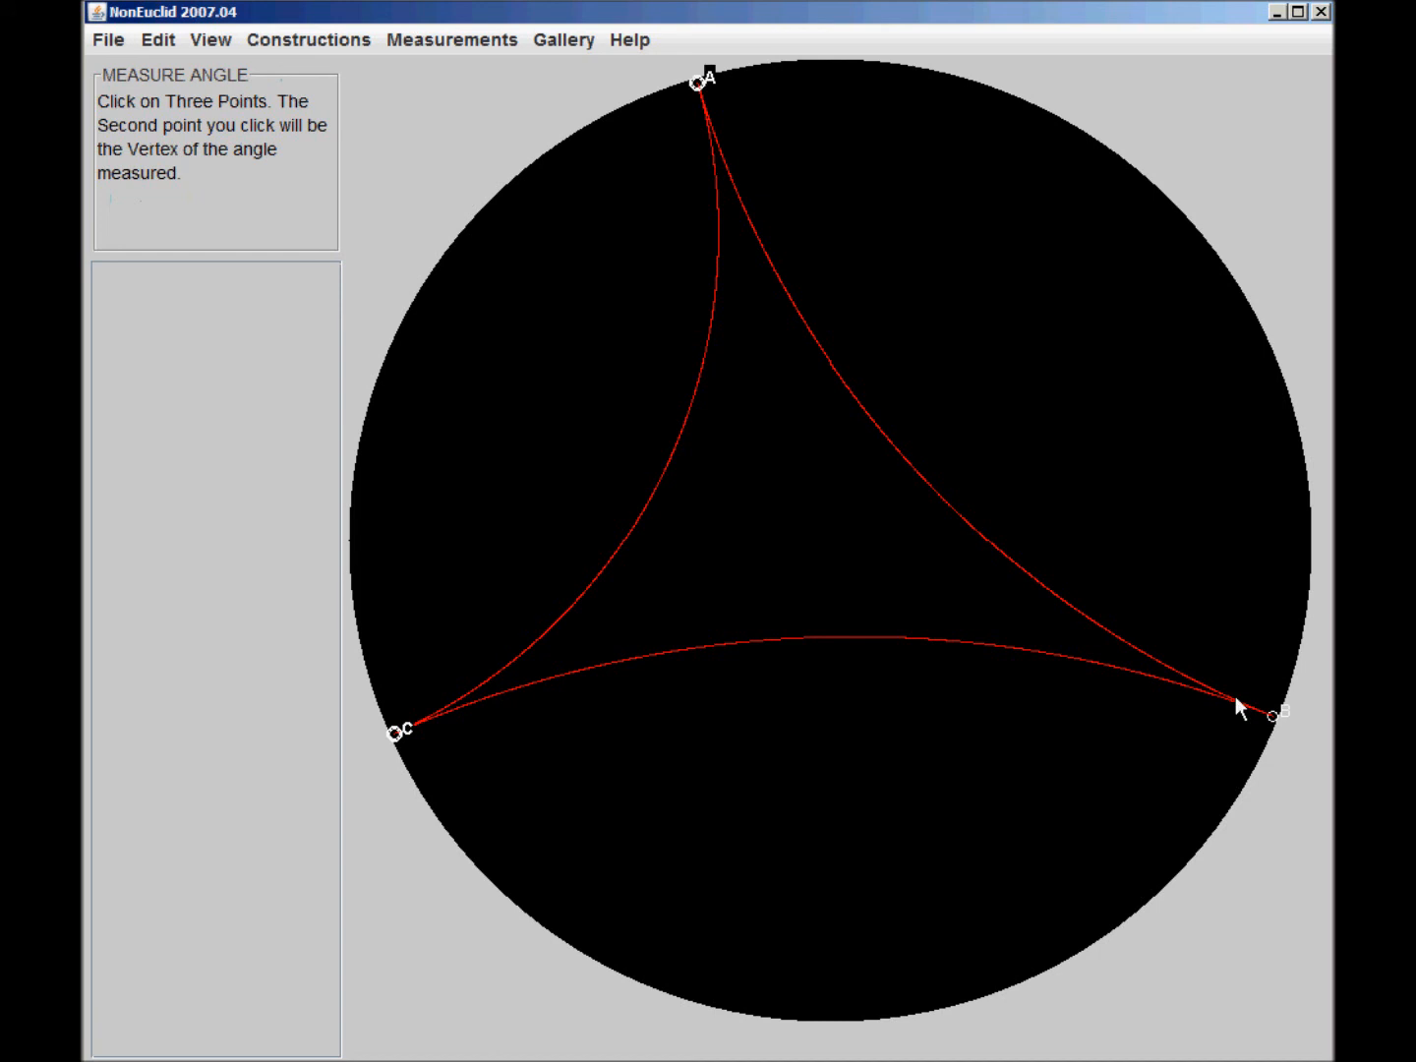
pyautogui.click(700, 79)
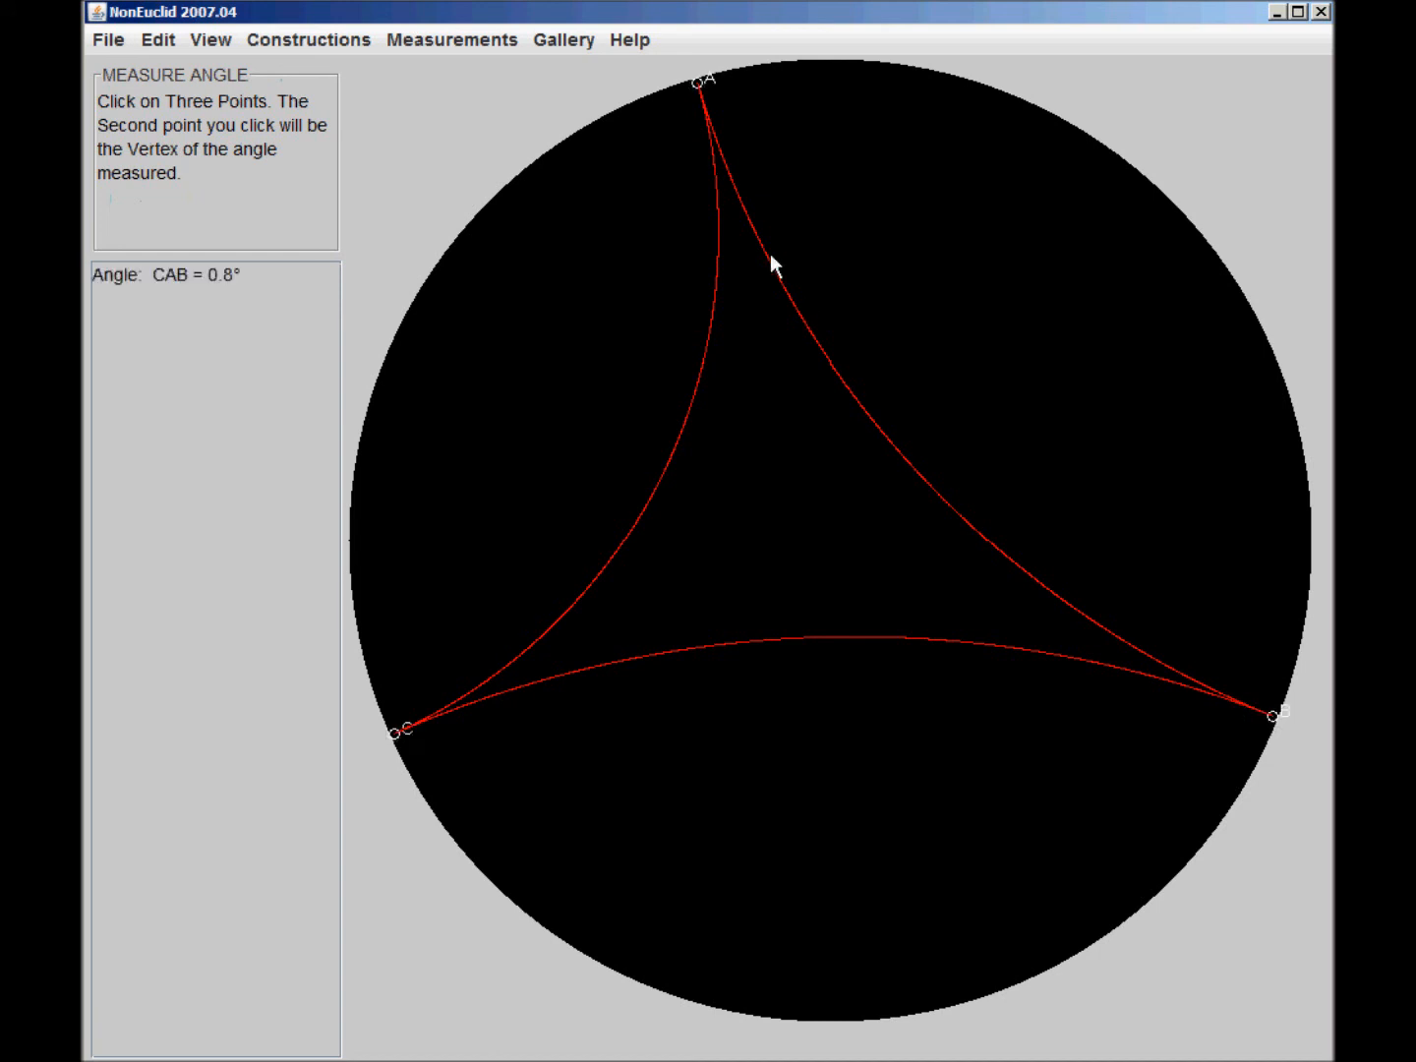
pyautogui.moveTo(513, 287)
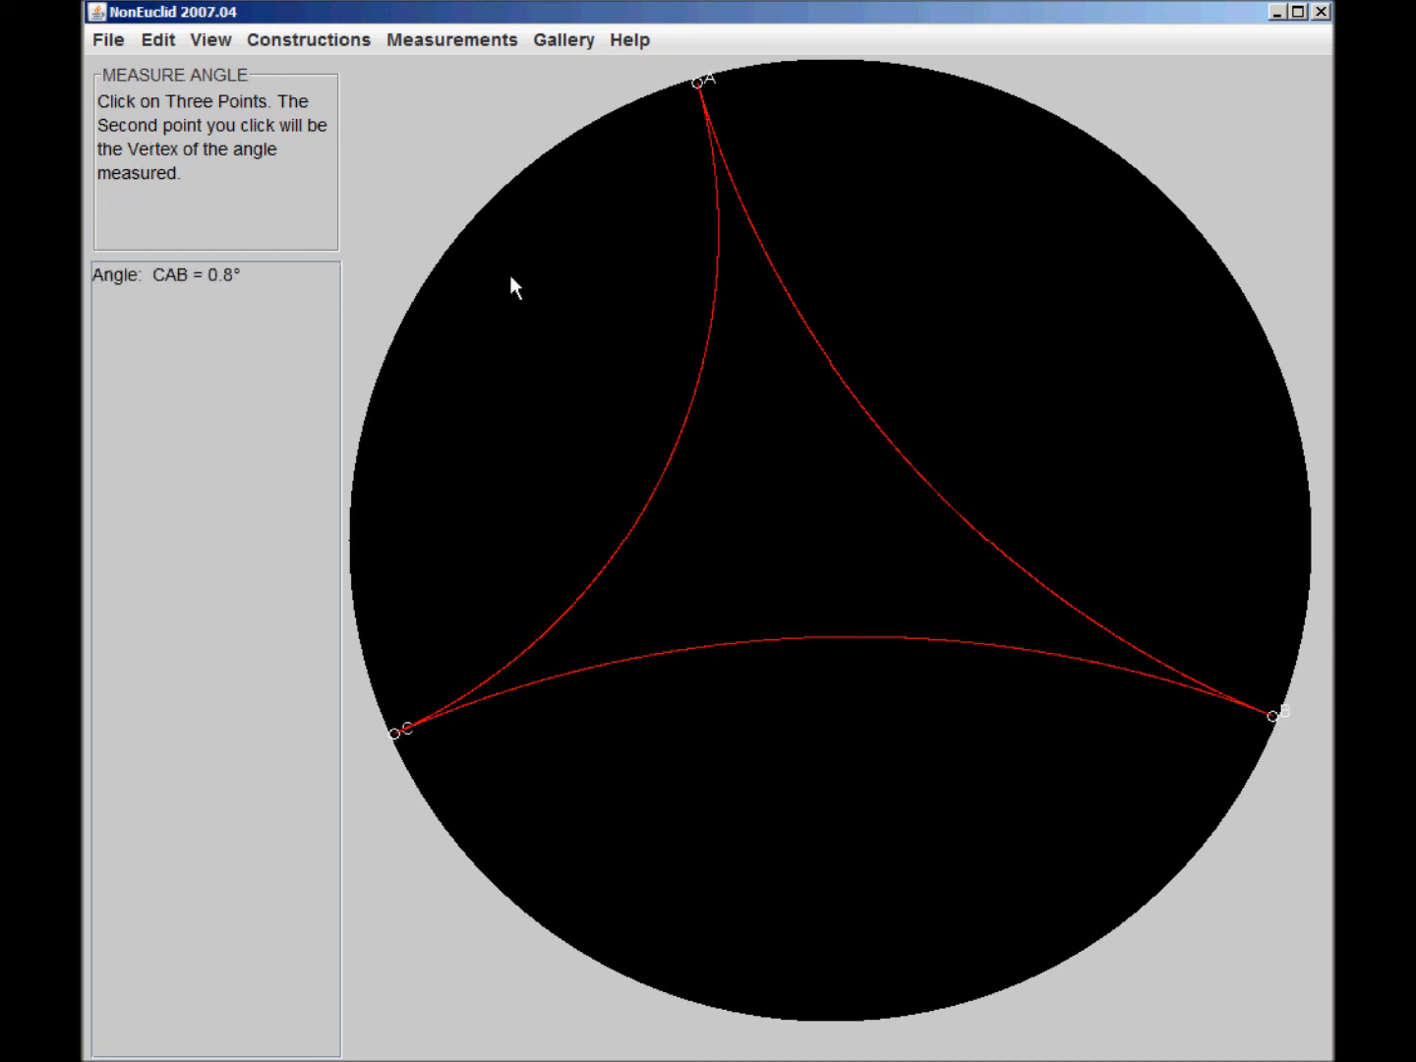
pyautogui.moveTo(566, 295)
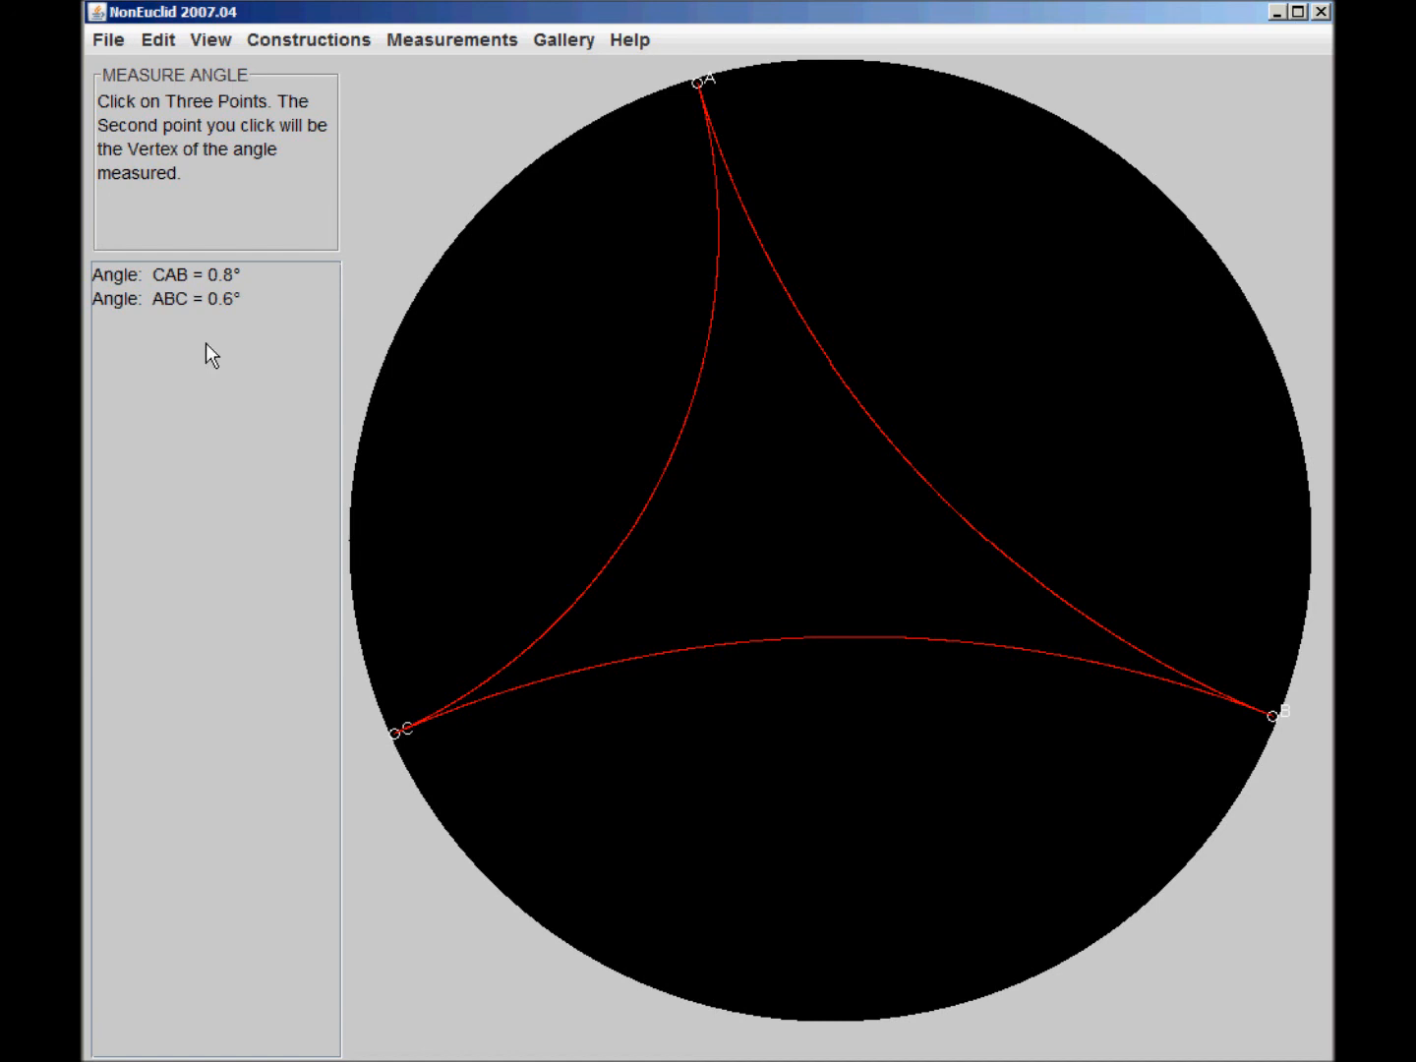
pyautogui.moveTo(305, 759)
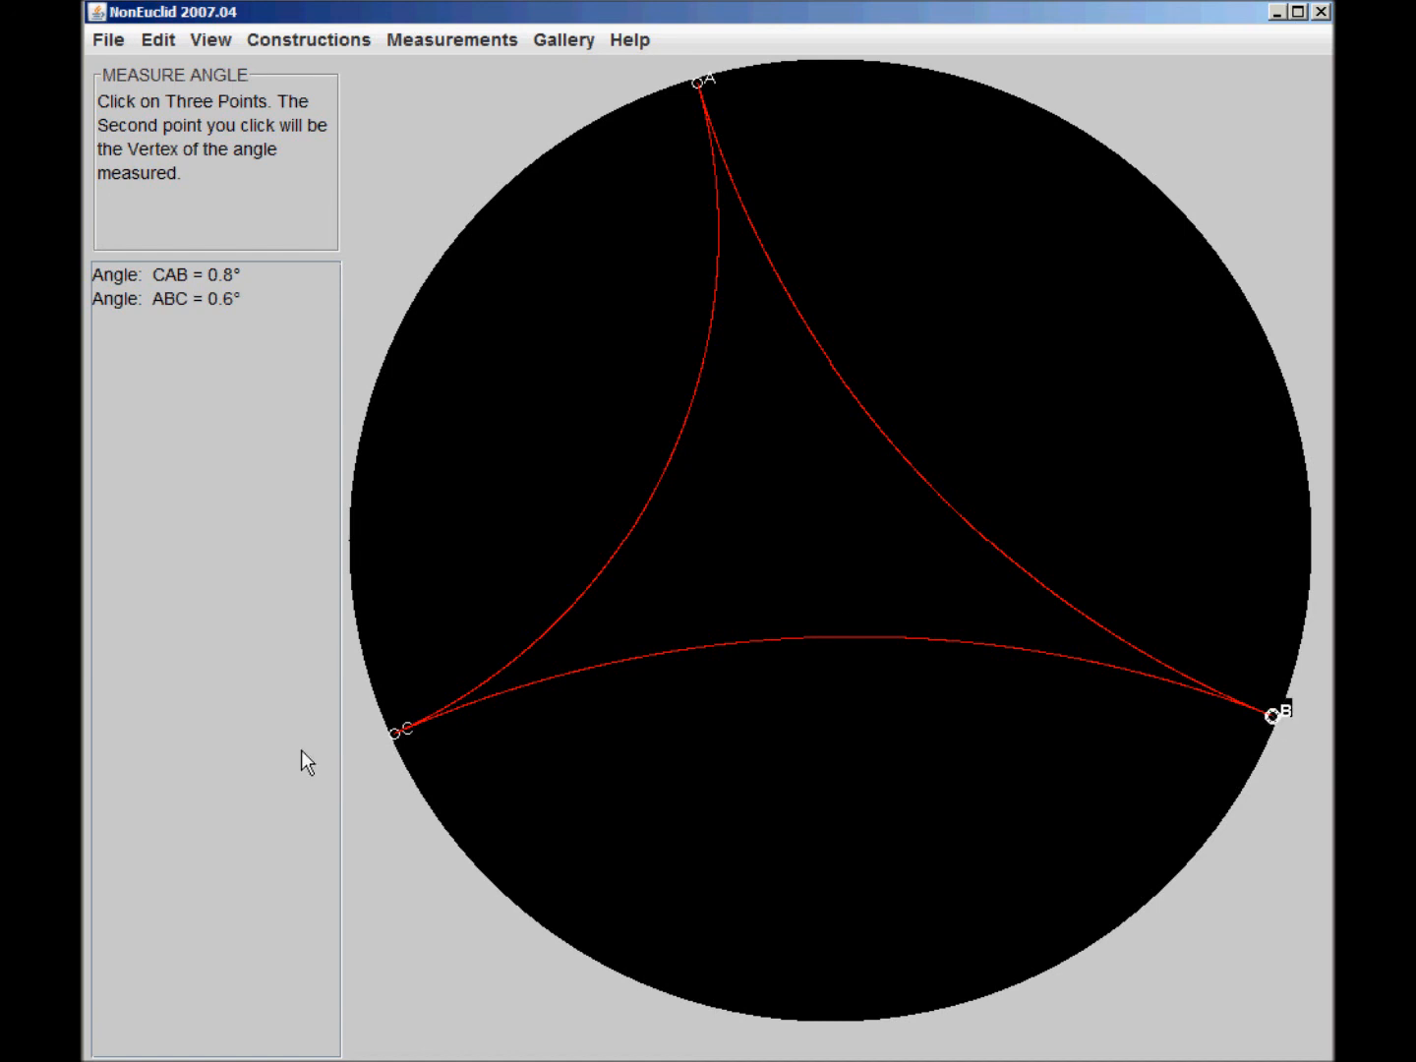
pyautogui.click(698, 81)
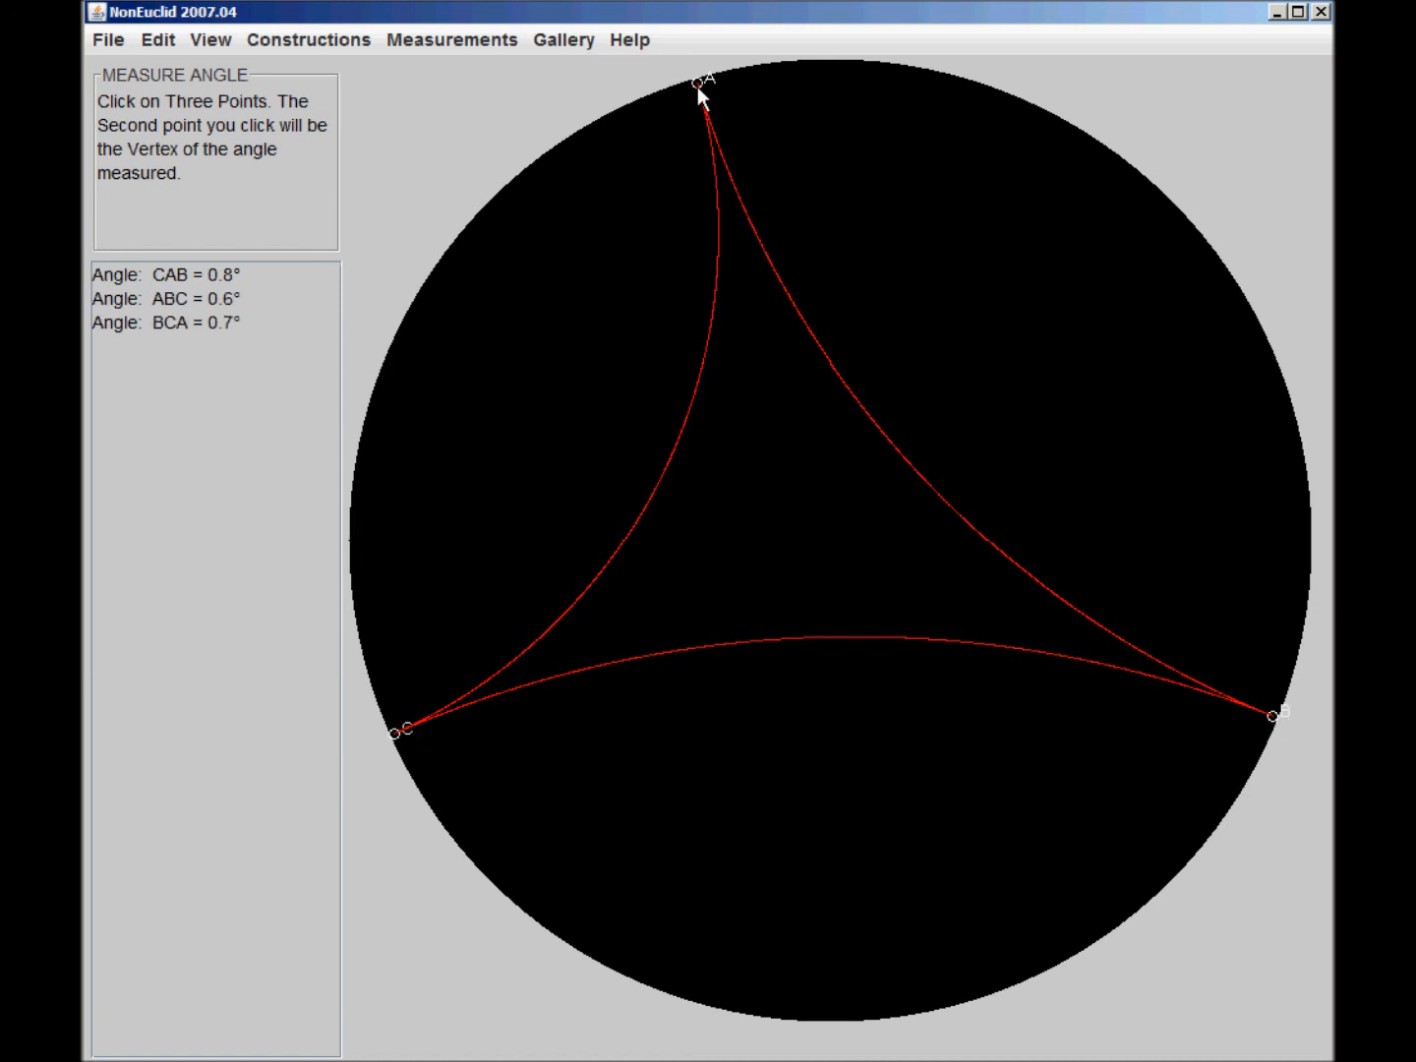
pyautogui.moveTo(630, 476)
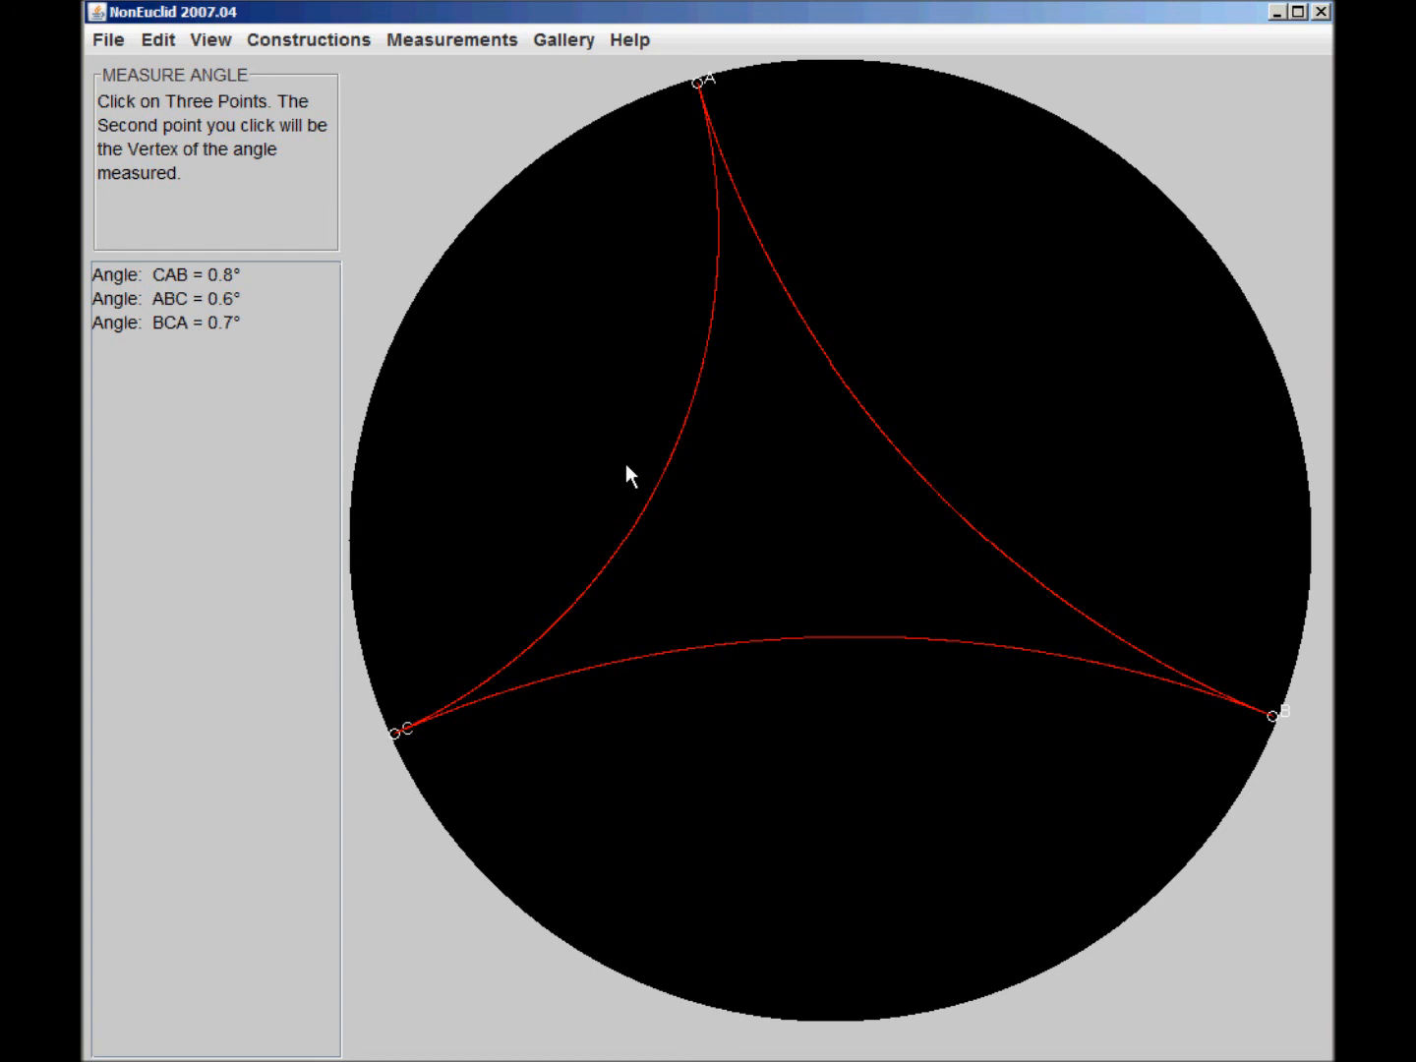
pyautogui.moveTo(1007, 476)
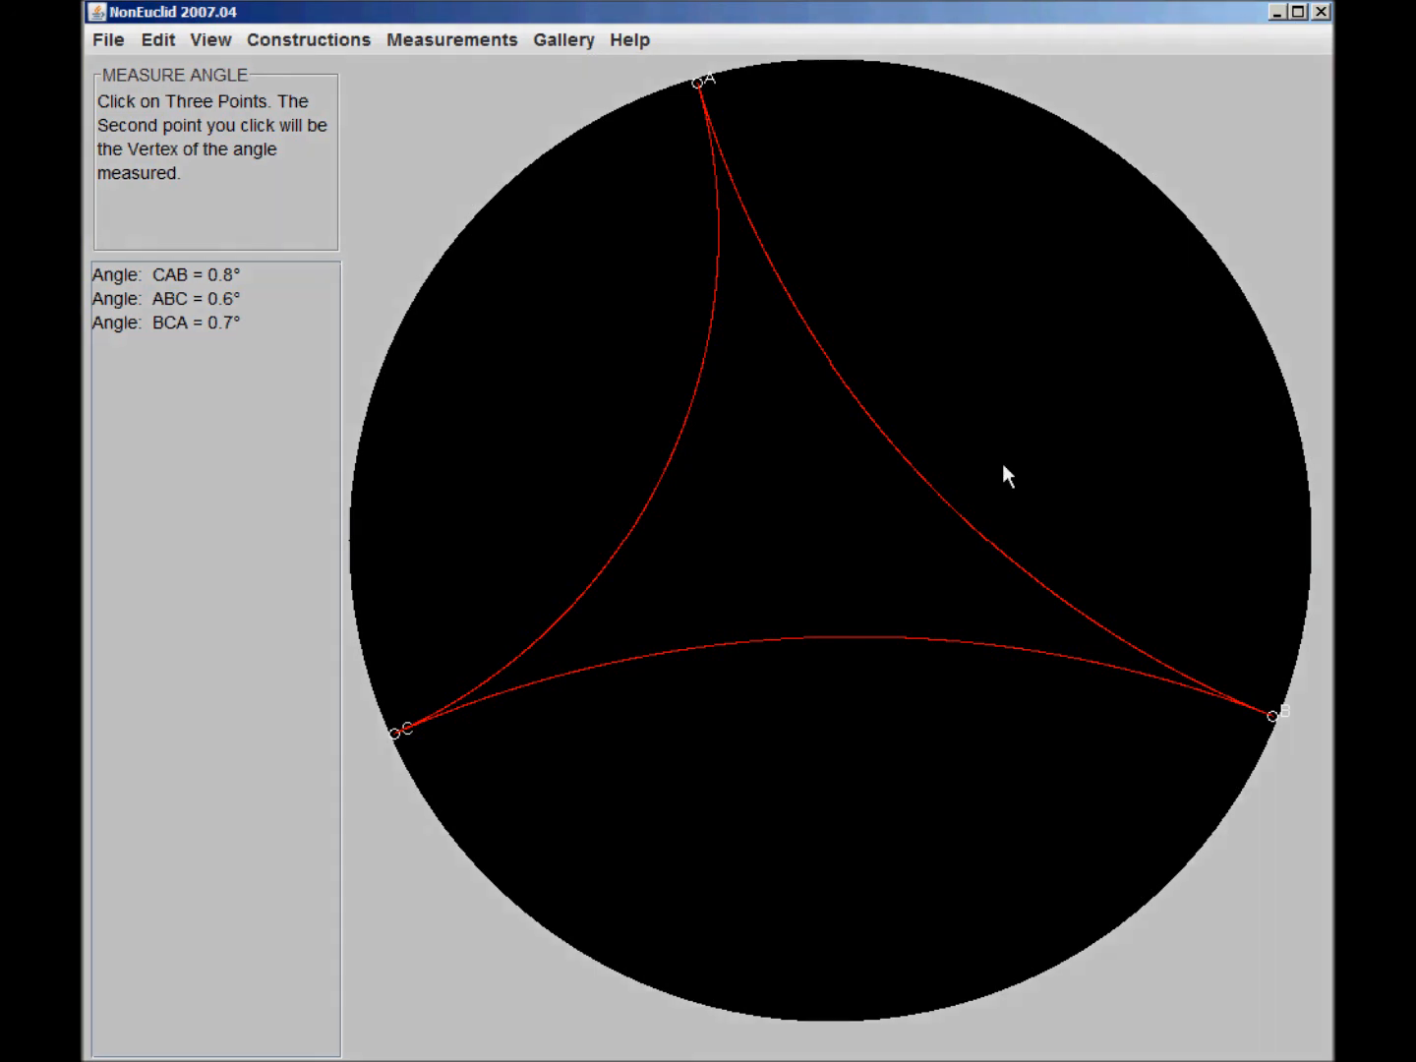